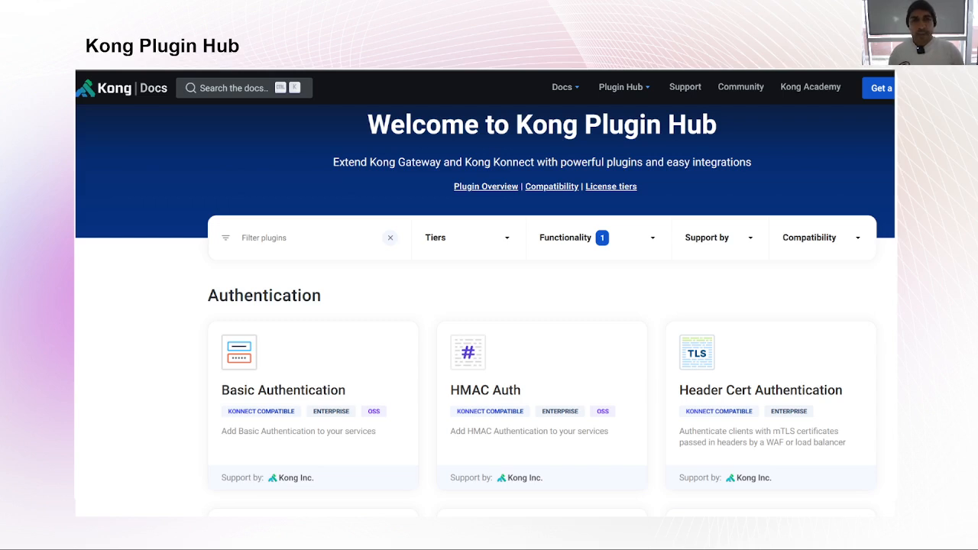
Advance the slideshow to the Custom Kong Plugins slide
key("Right")
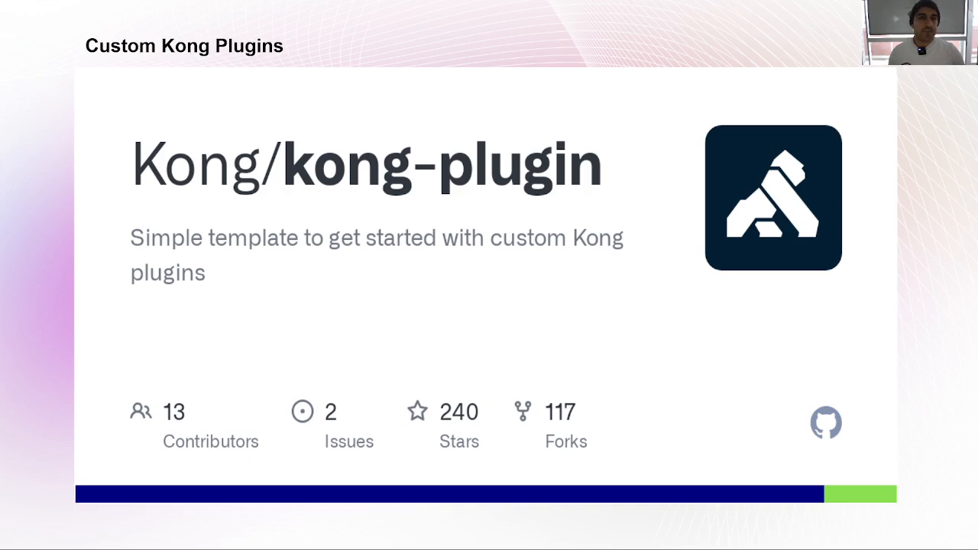
mouse_move(492, 204)
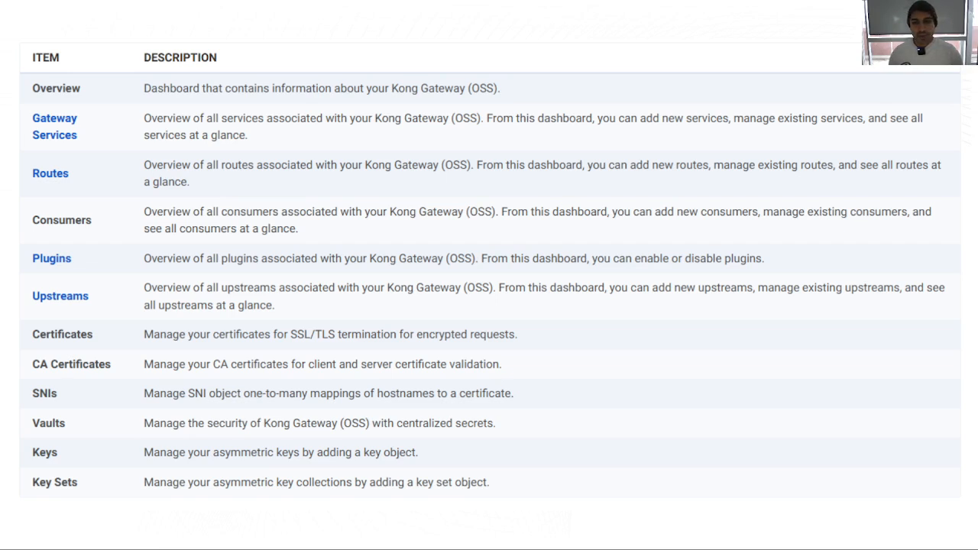
mouse_move(773, 410)
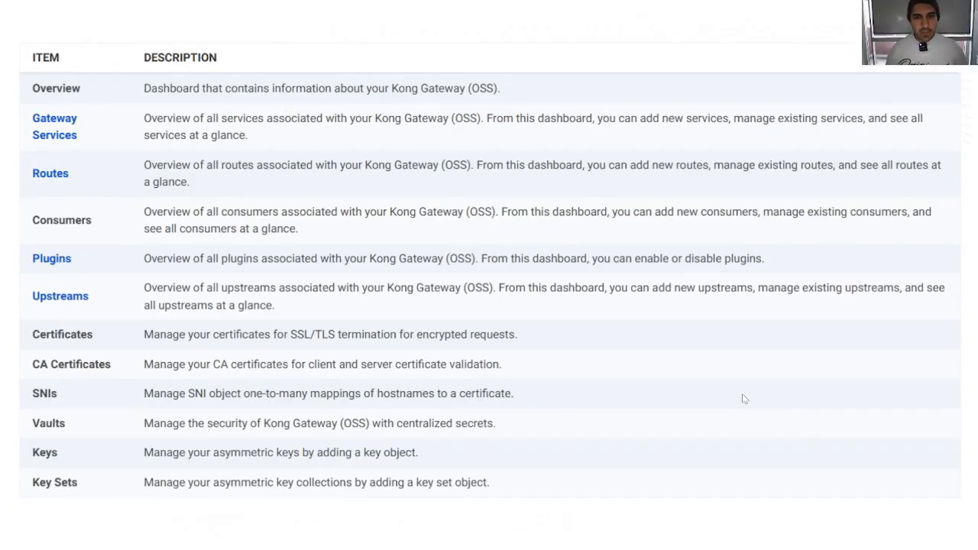
mouse_move(663, 351)
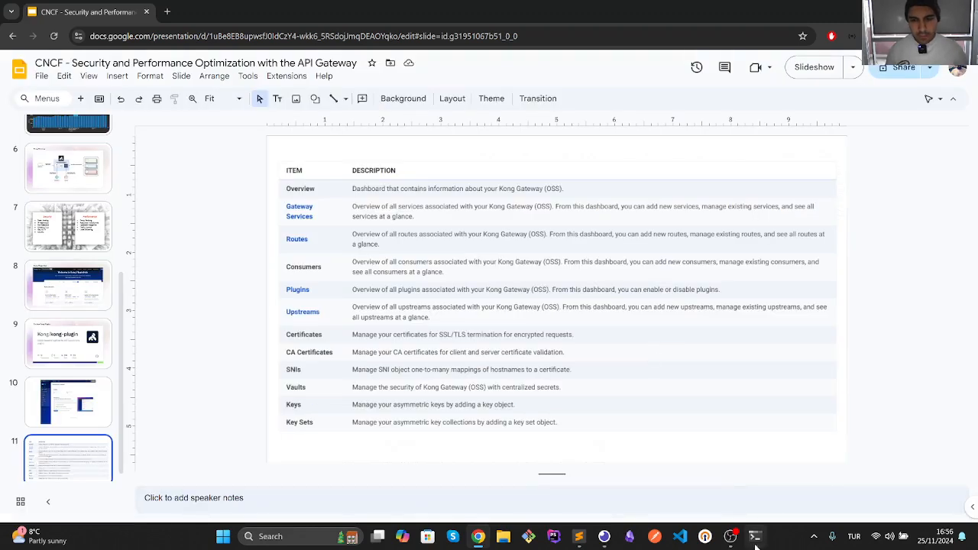
Run sudo docker ps and the Kong quickstart script in the terminal until endpoints are printed
left_click(755, 535)
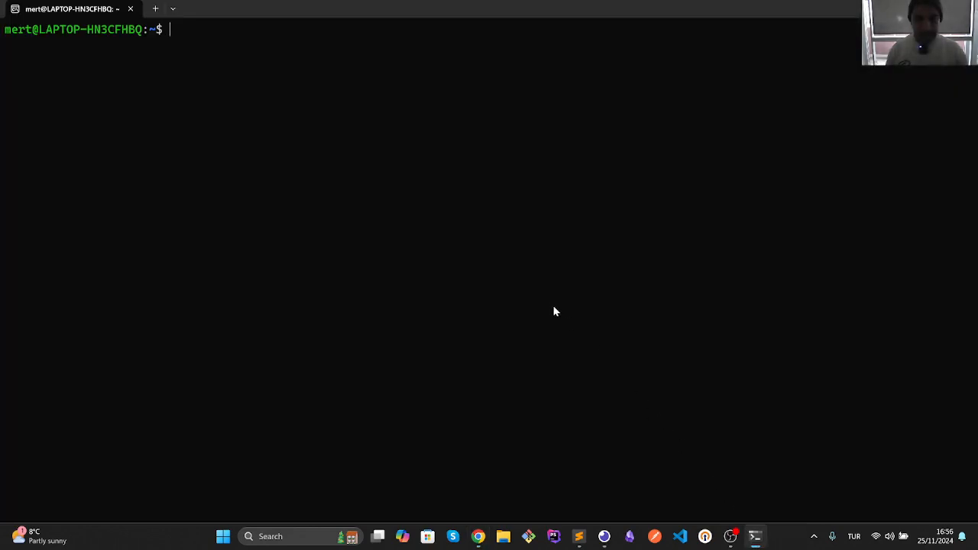
mouse_move(535, 299)
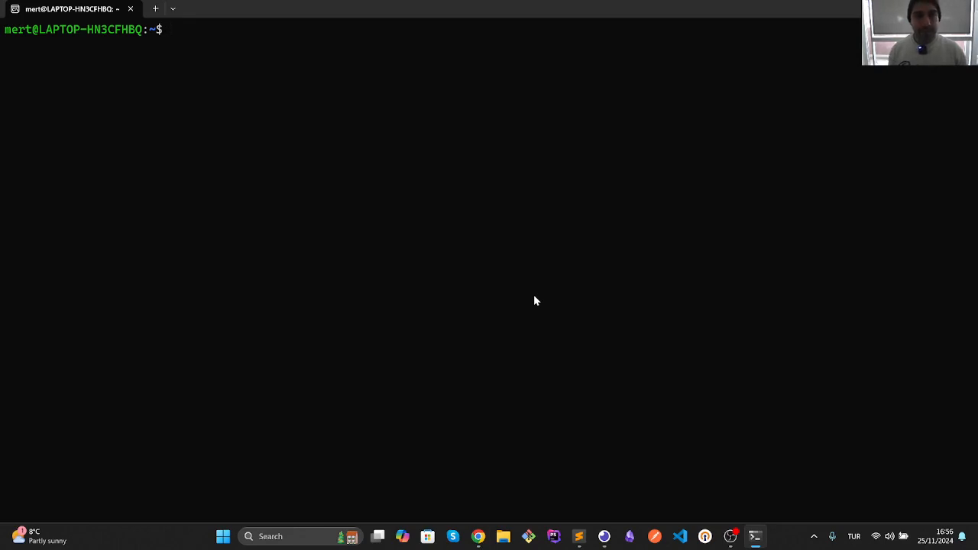
type("sudo docker ps")
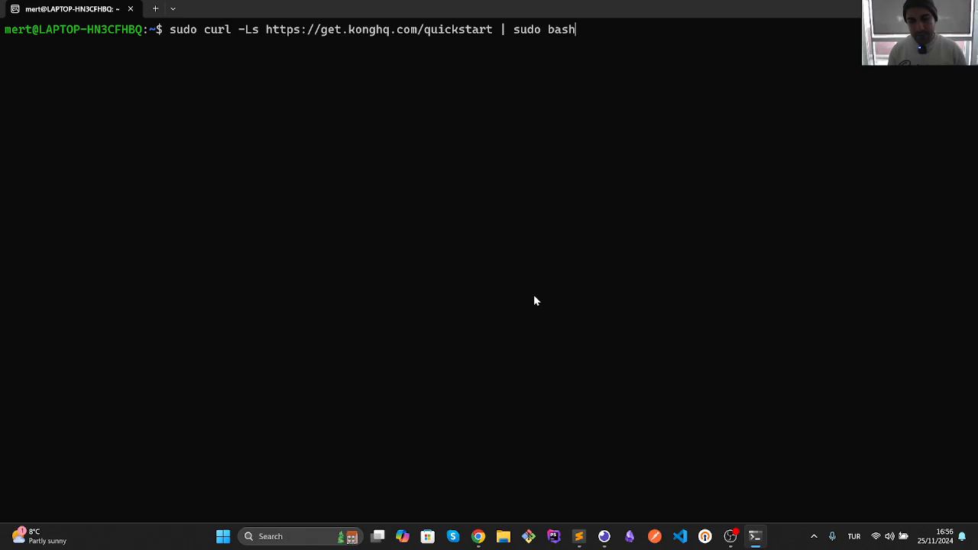
key("Return")
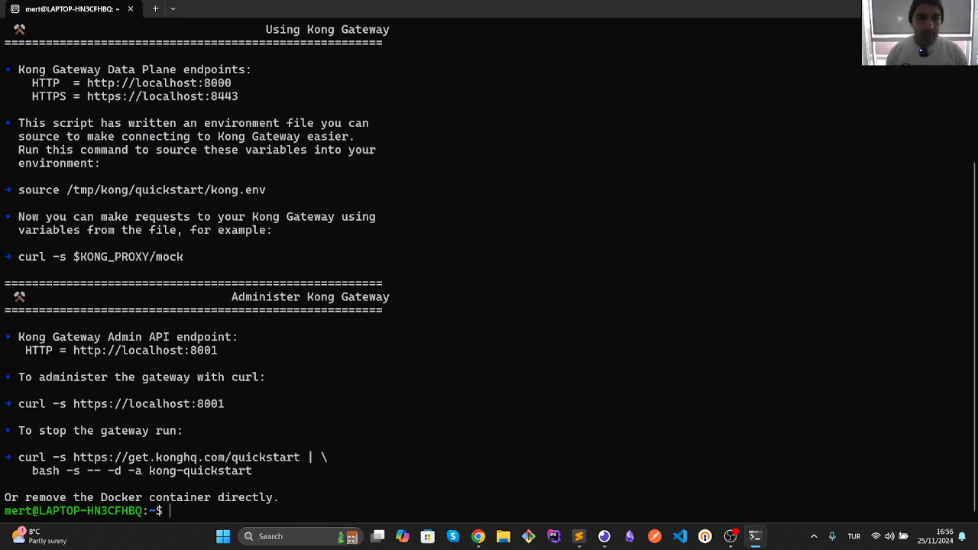
mouse_move(524, 315)
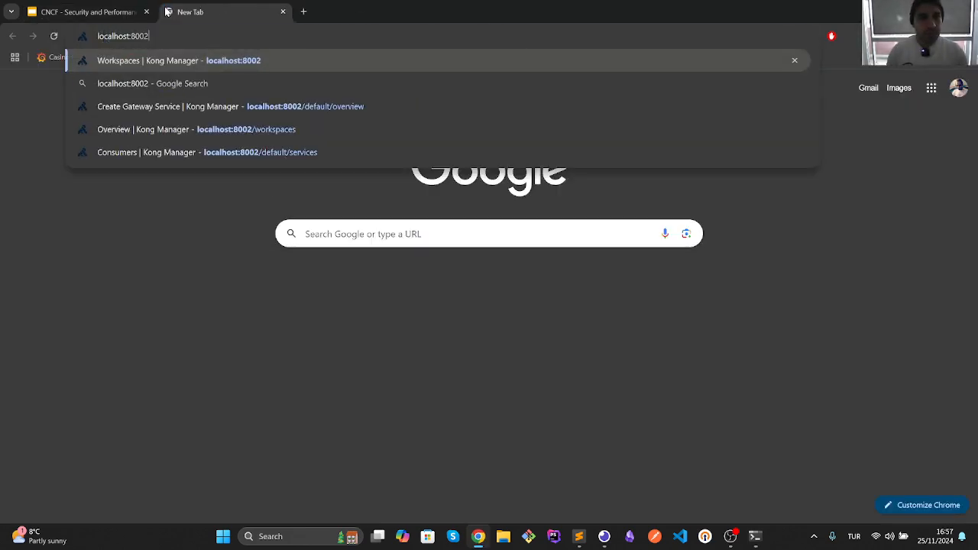
Go to localhost:8002, enter the default workspace and start adding a gateway service
left_click(181, 61)
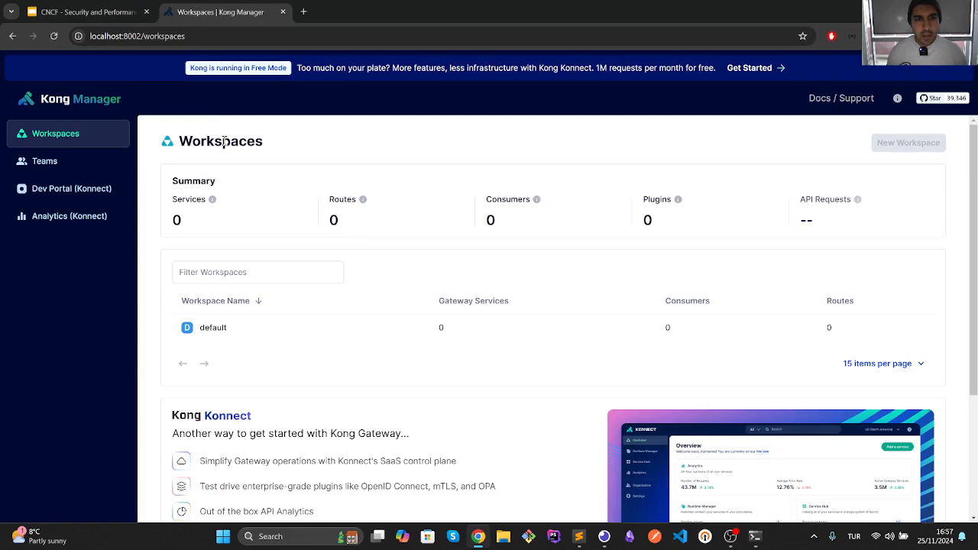
mouse_move(281, 145)
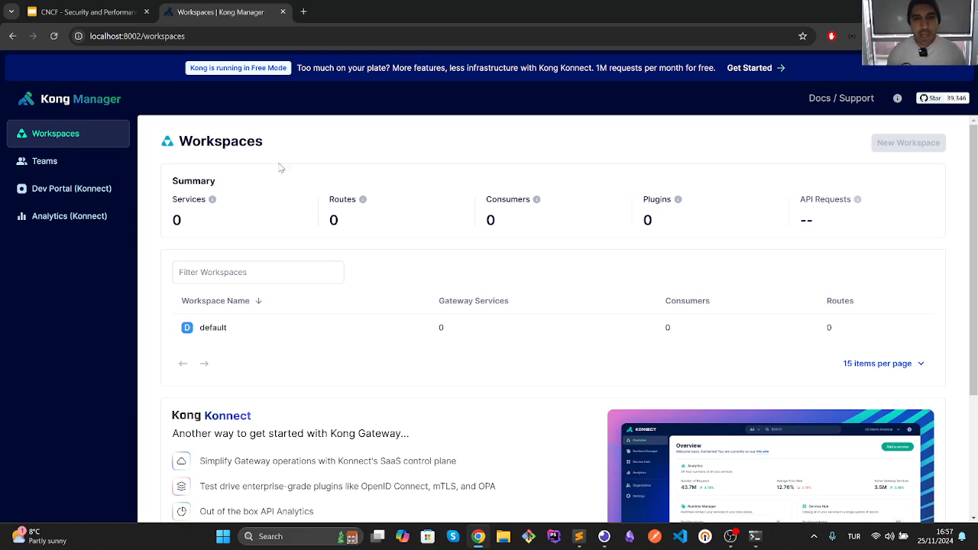
scroll("down", 3)
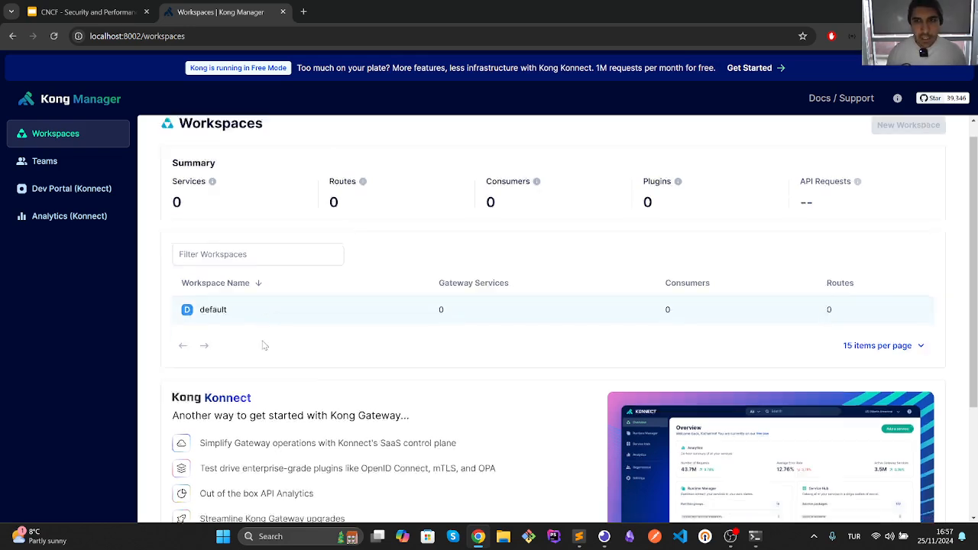
scroll("down", 3)
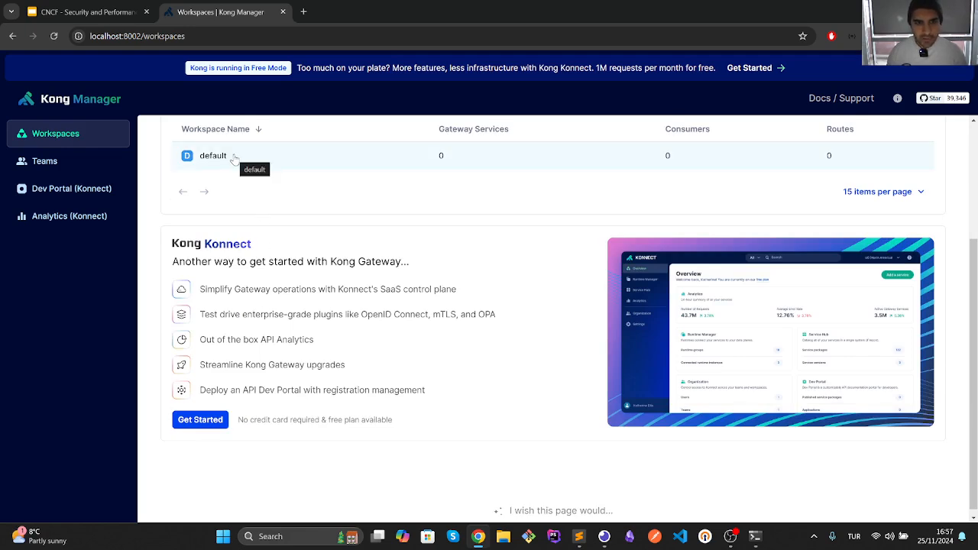
left_click(214, 156)
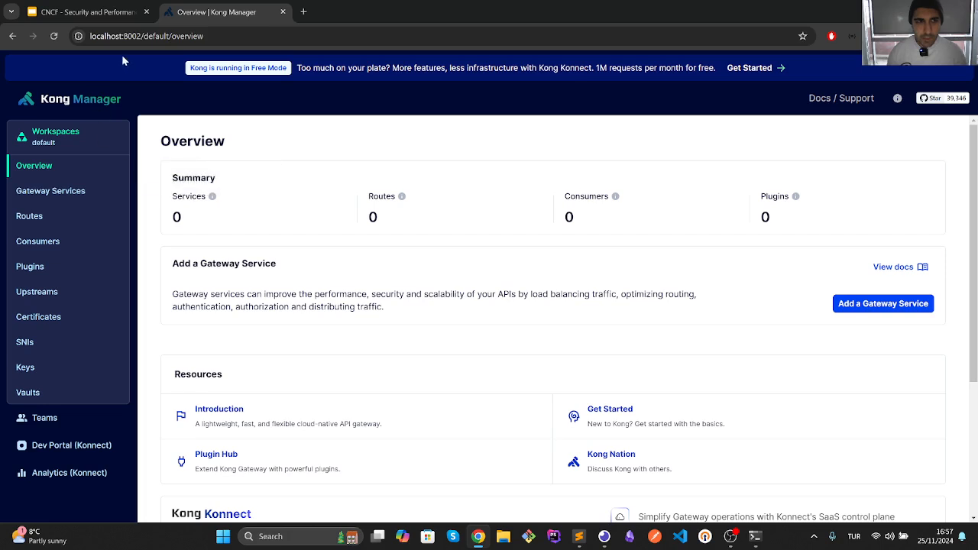
left_click(146, 36)
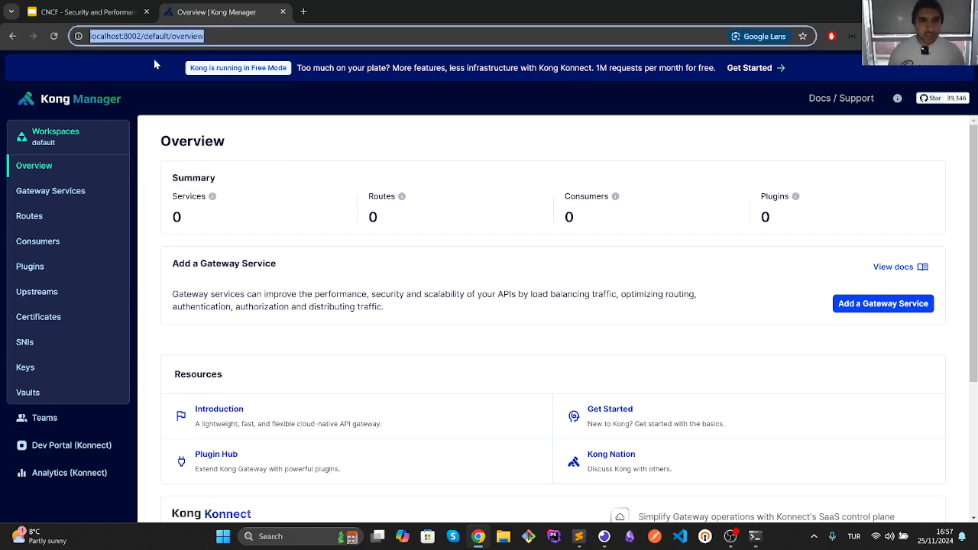
mouse_move(819, 344)
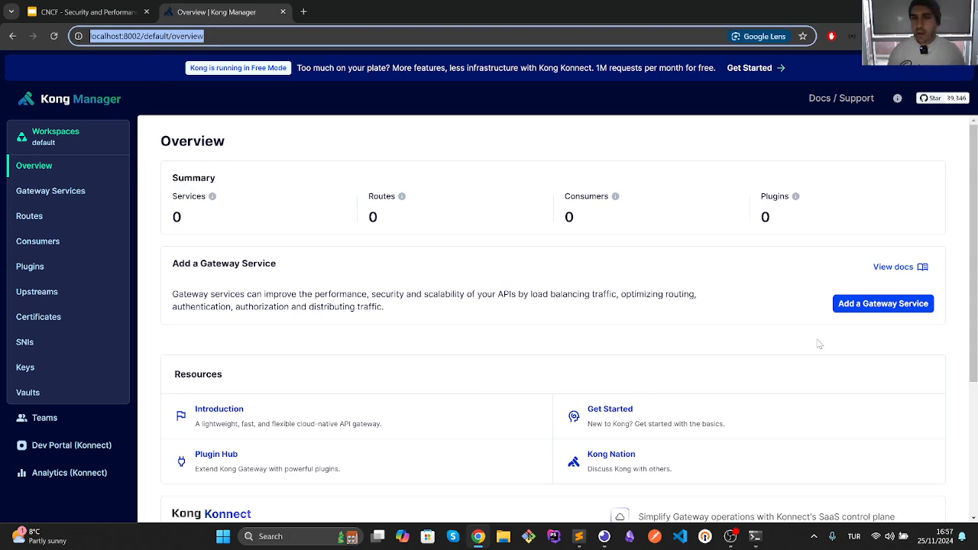
mouse_move(847, 315)
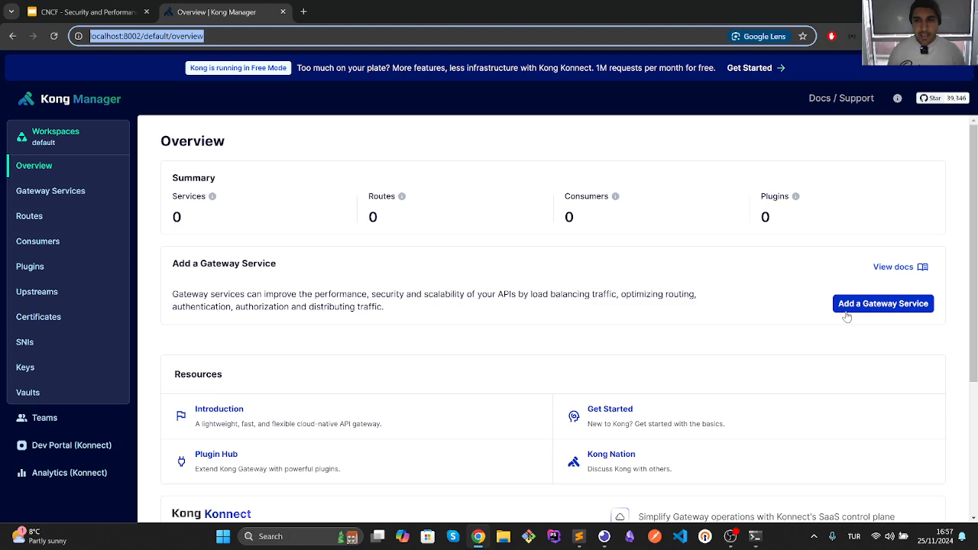
mouse_move(272, 296)
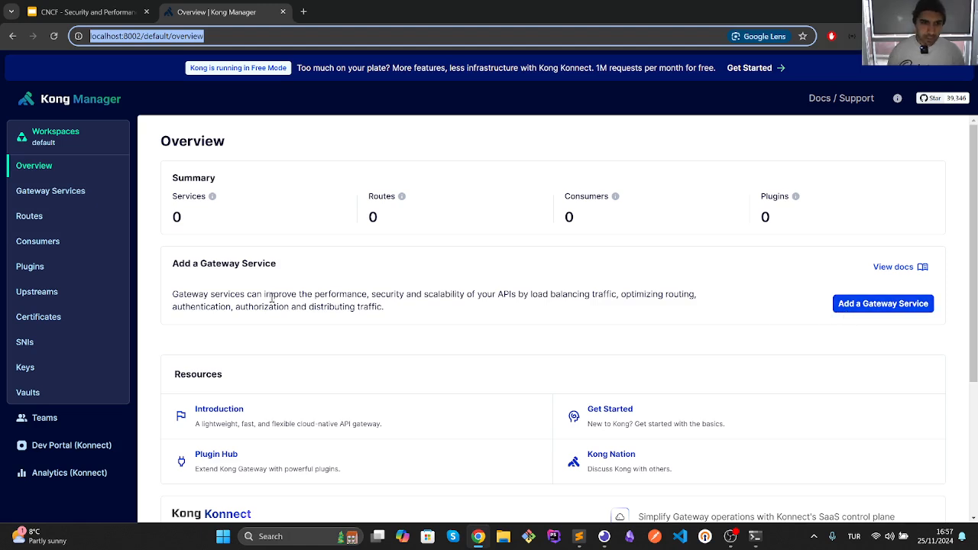
mouse_move(411, 311)
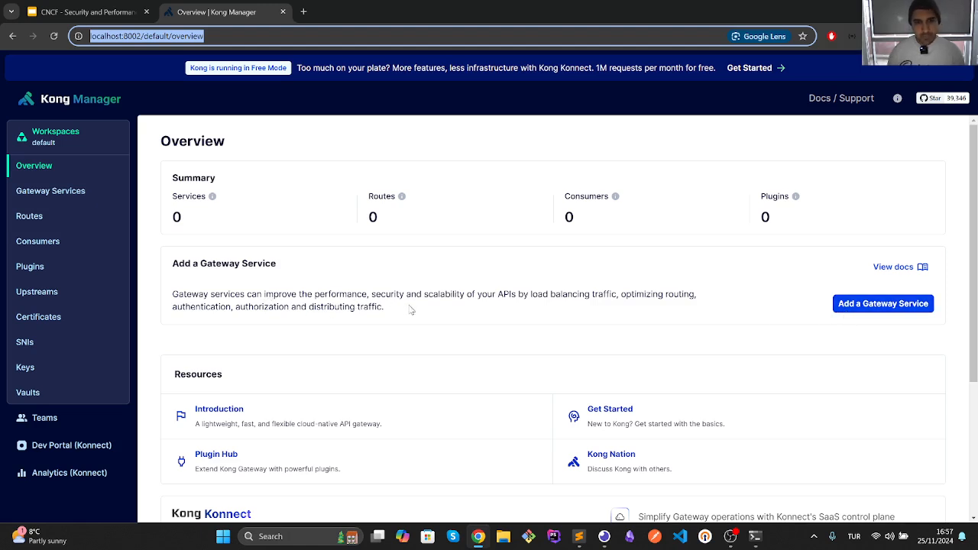
mouse_move(532, 304)
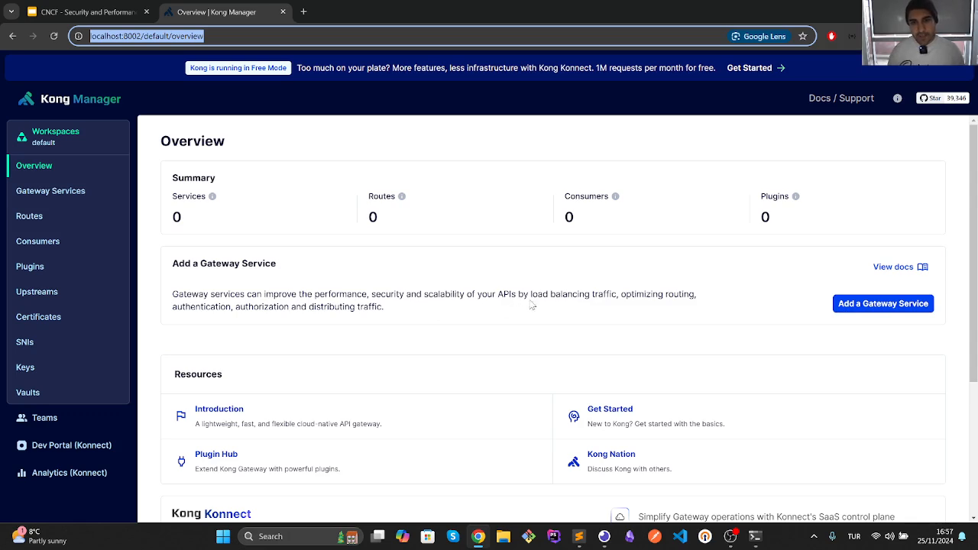
mouse_move(650, 304)
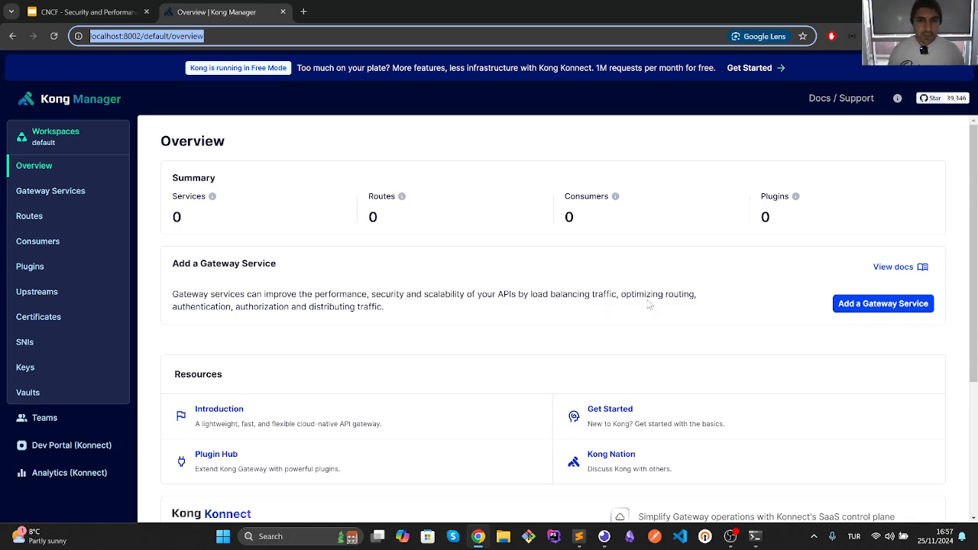
mouse_move(336, 316)
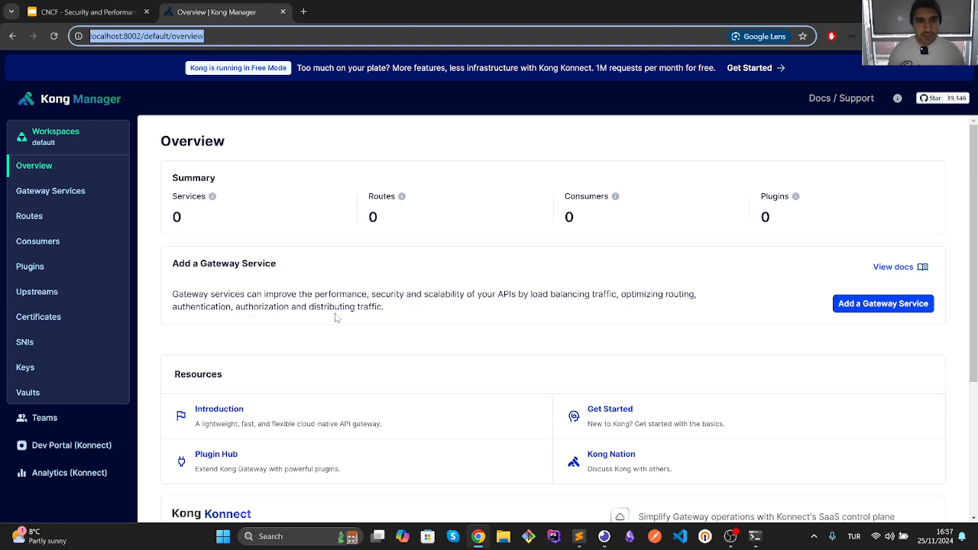
left_click(883, 303)
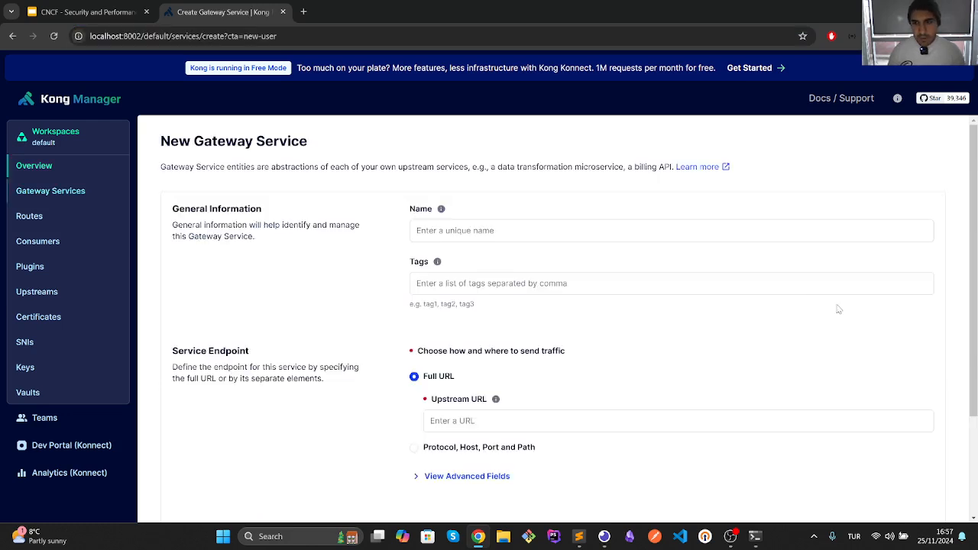
left_click(670, 229)
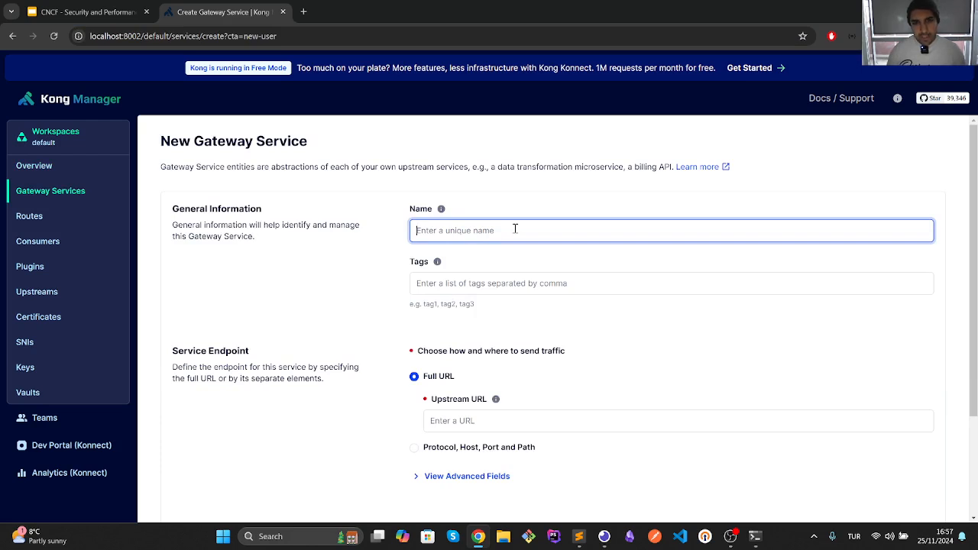
type("example_service")
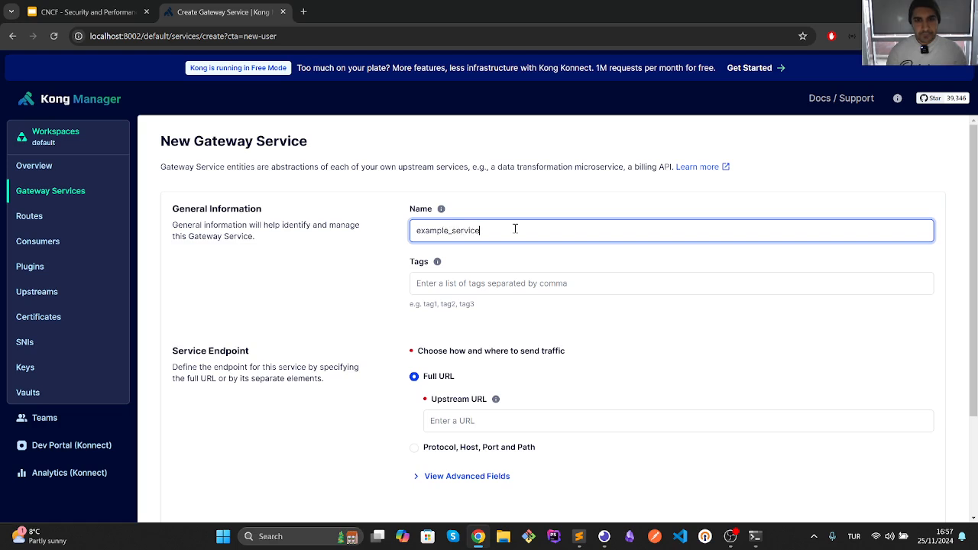
scroll("down", 3)
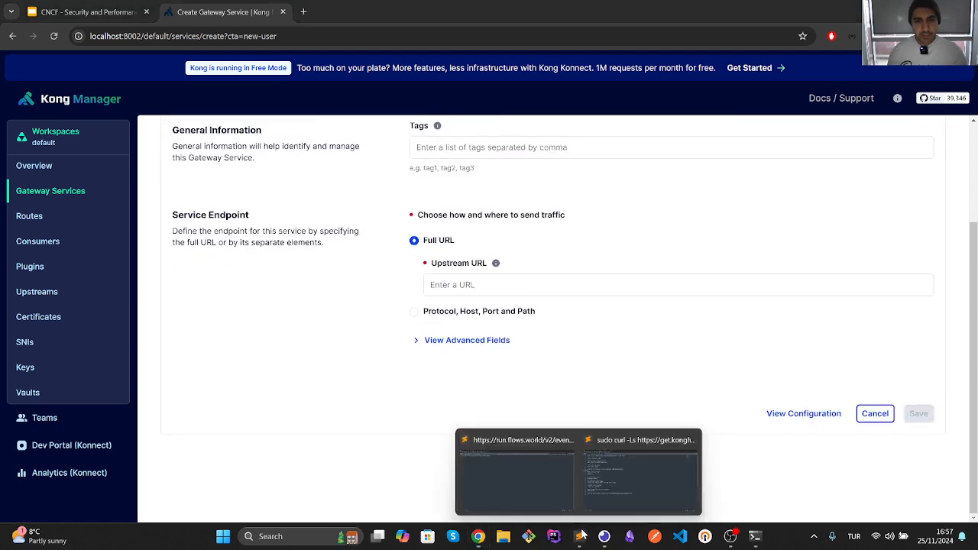
left_click(639, 474)
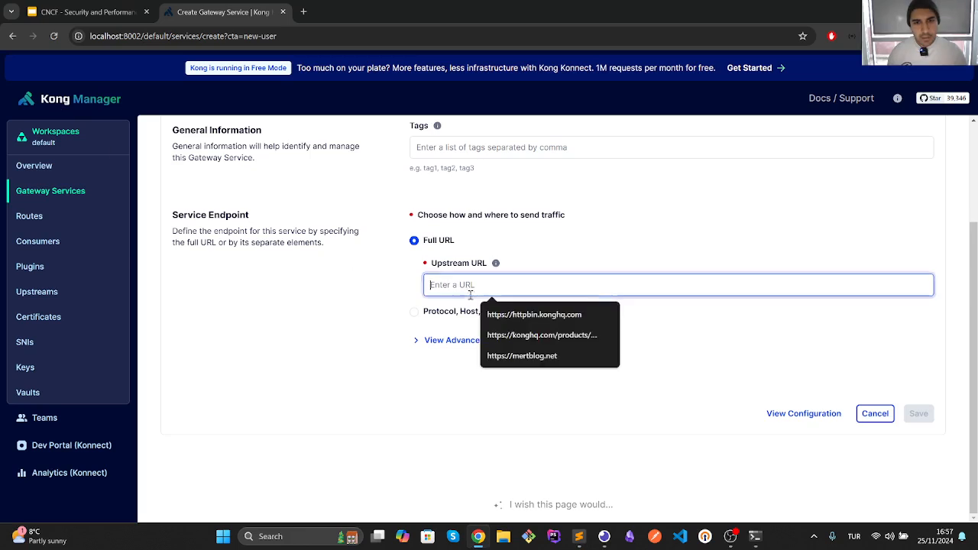
left_click(533, 315)
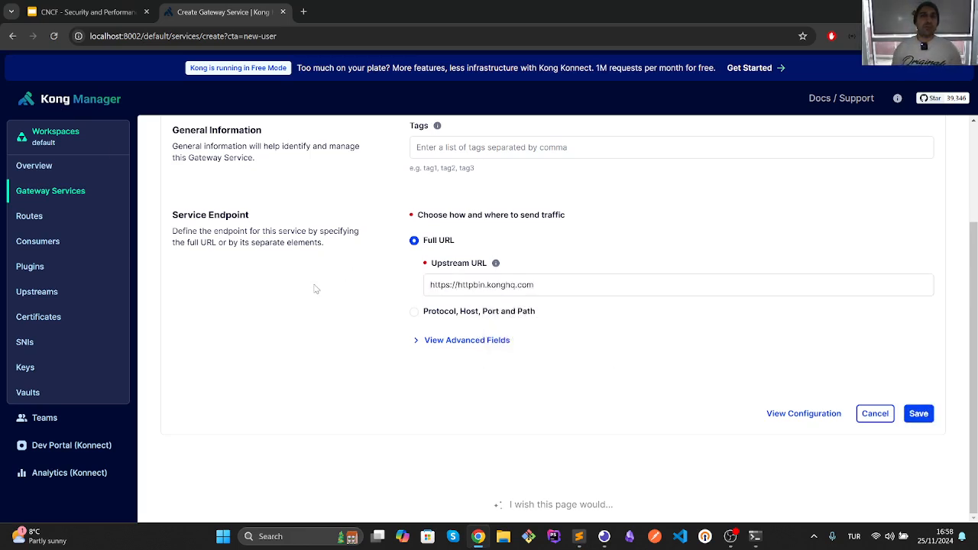
mouse_move(547, 327)
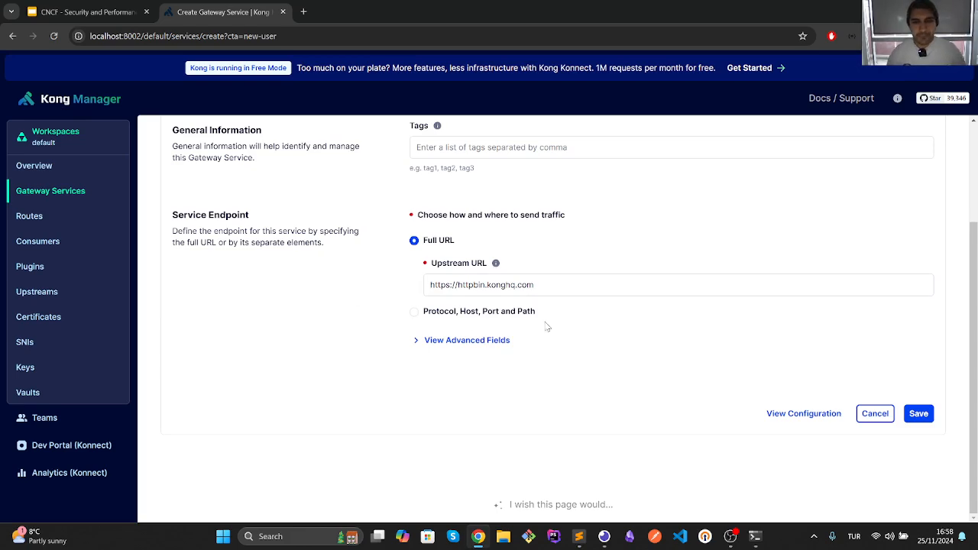
left_click(918, 413)
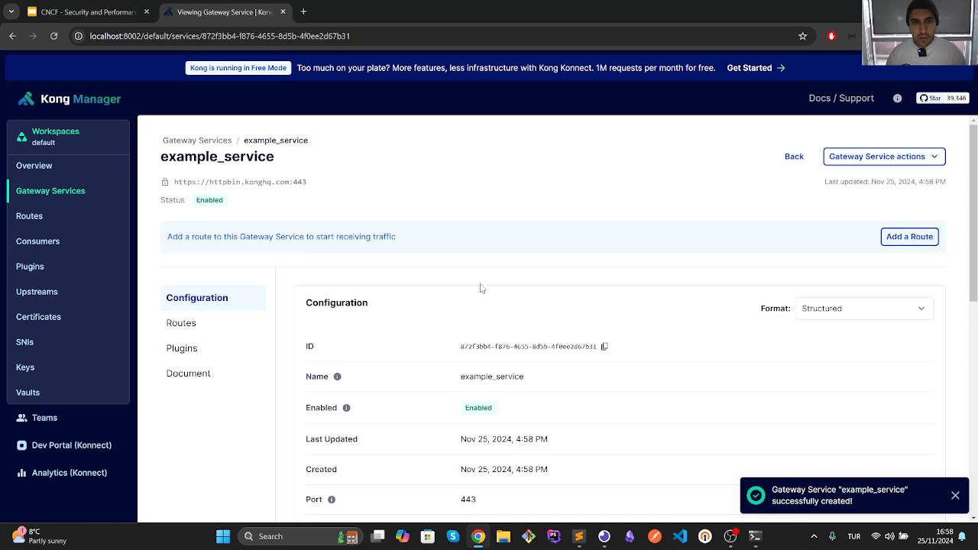
Show the empty Routes list of example_service
scroll("down", 3)
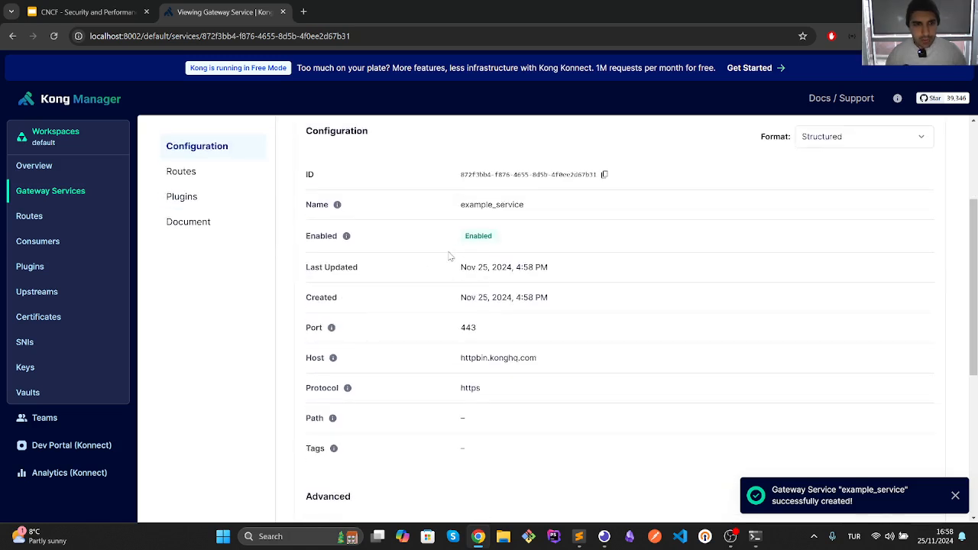
scroll("up", 3)
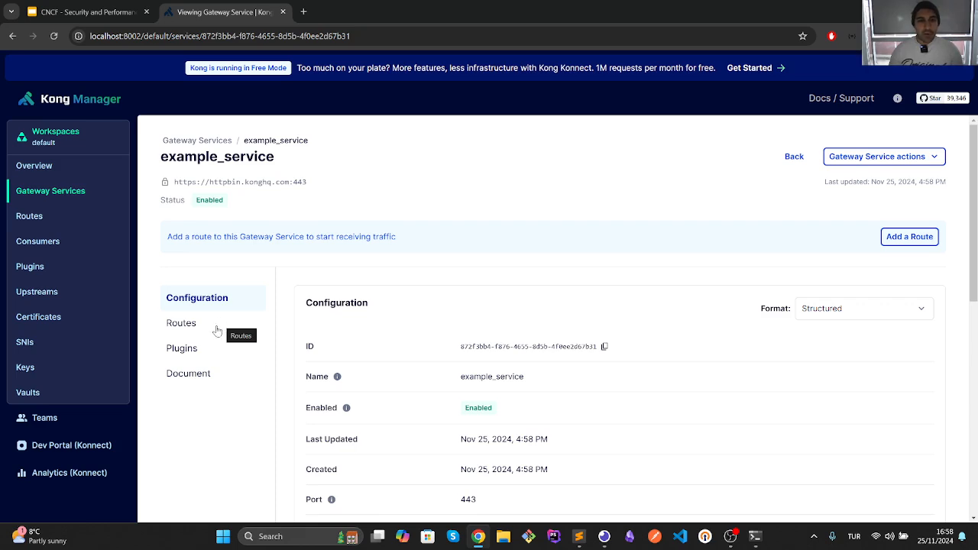
left_click(180, 322)
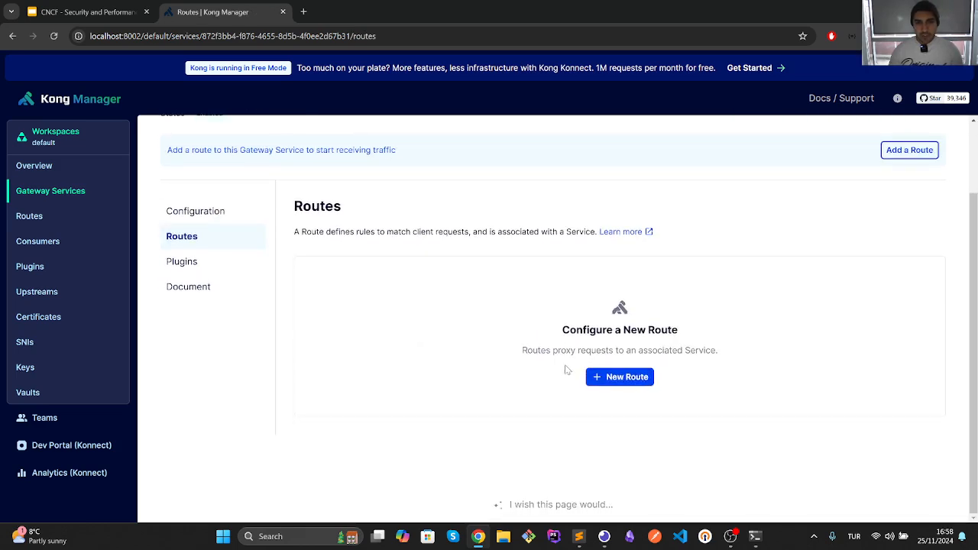
mouse_move(385, 246)
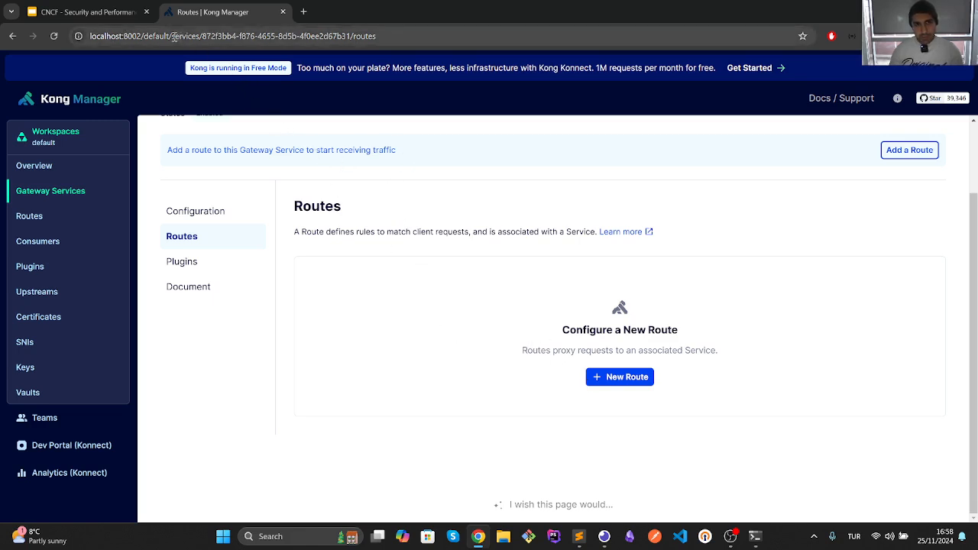
left_click(229, 36)
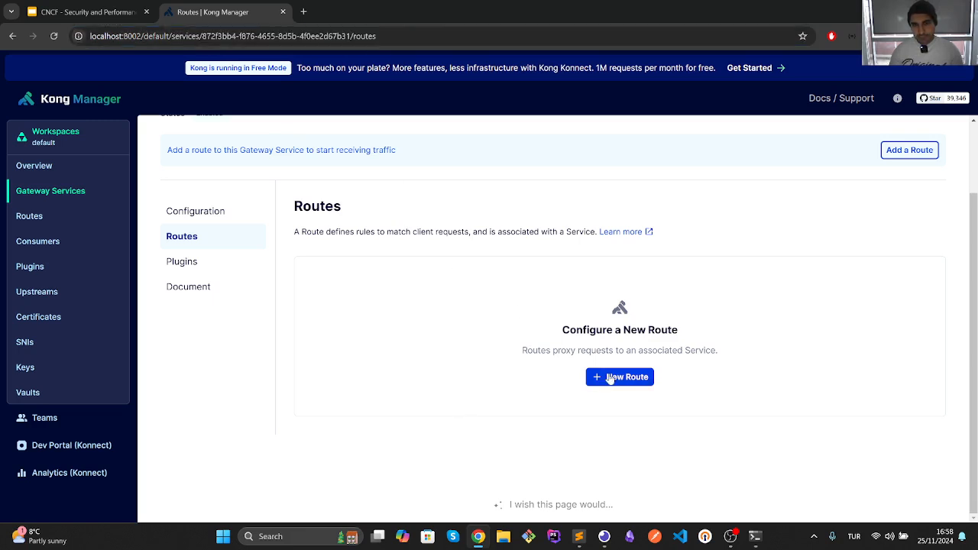
Create a route named mocking with path /mock and save it
left_click(618, 376)
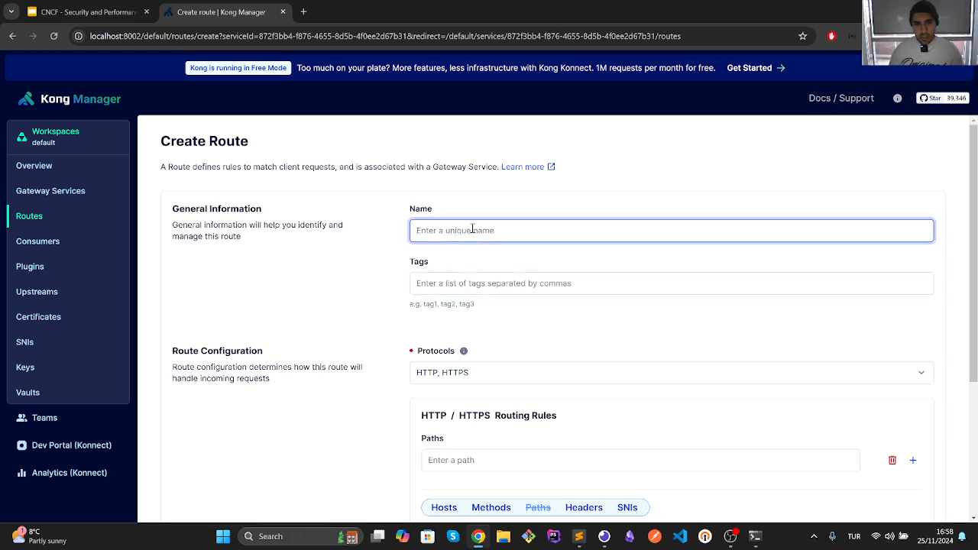
type("mocking")
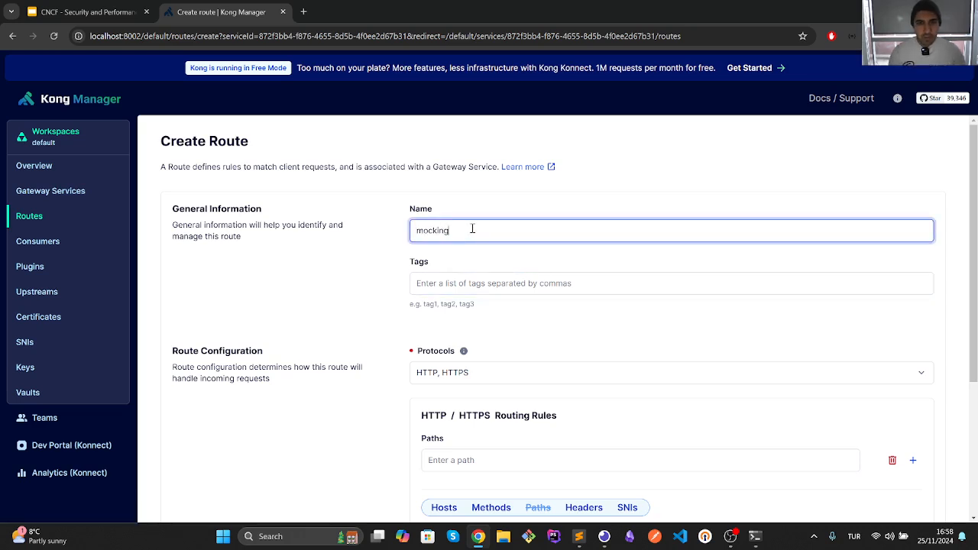
scroll("down", 3)
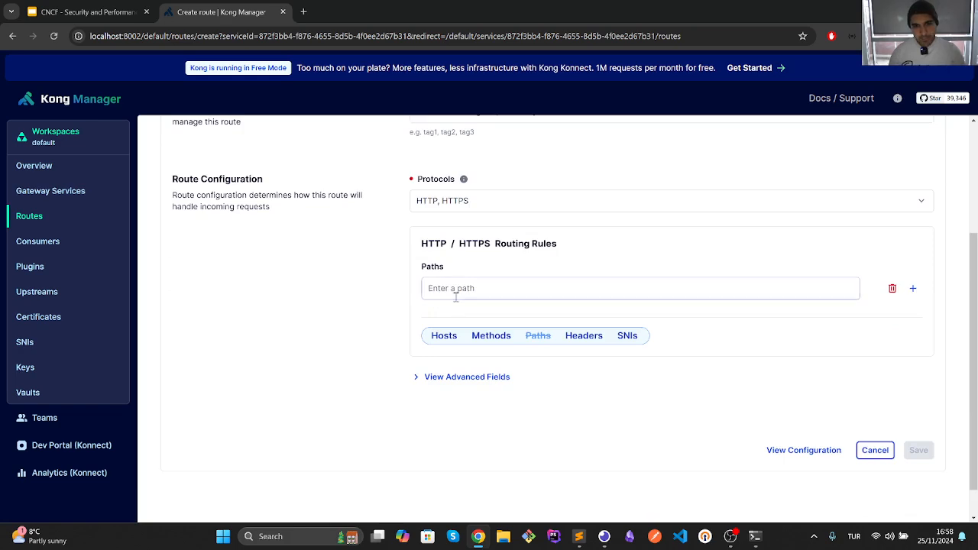
type("/mock")
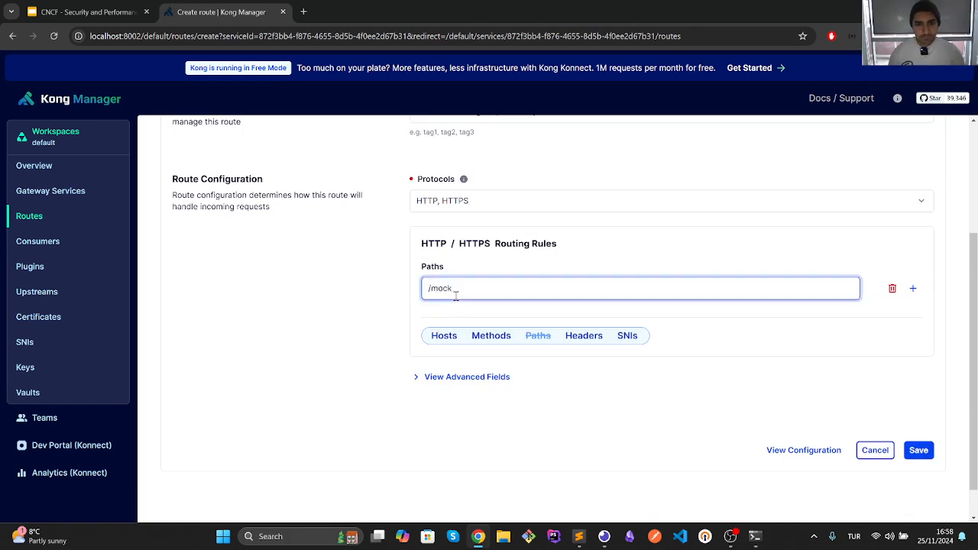
scroll("down", 3)
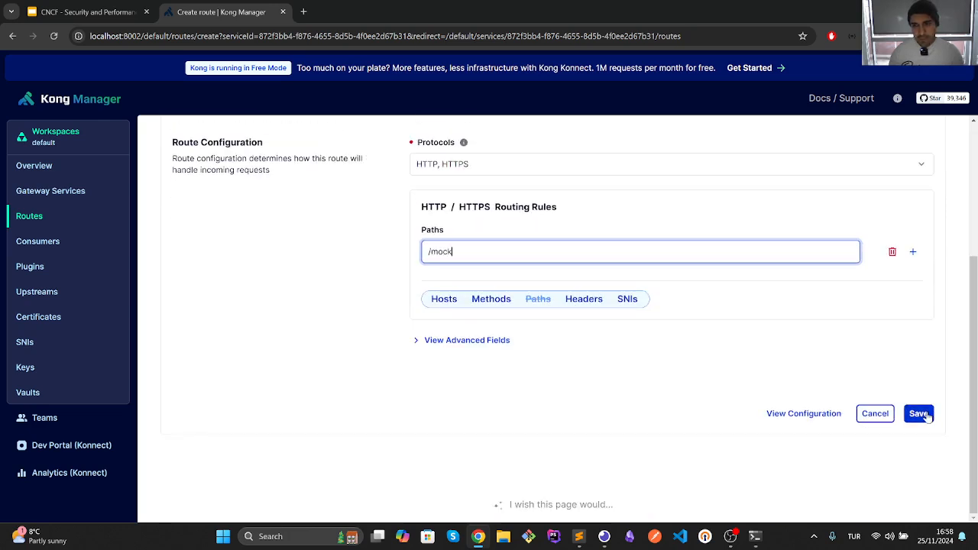
left_click(917, 413)
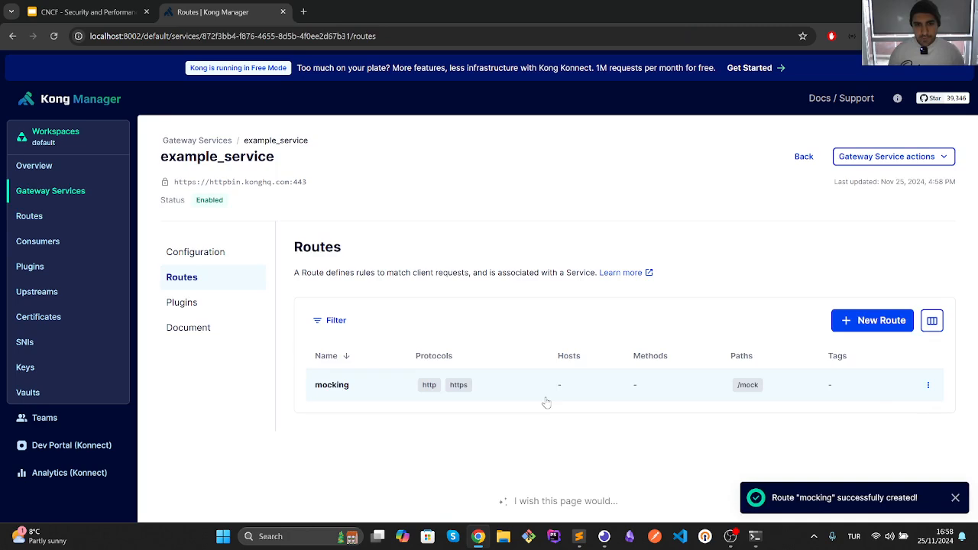
mouse_move(543, 416)
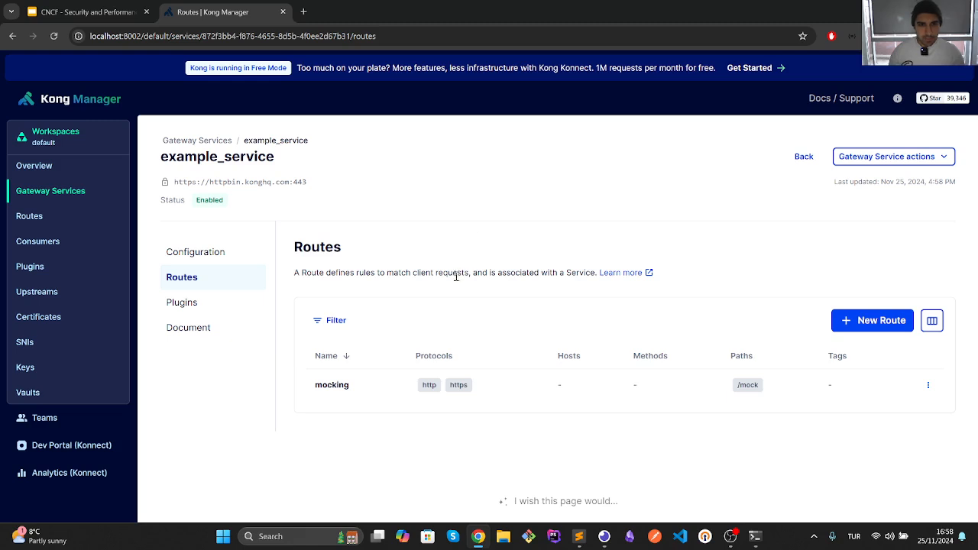
mouse_move(579, 536)
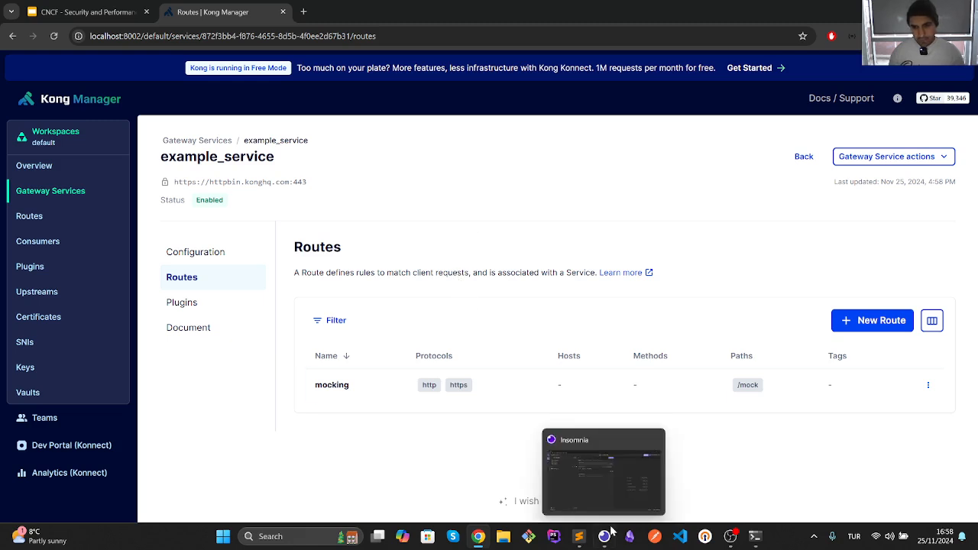
left_click(602, 470)
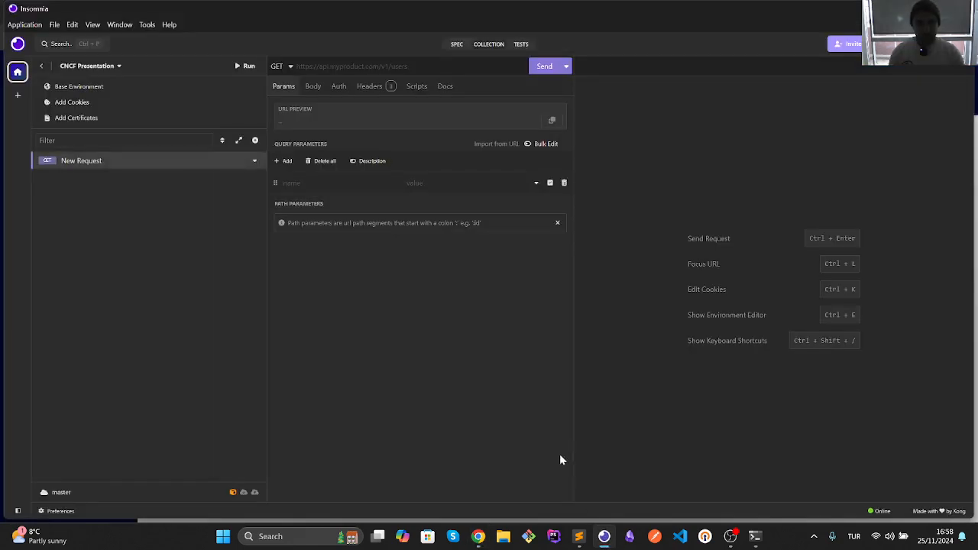
mouse_move(516, 388)
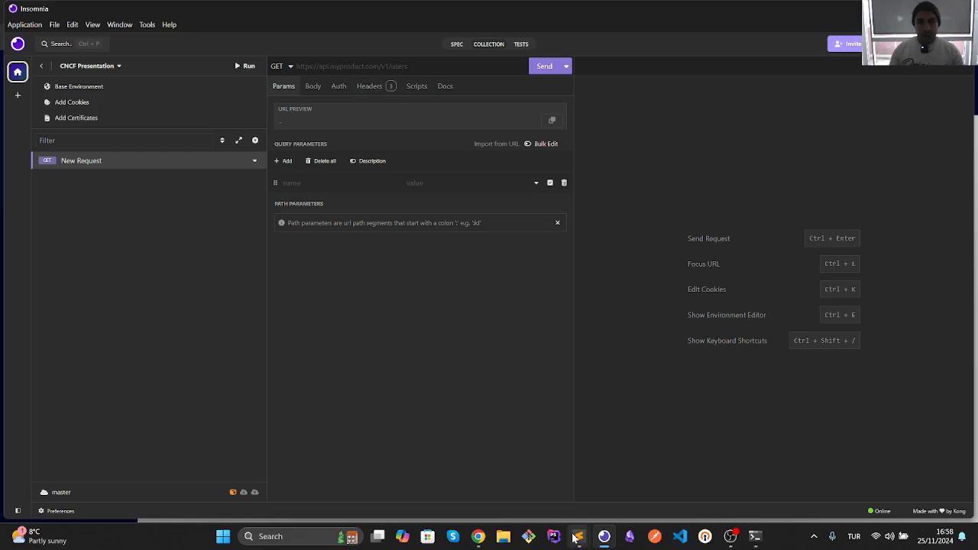
left_click(578, 535)
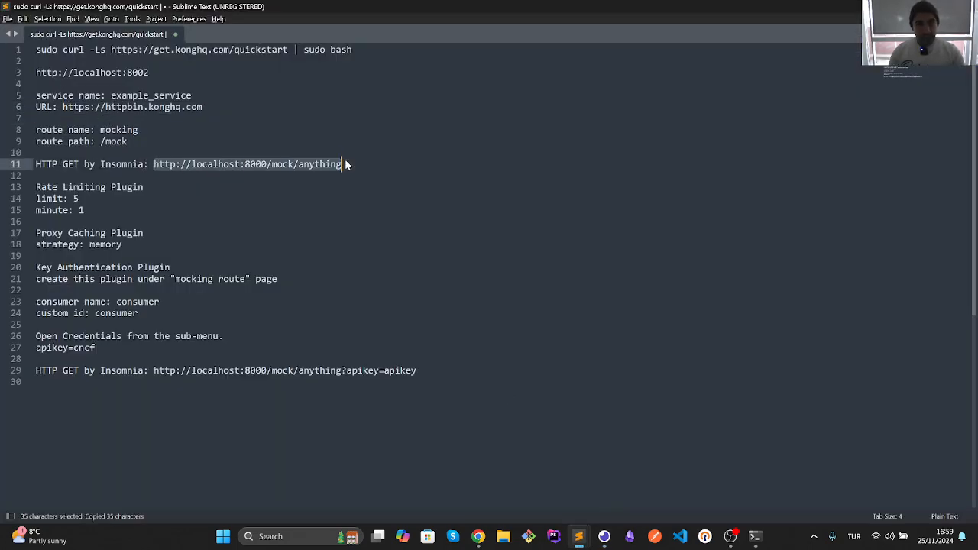
left_click(603, 535)
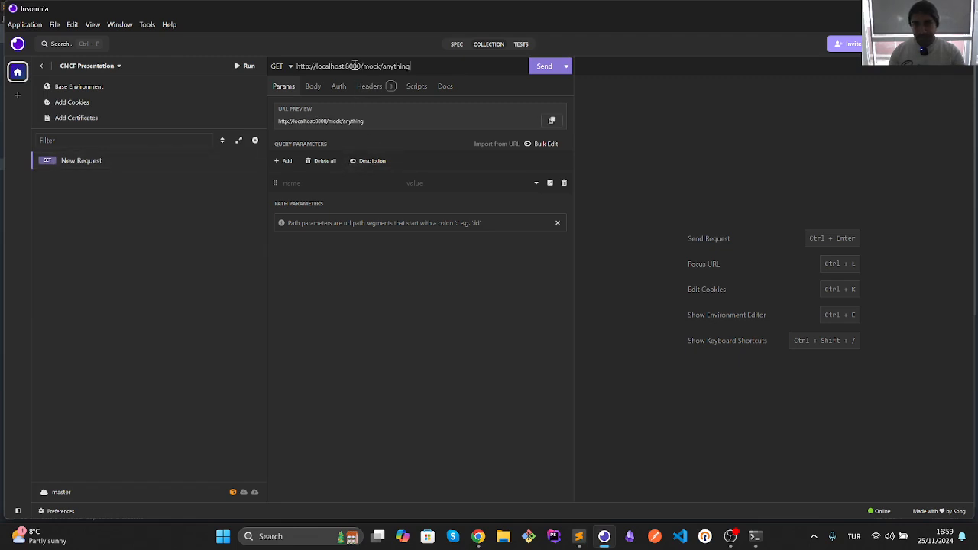
mouse_move(292, 69)
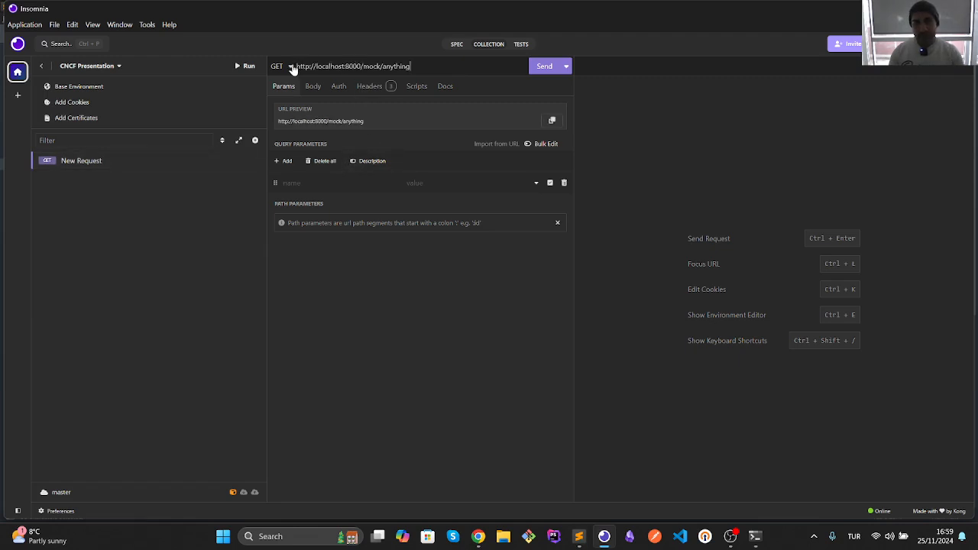
left_click(544, 66)
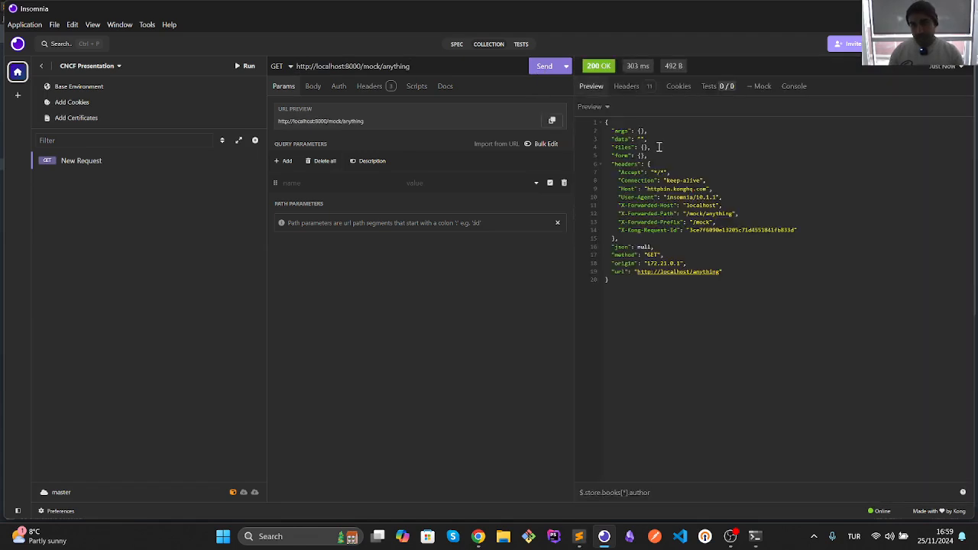
Check the X-Kong latency headers, then resend the GET request twice for faster 200 OK responses
left_click(627, 86)
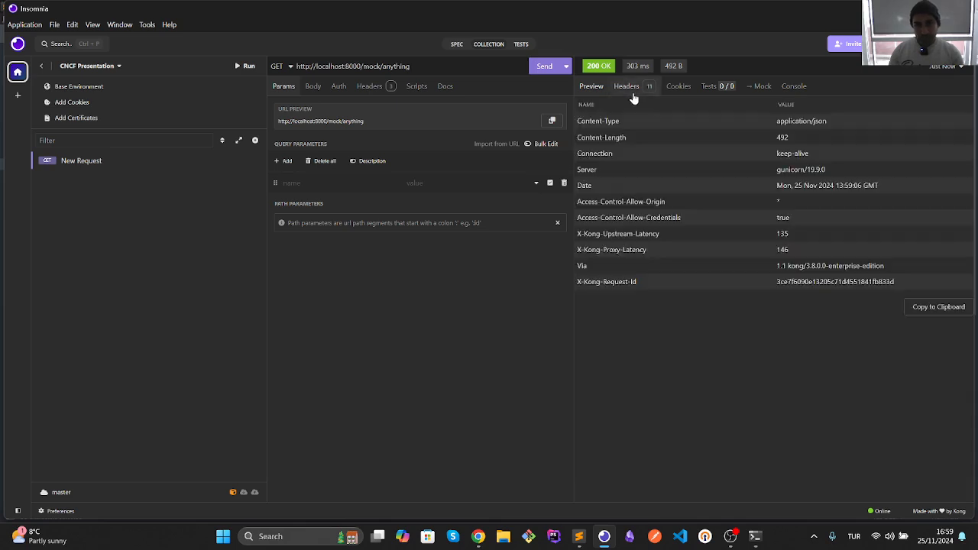
mouse_move(721, 175)
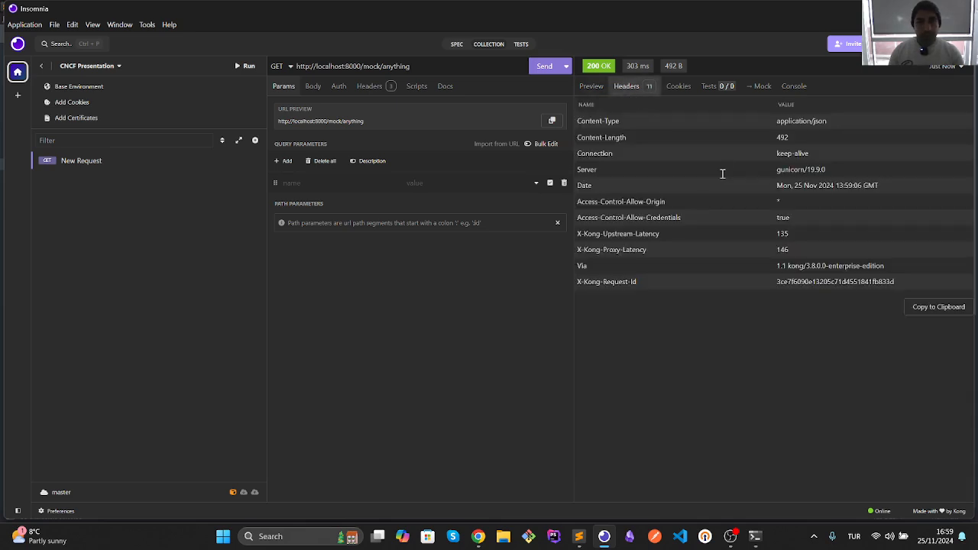
mouse_move(508, 330)
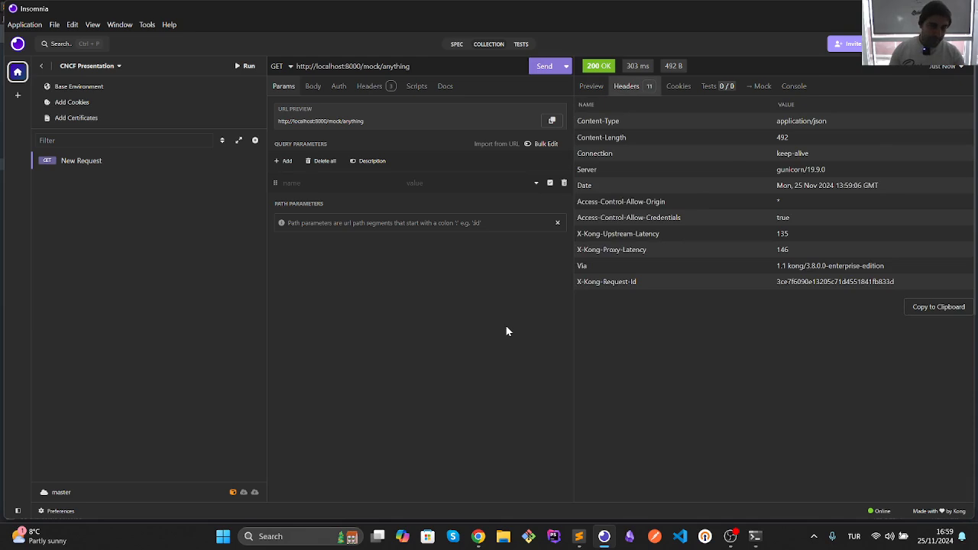
mouse_move(644, 226)
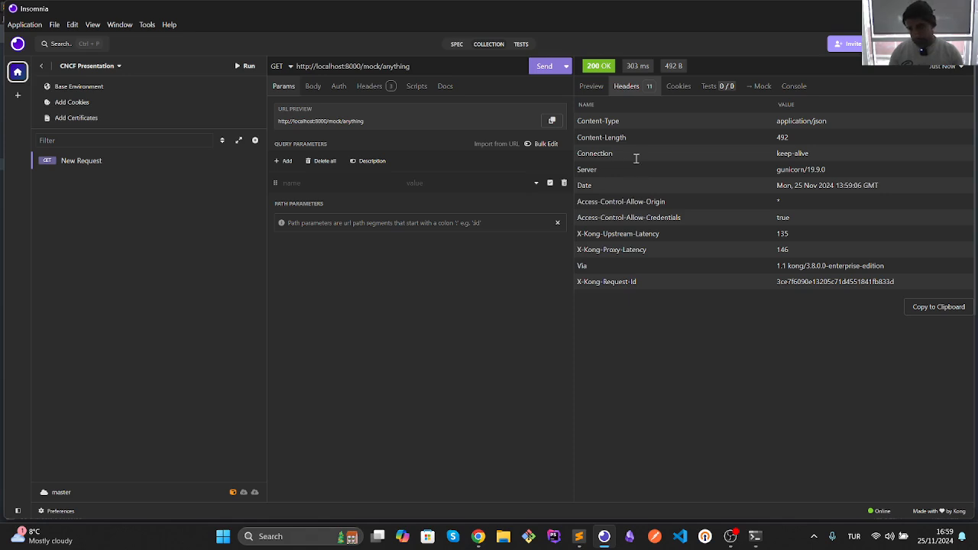
mouse_move(459, 214)
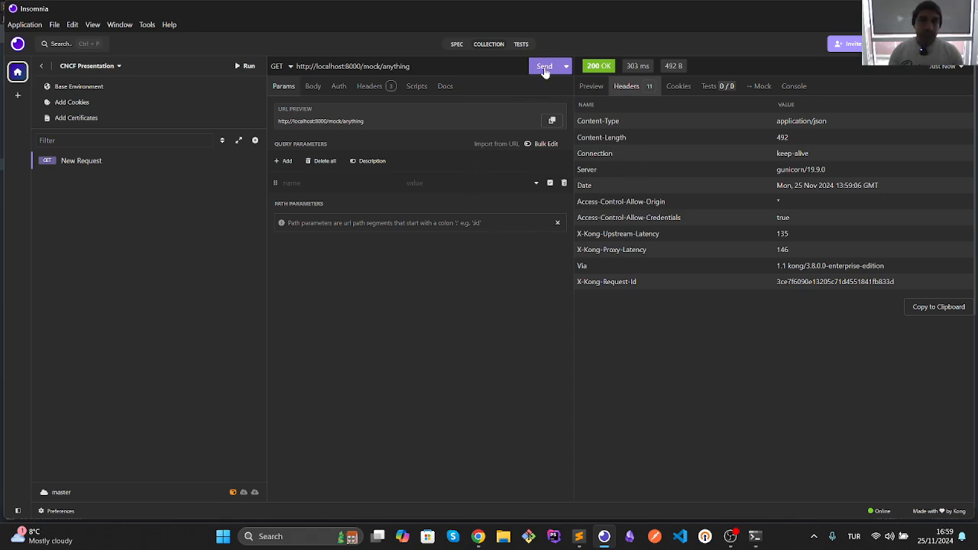
mouse_move(345, 66)
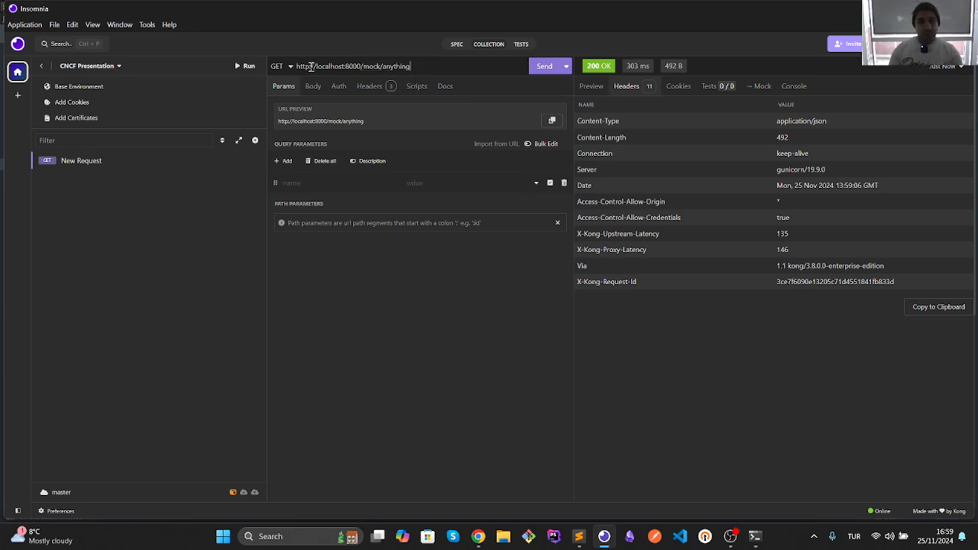
double_click(321, 66)
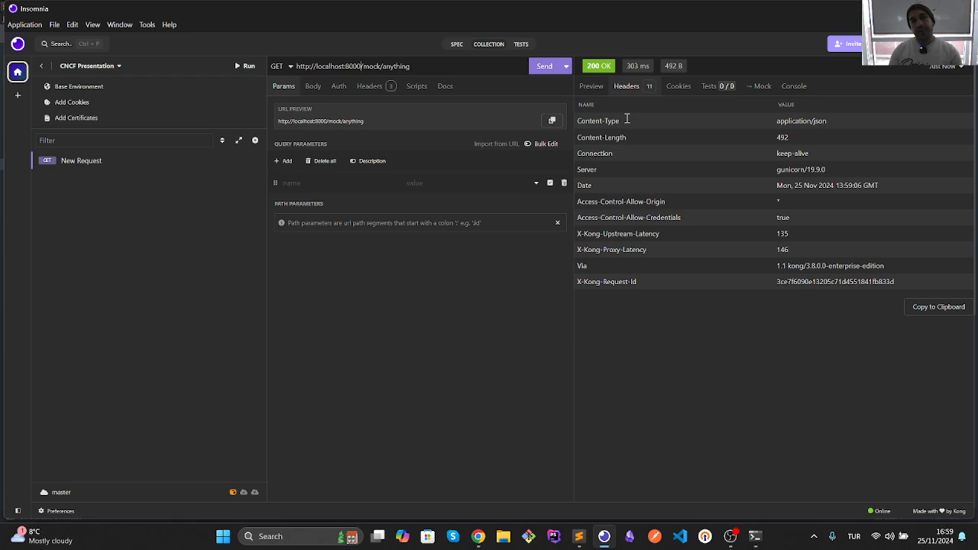
mouse_move(648, 156)
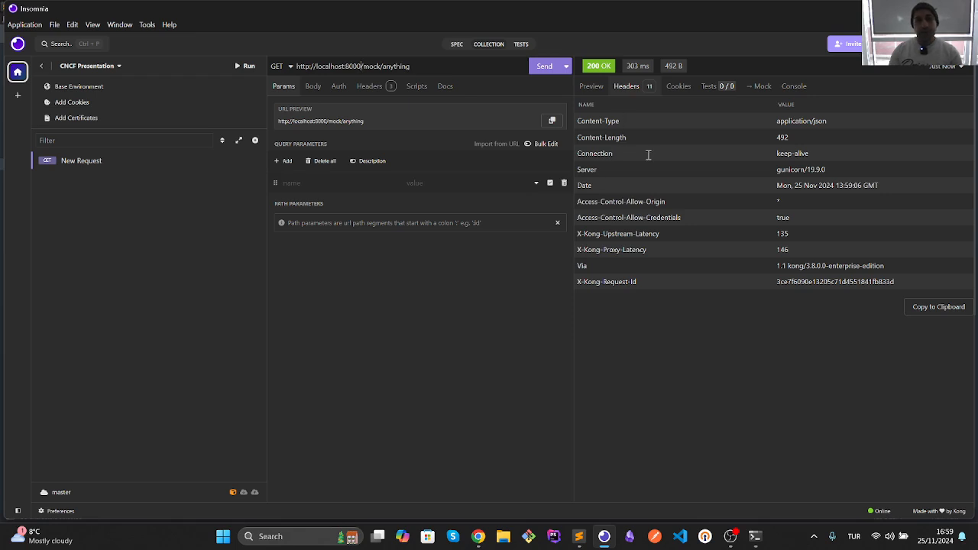
left_click(544, 66)
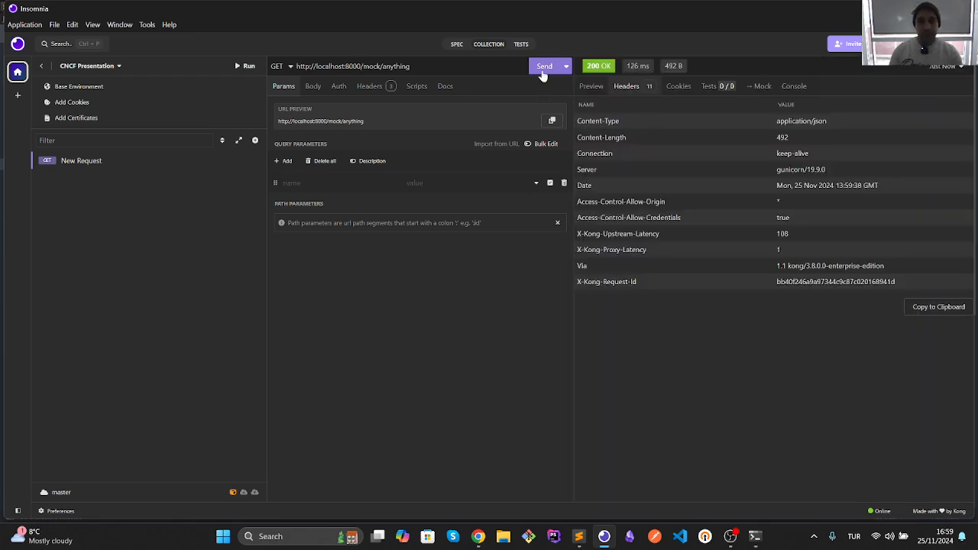
left_click(544, 65)
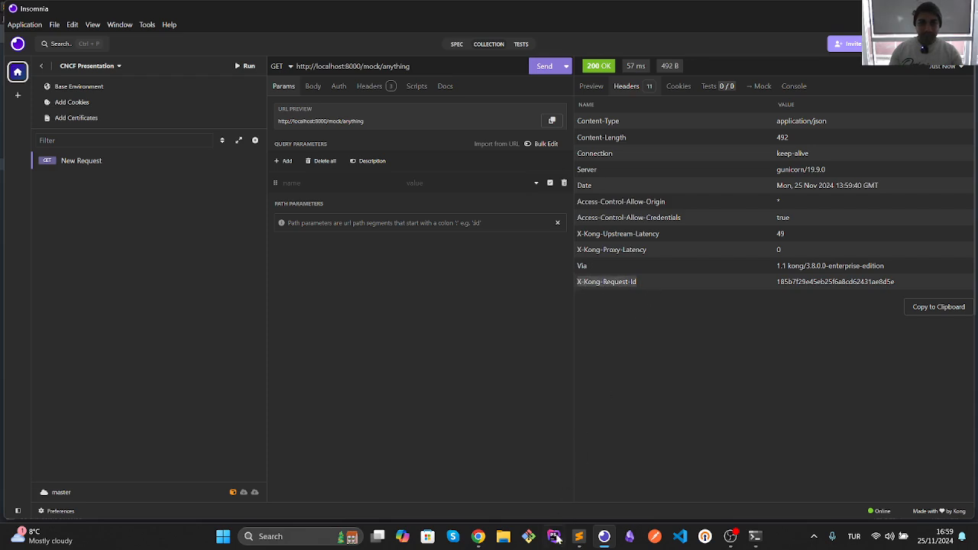
mouse_move(478, 535)
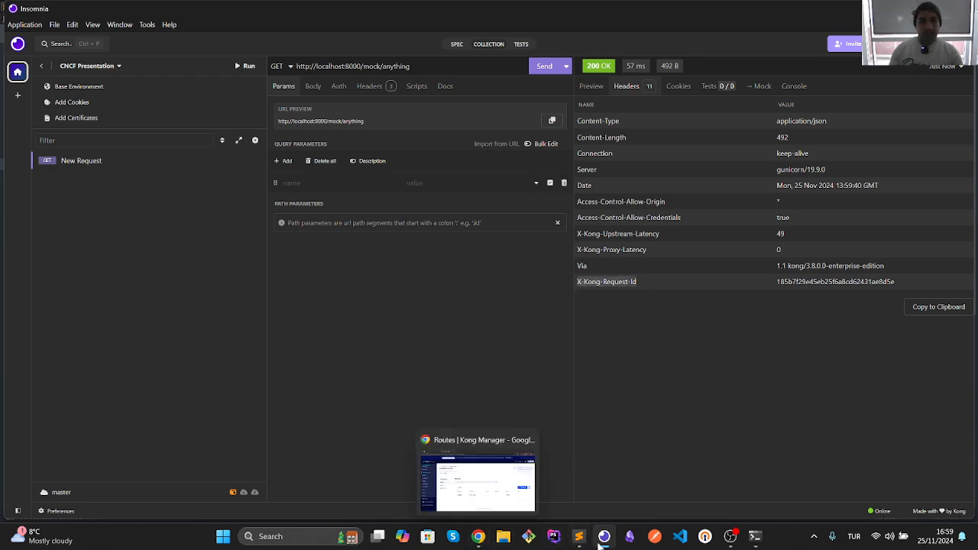
left_click(577, 534)
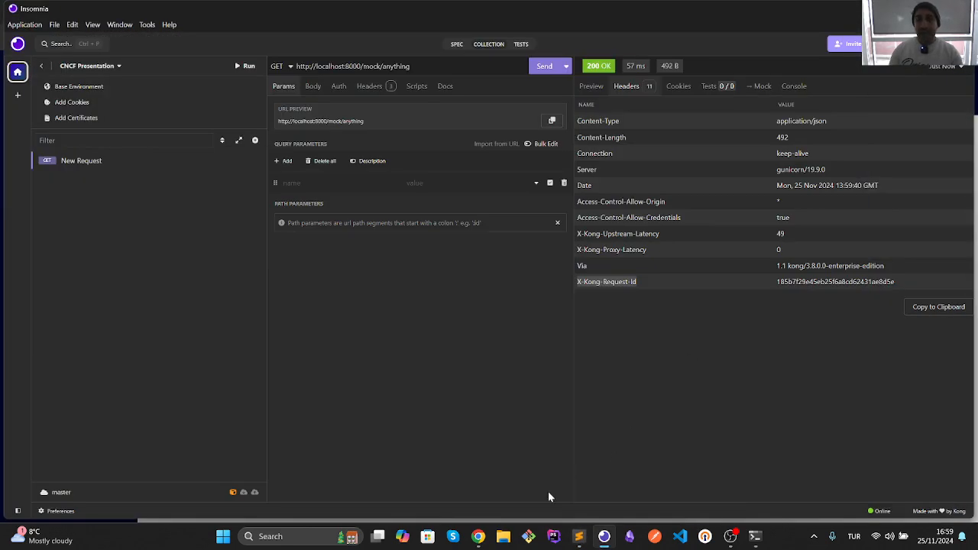
mouse_move(538, 492)
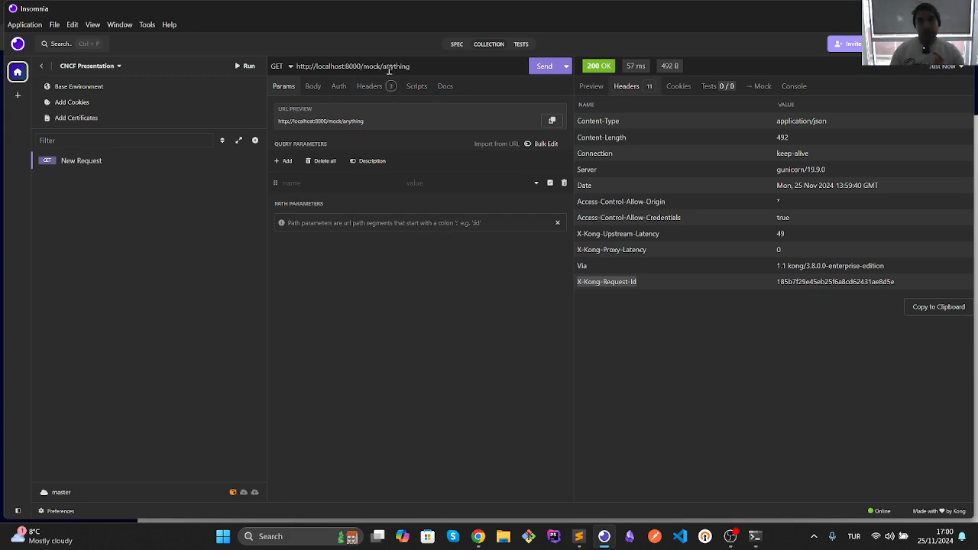
mouse_move(440, 147)
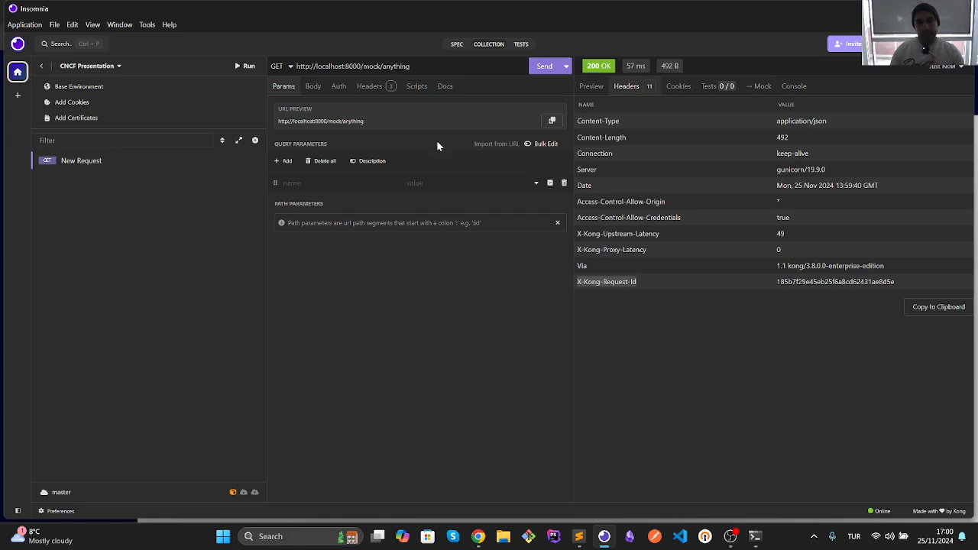
In Kong Manager, go to Routes, the mocking route, and its empty Plugins list
left_click(478, 535)
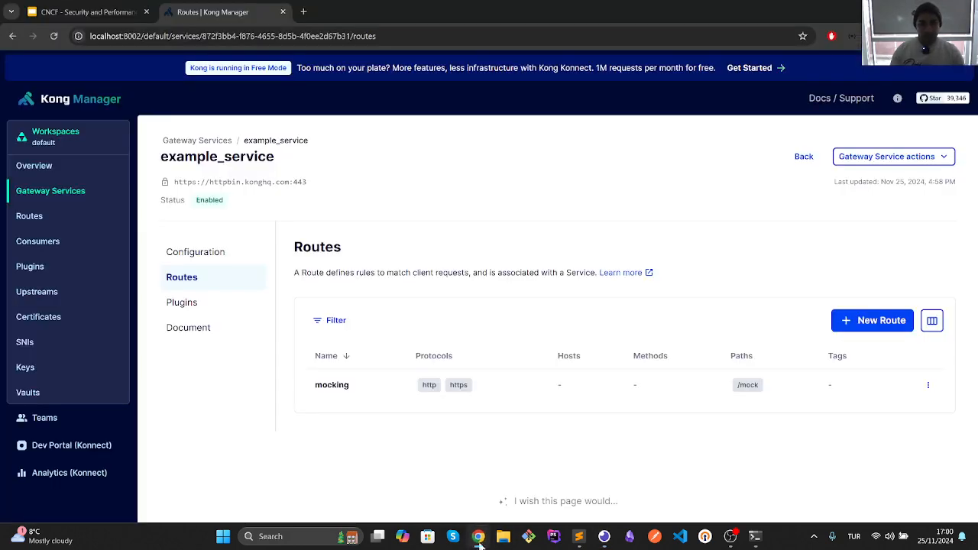
mouse_move(256, 391)
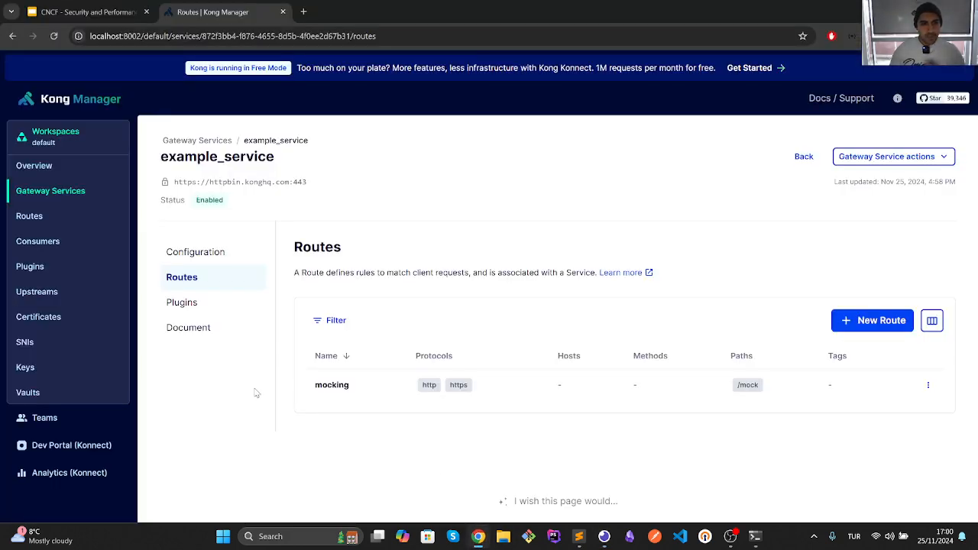
mouse_move(182, 303)
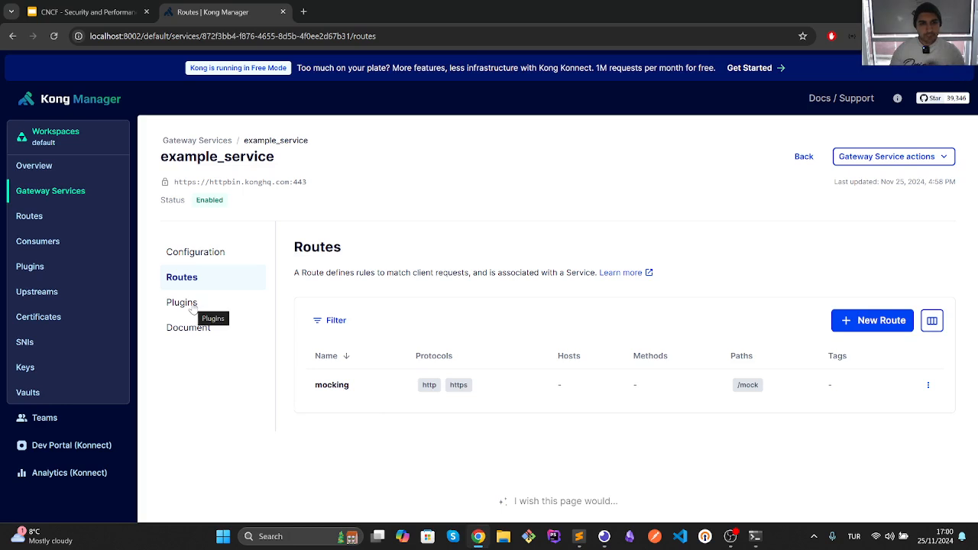
left_click(29, 215)
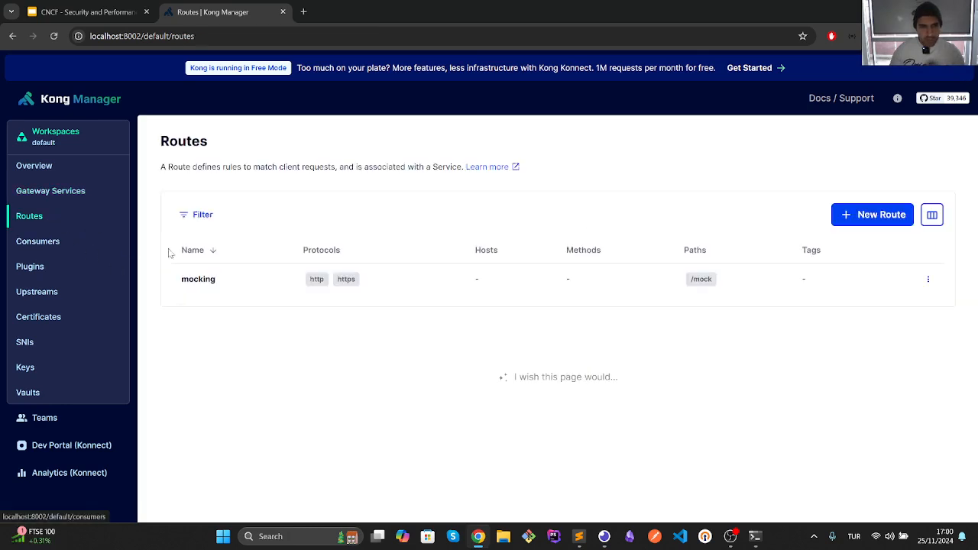
left_click(199, 279)
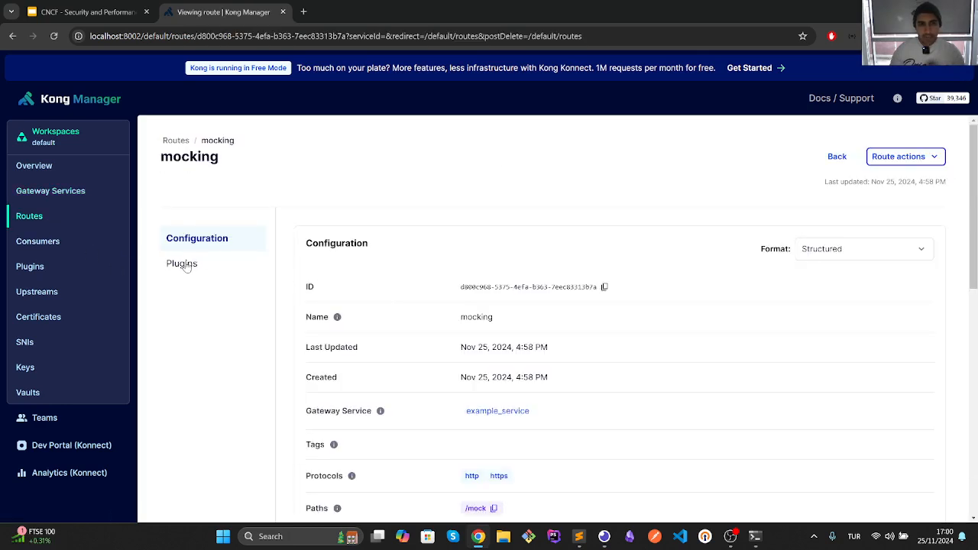
mouse_move(182, 262)
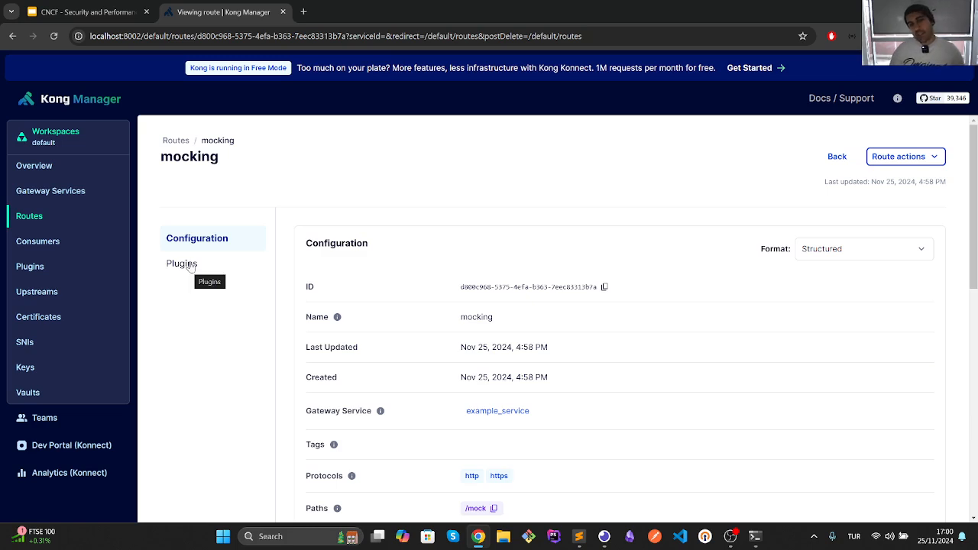
left_click(181, 263)
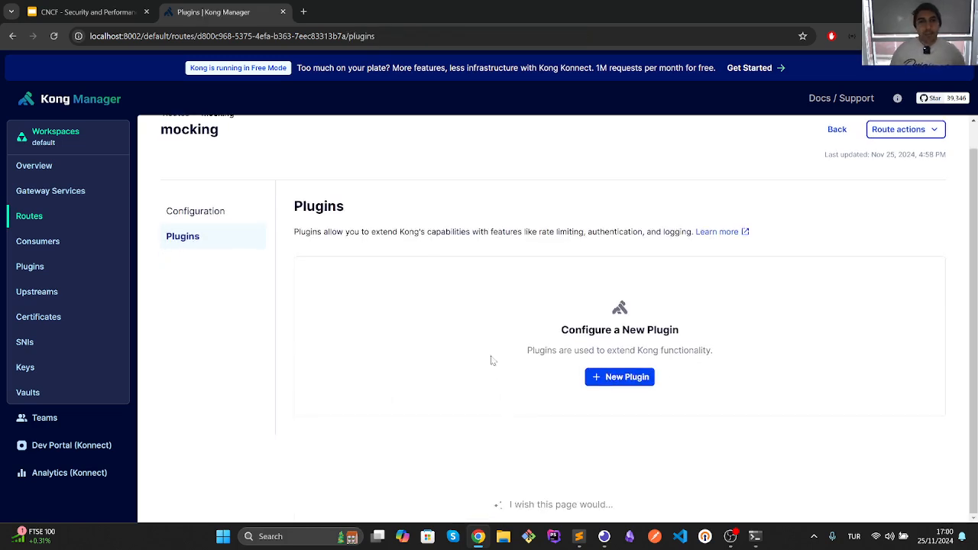
mouse_move(263, 110)
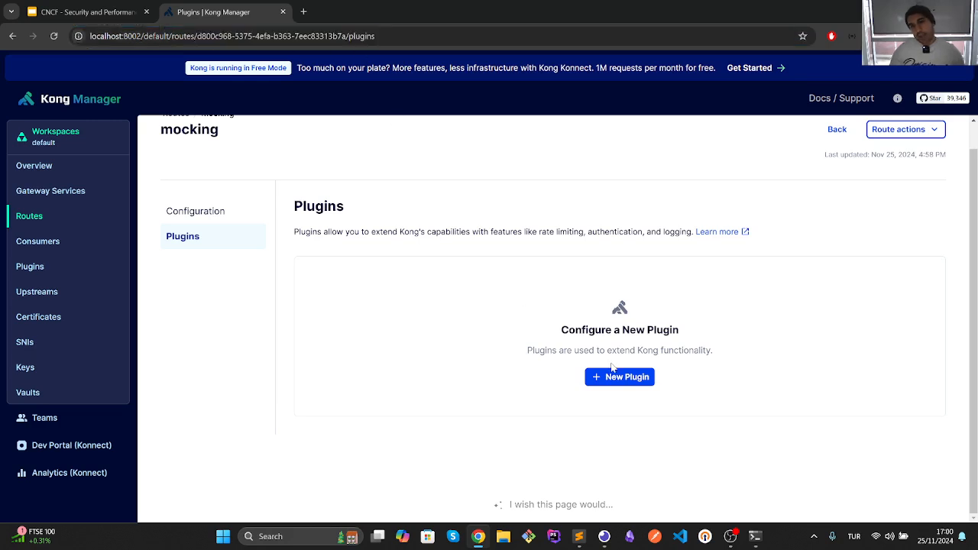
mouse_move(575, 394)
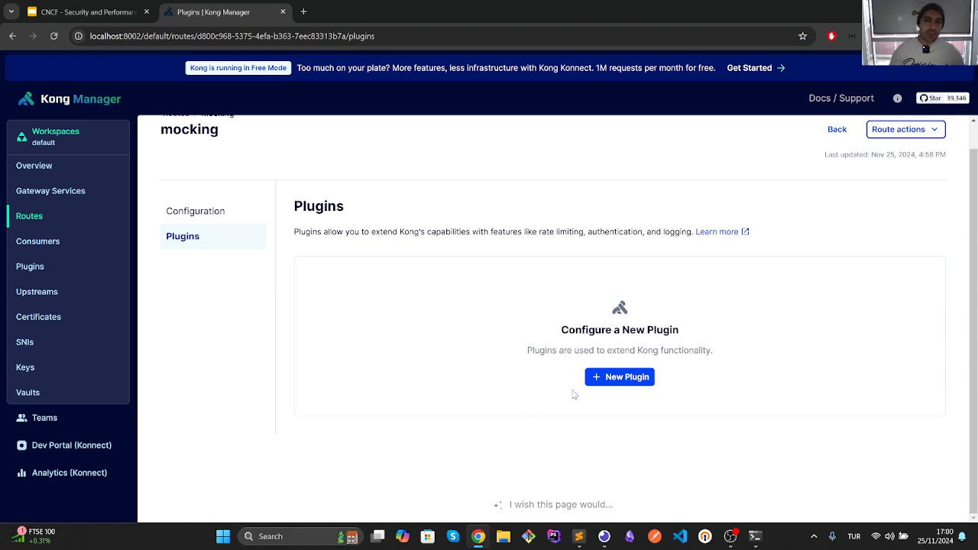
Search the plugin catalog for 'ra' and enable Rate Limiting, then return to the catalog
left_click(619, 375)
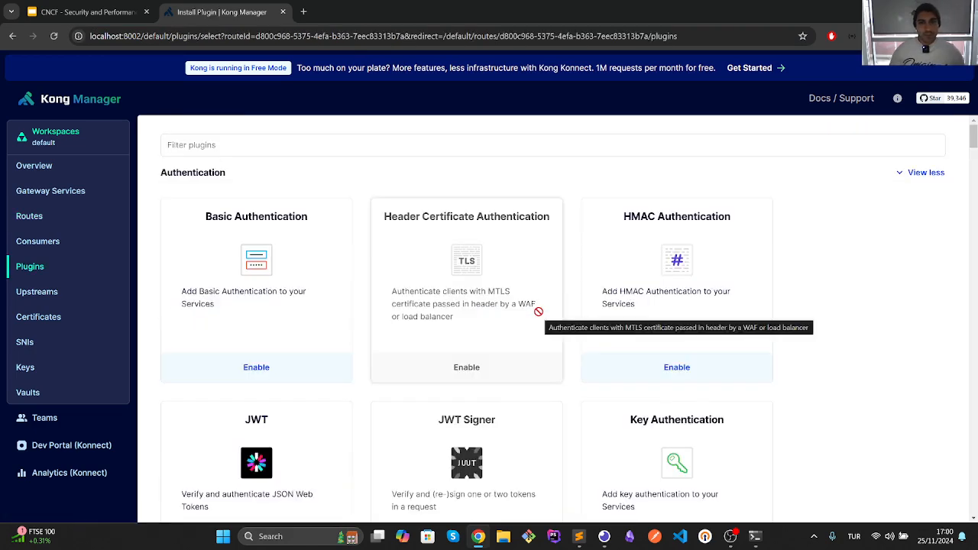
type("ra")
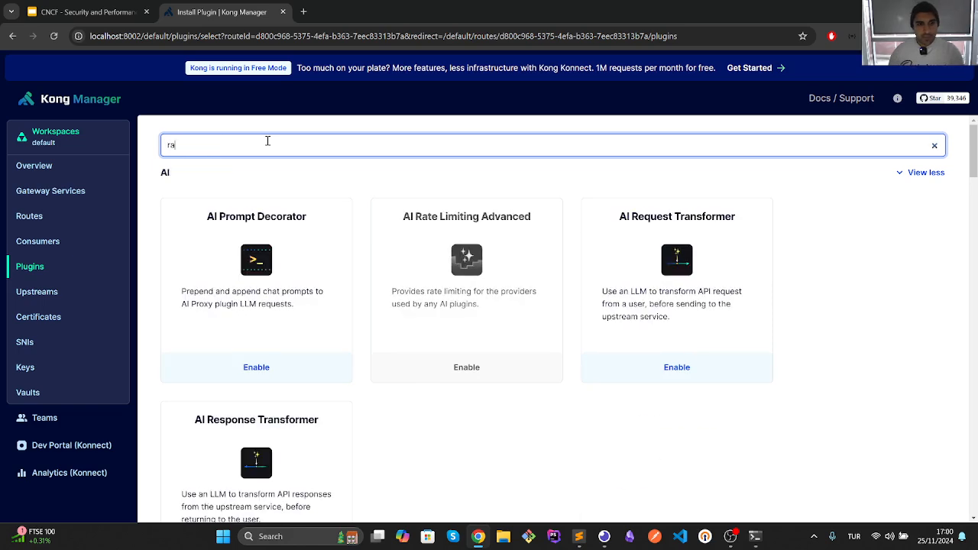
scroll("down", 3)
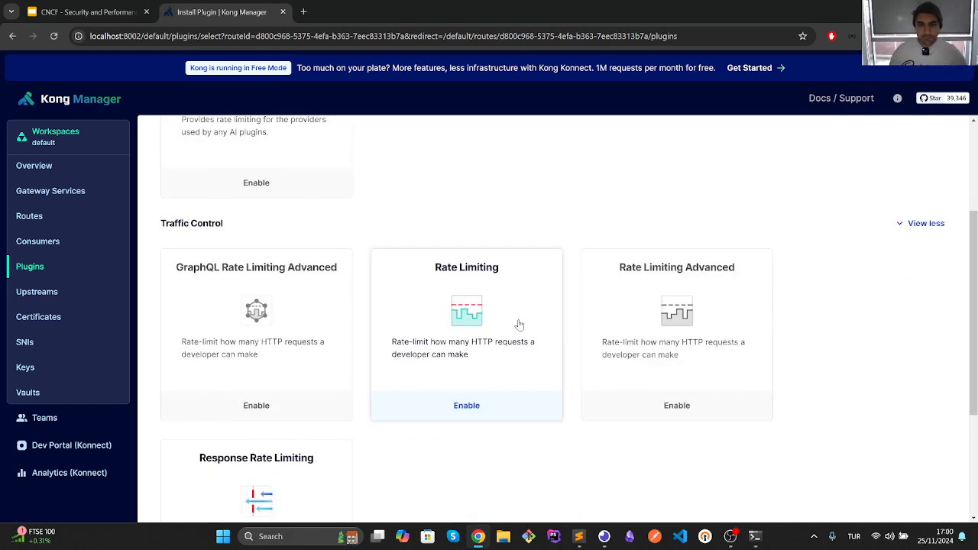
left_click(466, 405)
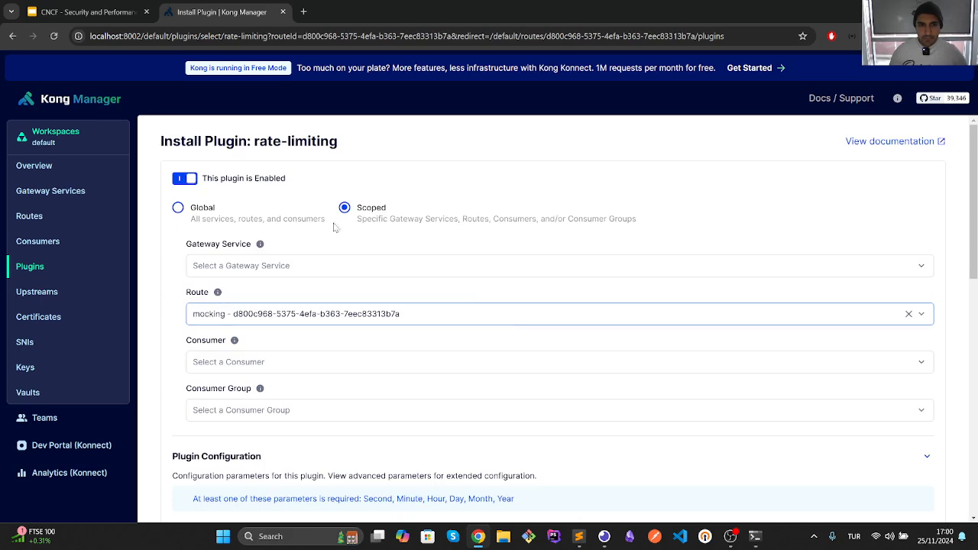
left_click(12, 36)
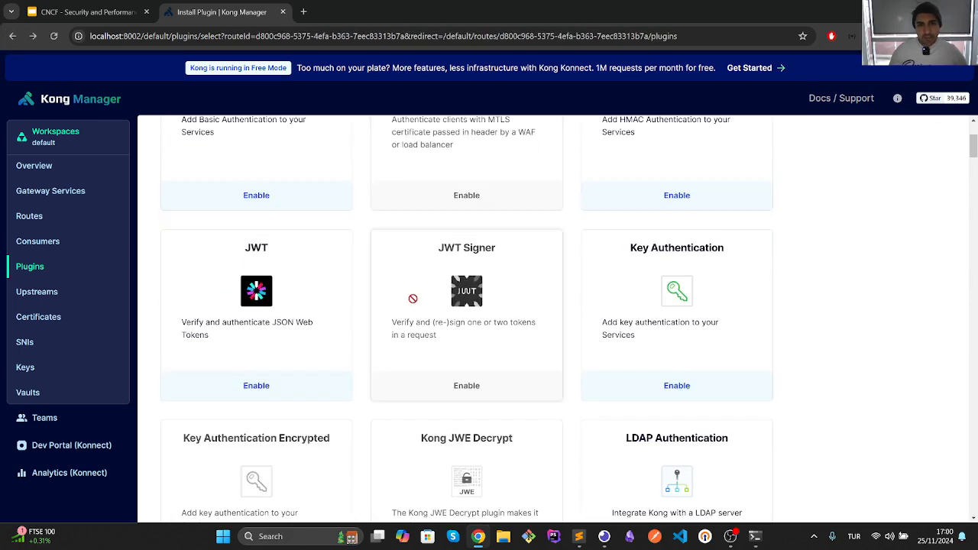
Browse the catalog to Traffic Control and start installing Rate Limiting on the mocking route
scroll("up", 3)
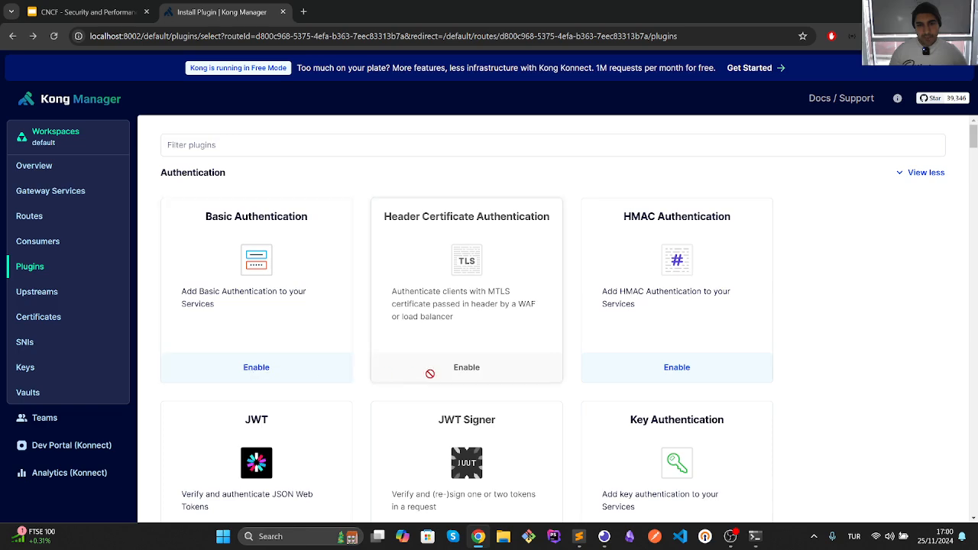
scroll("down", 3)
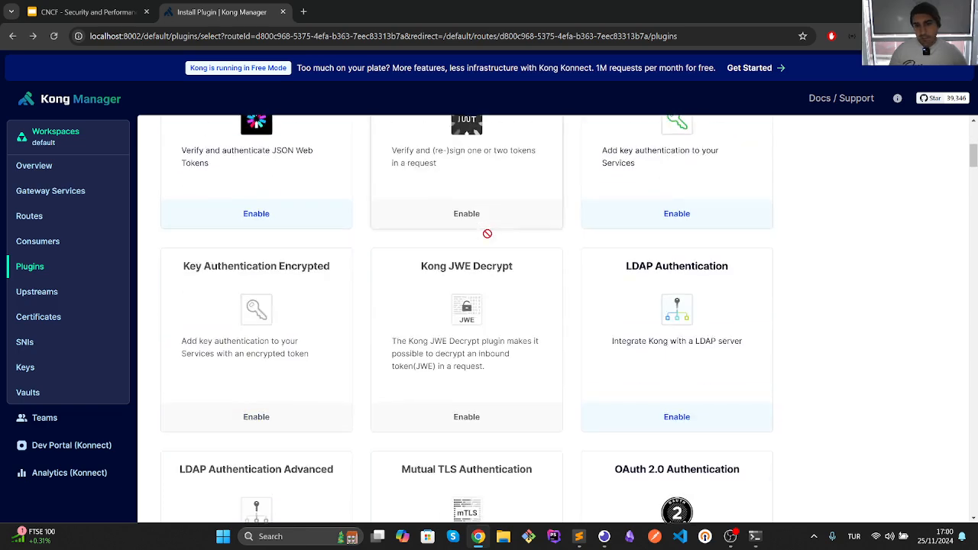
mouse_move(481, 248)
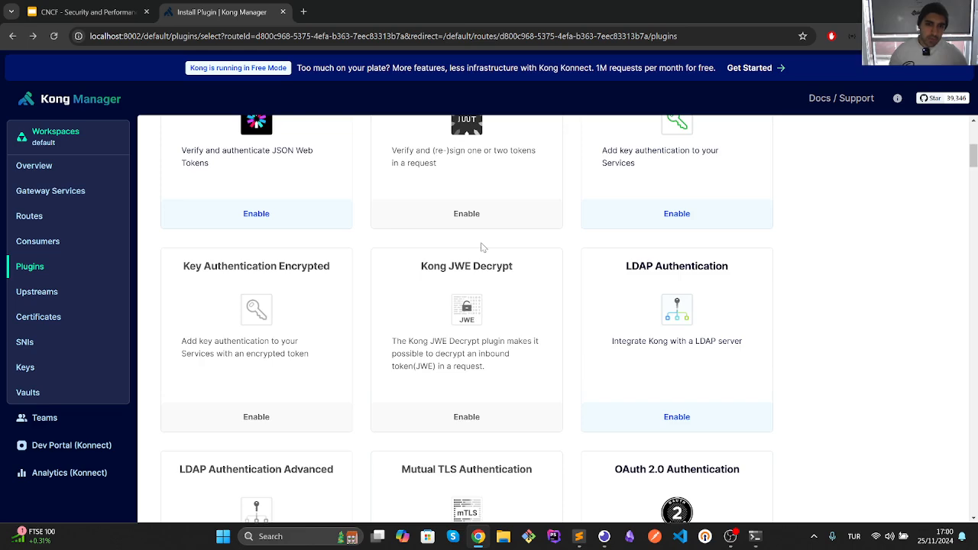
scroll("up", 3)
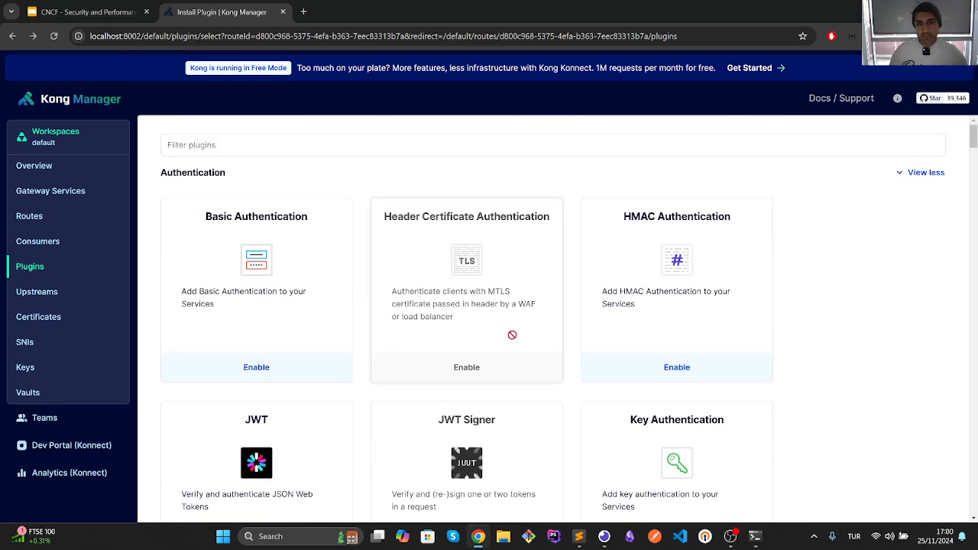
mouse_move(347, 375)
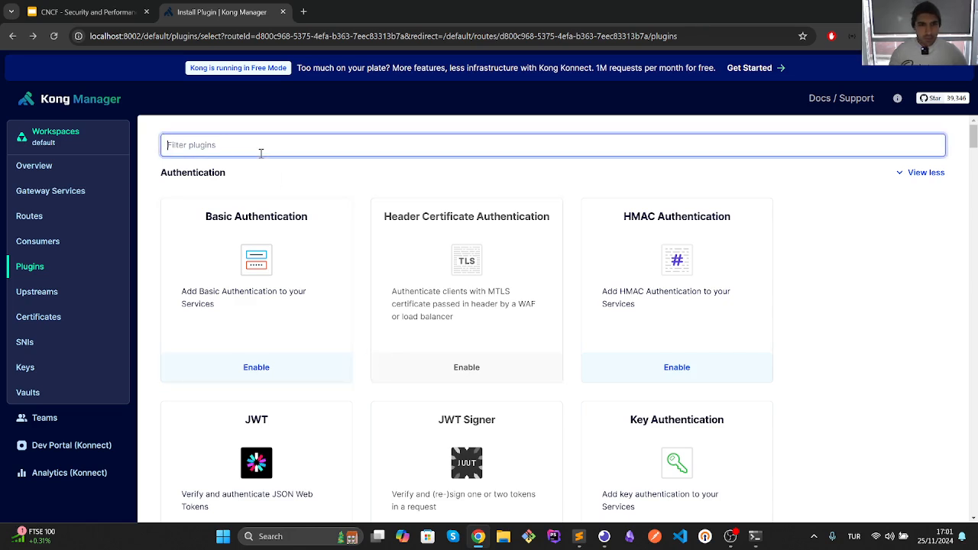
scroll("down", 3)
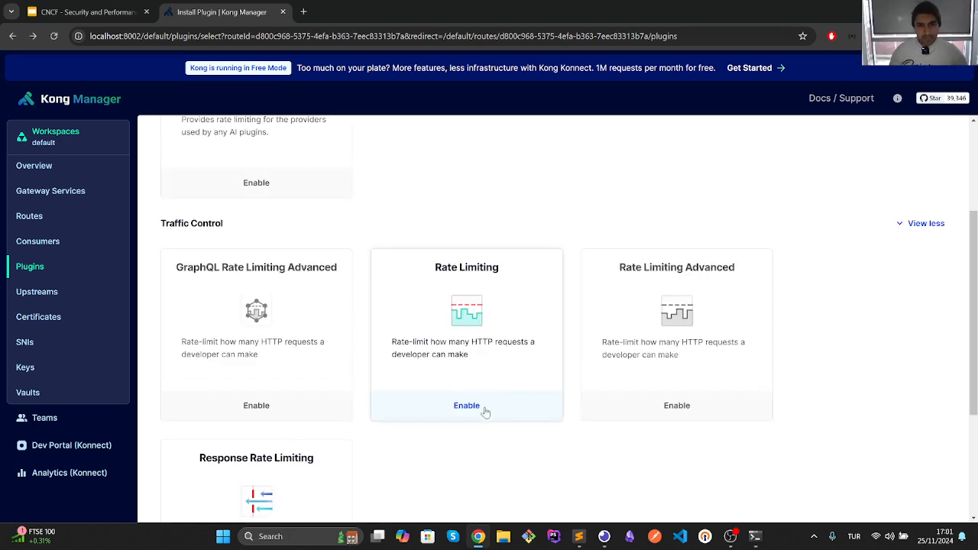
mouse_move(492, 353)
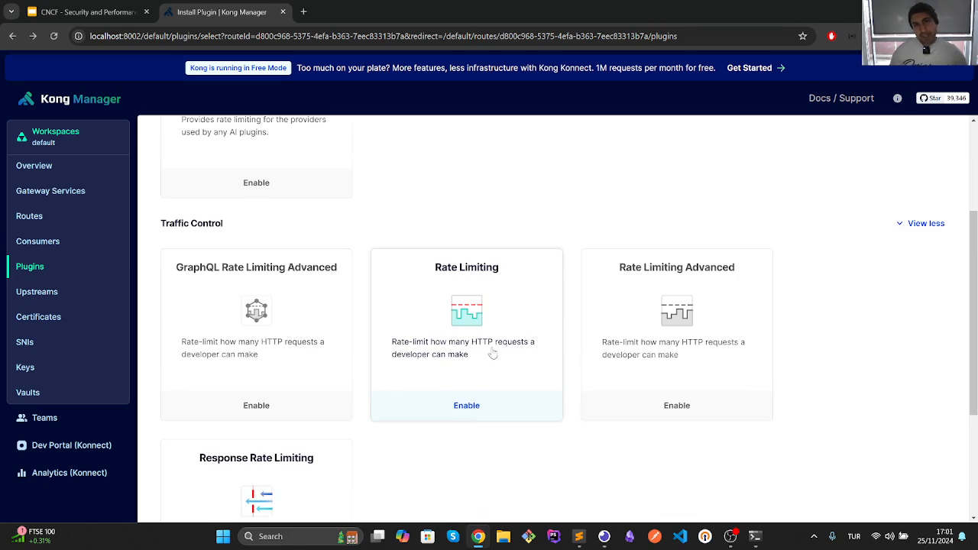
left_click(466, 405)
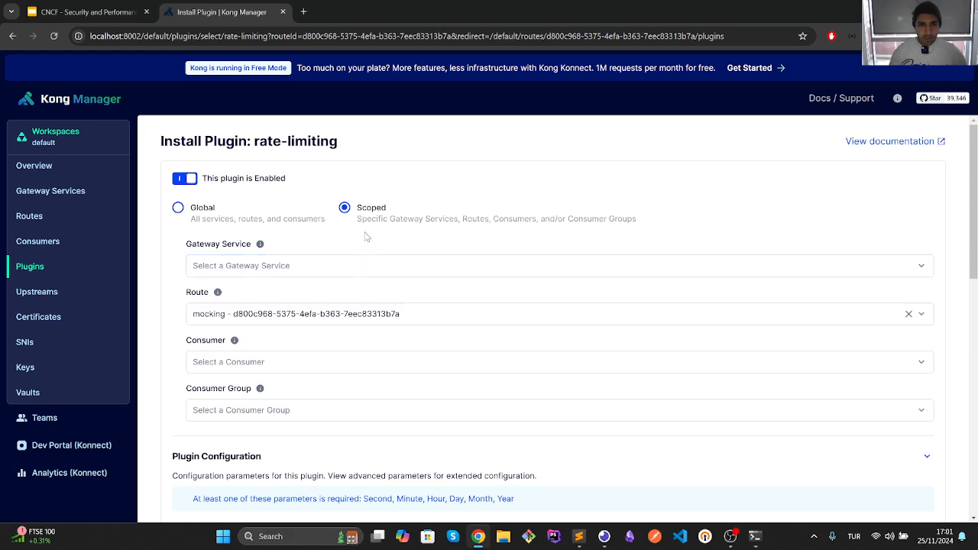
mouse_move(330, 219)
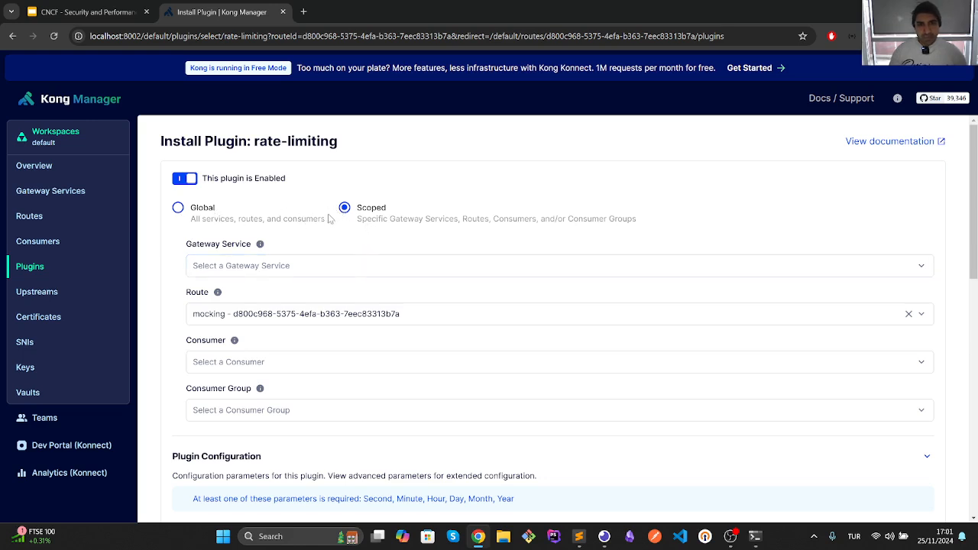
mouse_move(431, 232)
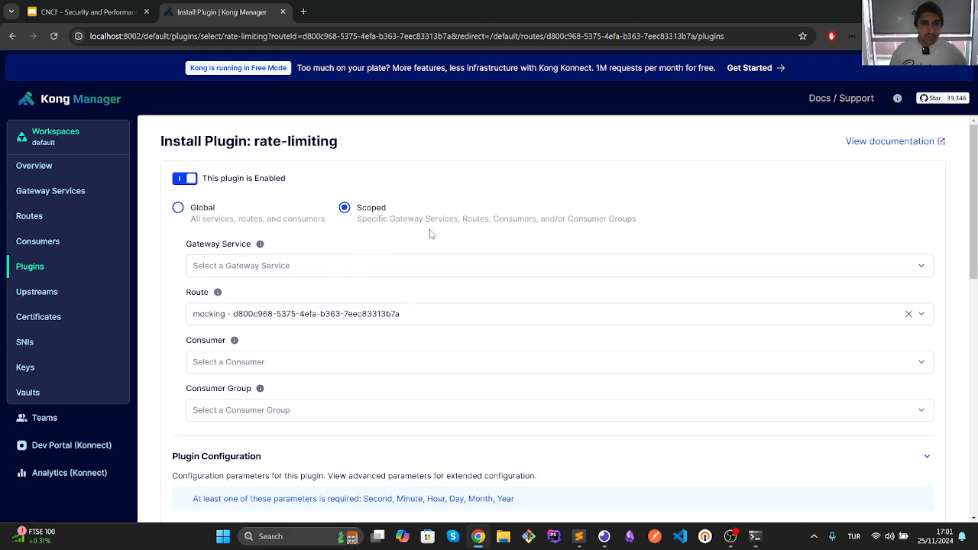
mouse_move(223, 226)
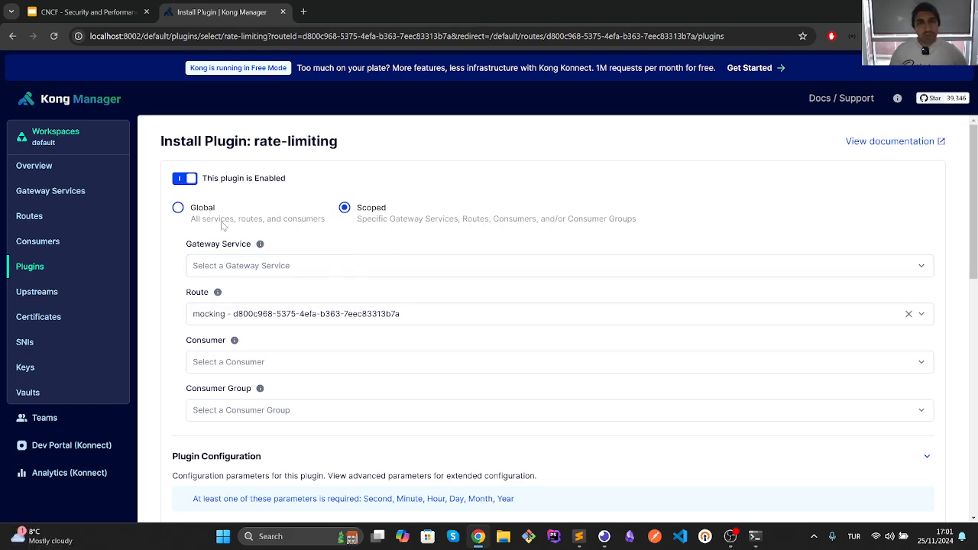
mouse_move(165, 220)
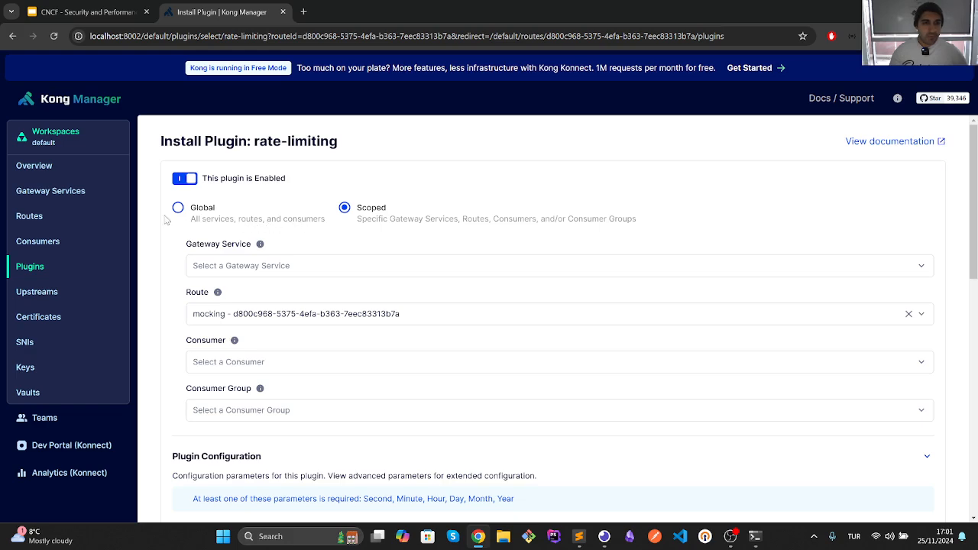
Clear the mocking route from the scope and set the rate-limiting plugin to Global
left_click(178, 208)
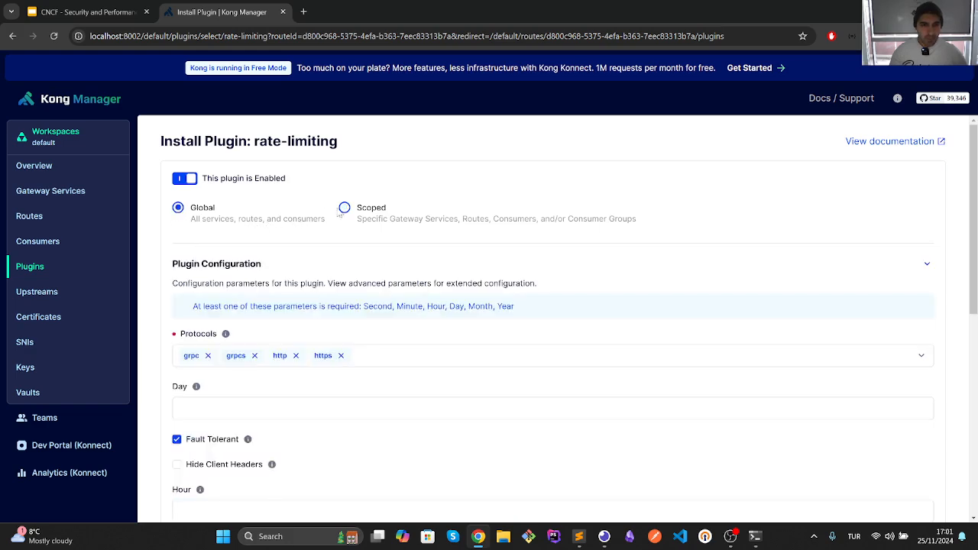
left_click(344, 208)
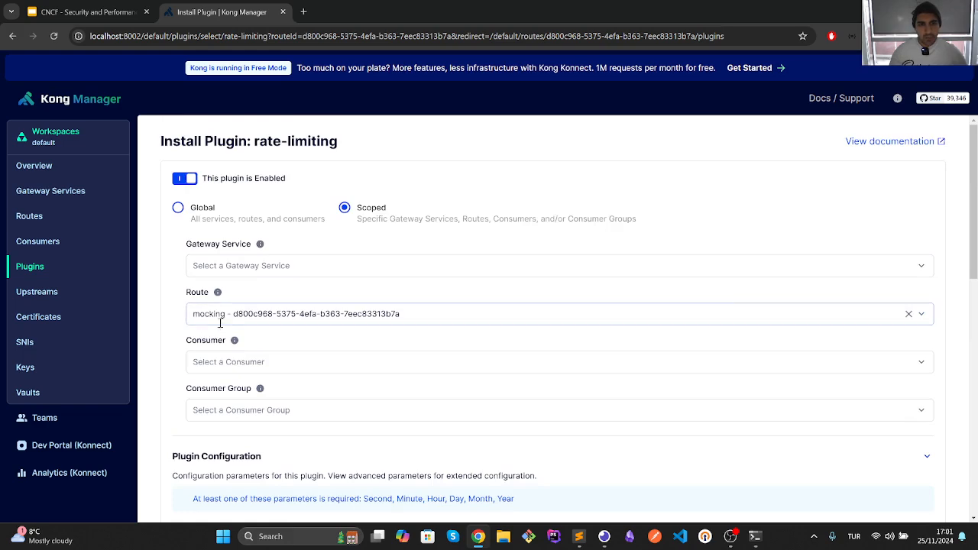
left_click(907, 313)
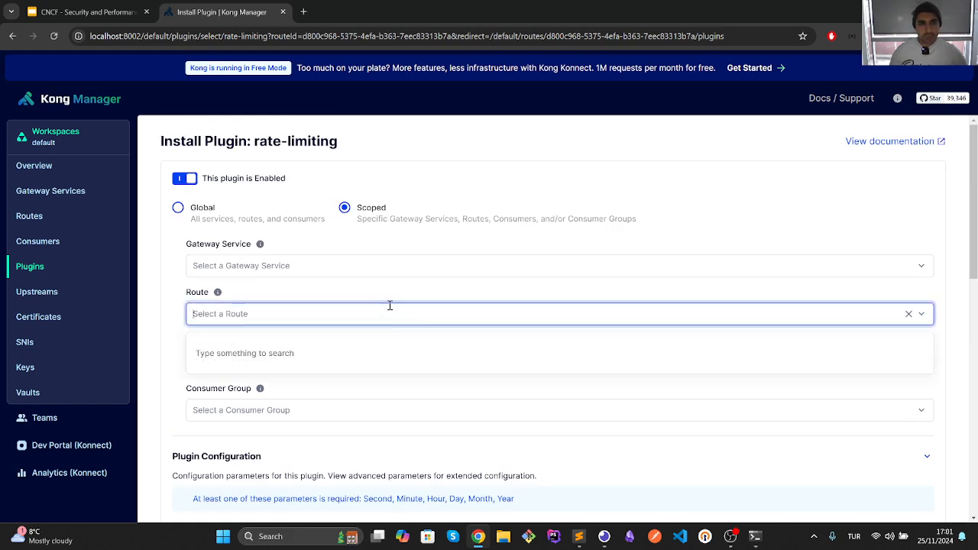
left_click(177, 208)
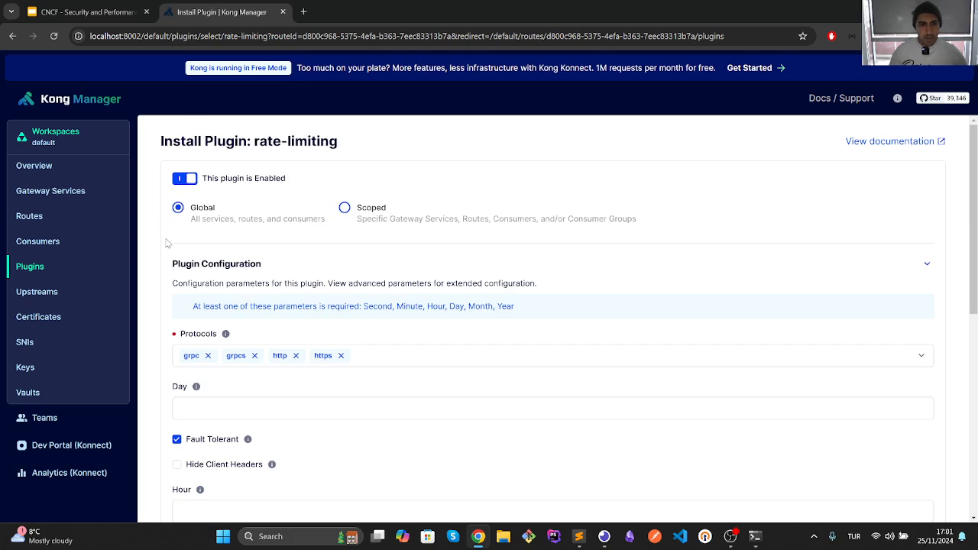
scroll("down", 3)
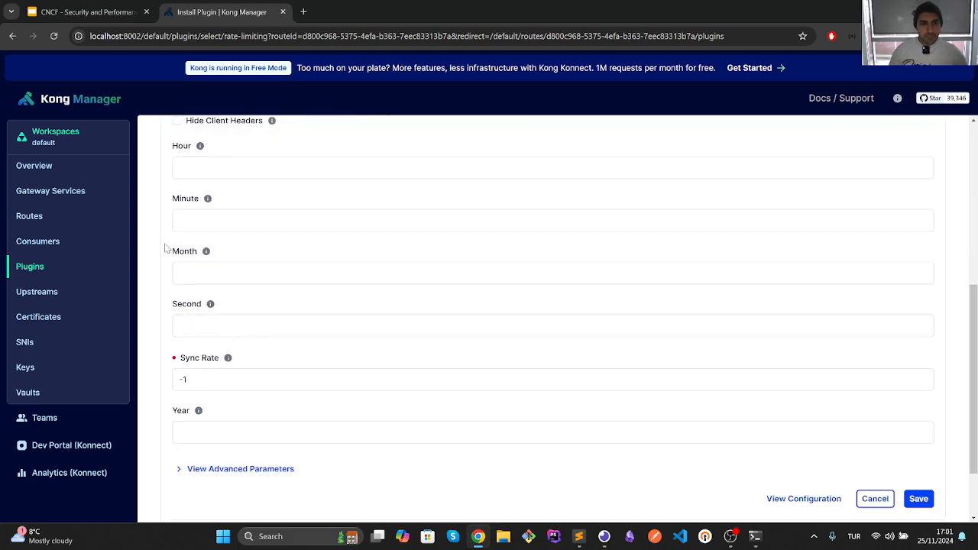
Enter 5 as the per-minute request limit, leaving sync rate at -1
left_click(553, 220)
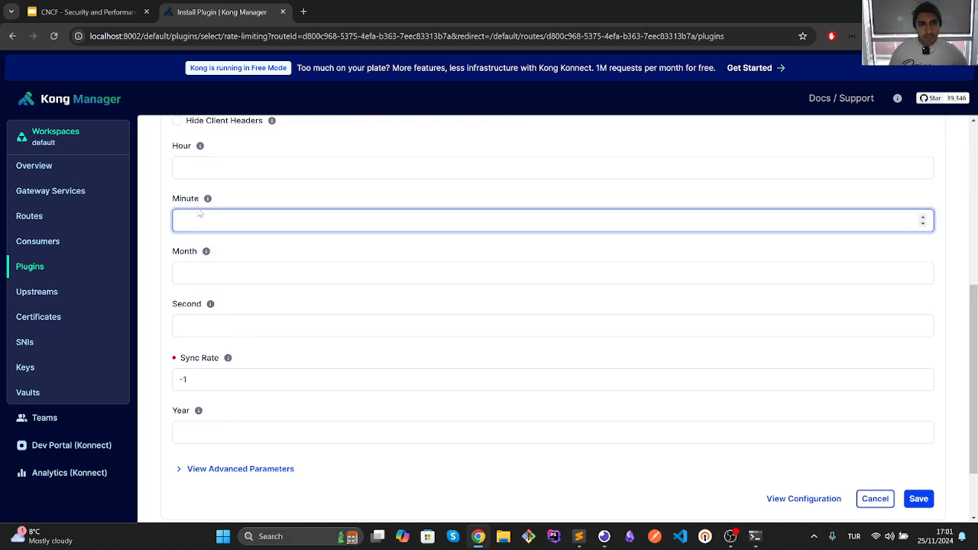
mouse_move(208, 199)
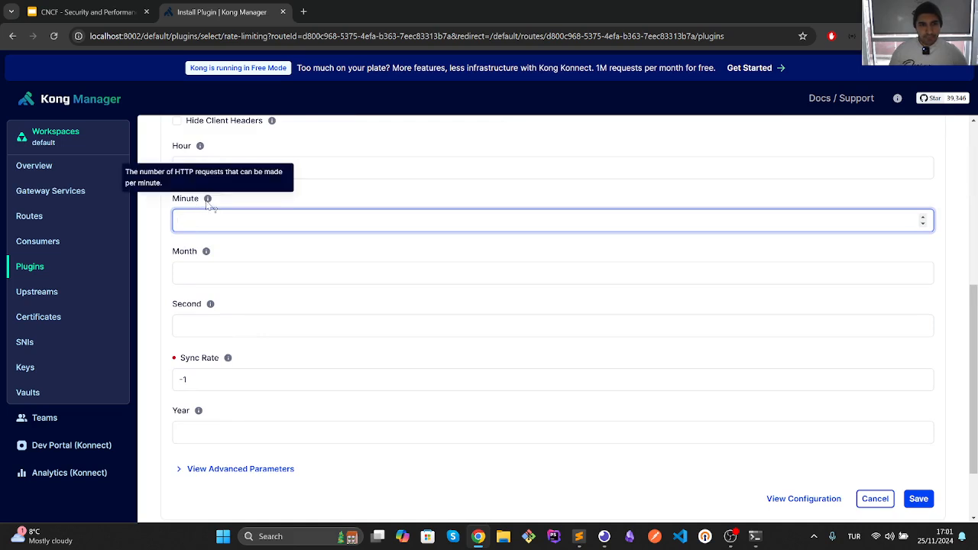
mouse_move(208, 220)
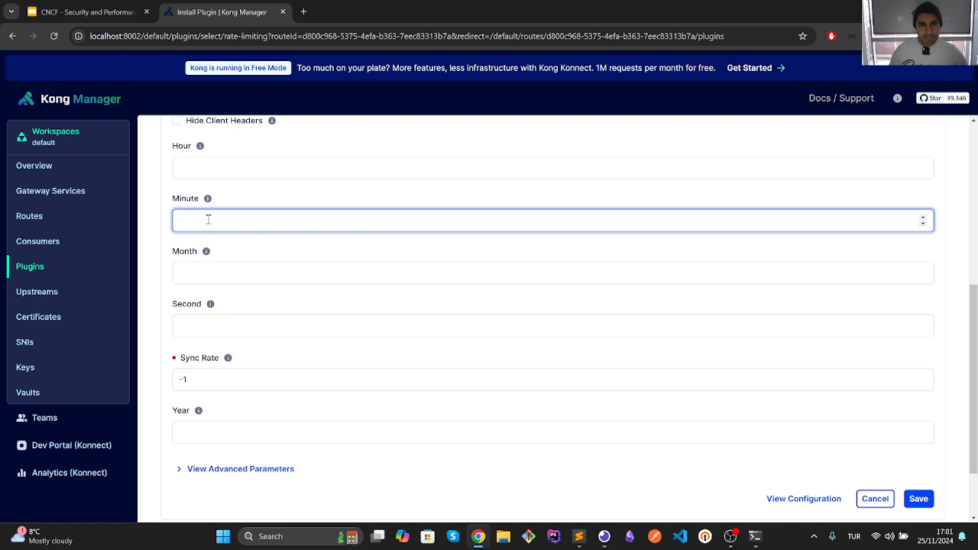
type("5")
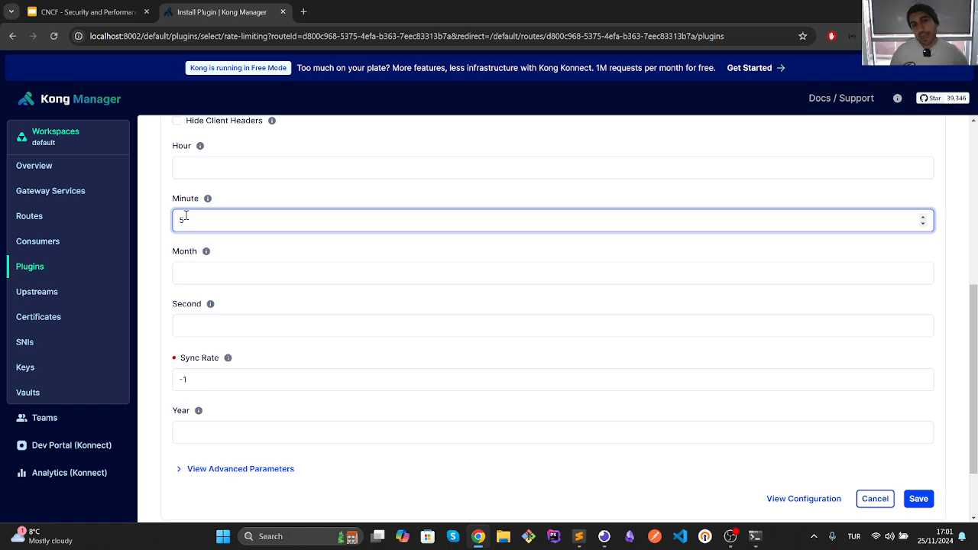
scroll("up", 3)
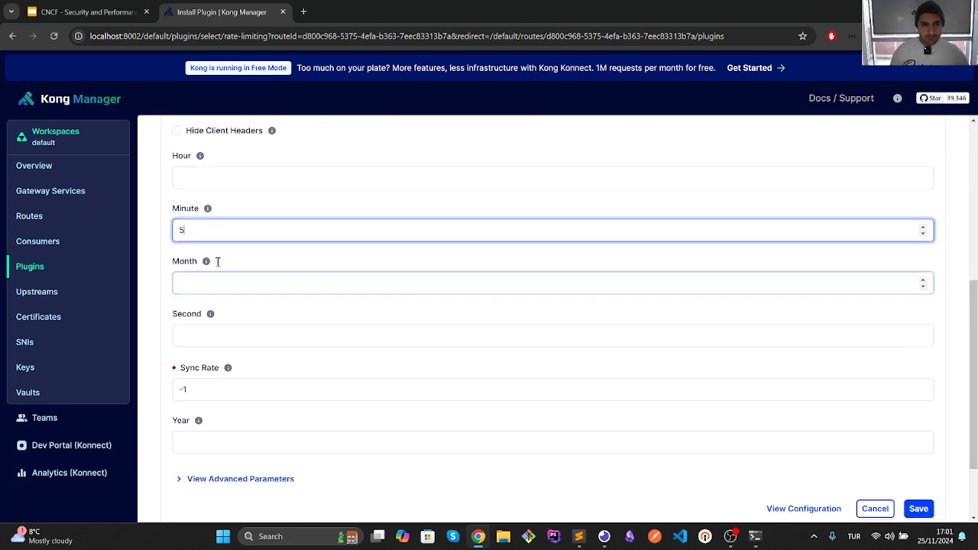
scroll("up", 3)
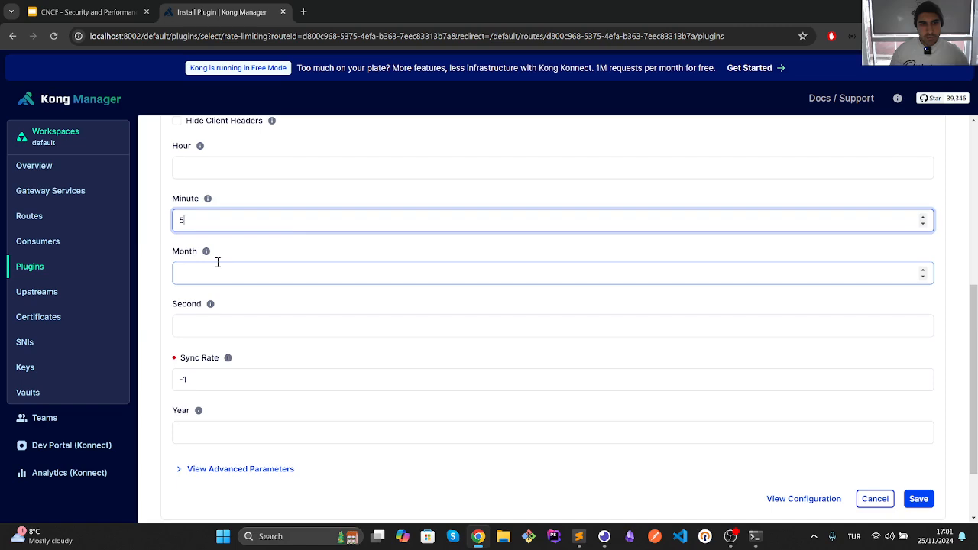
left_click(553, 325)
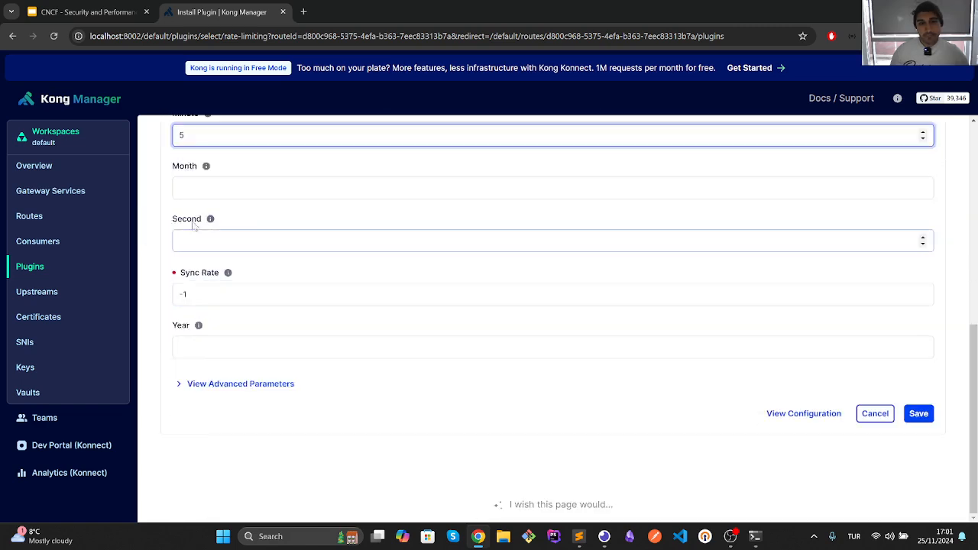
Expand the advanced parameters (limit by consumer, local policy, error 429), review them, then collapse
left_click(239, 384)
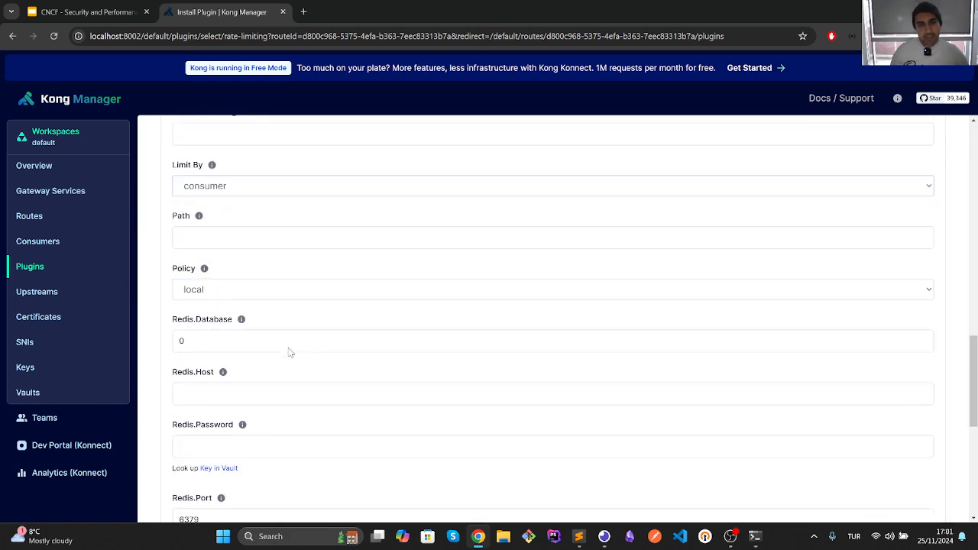
mouse_move(263, 363)
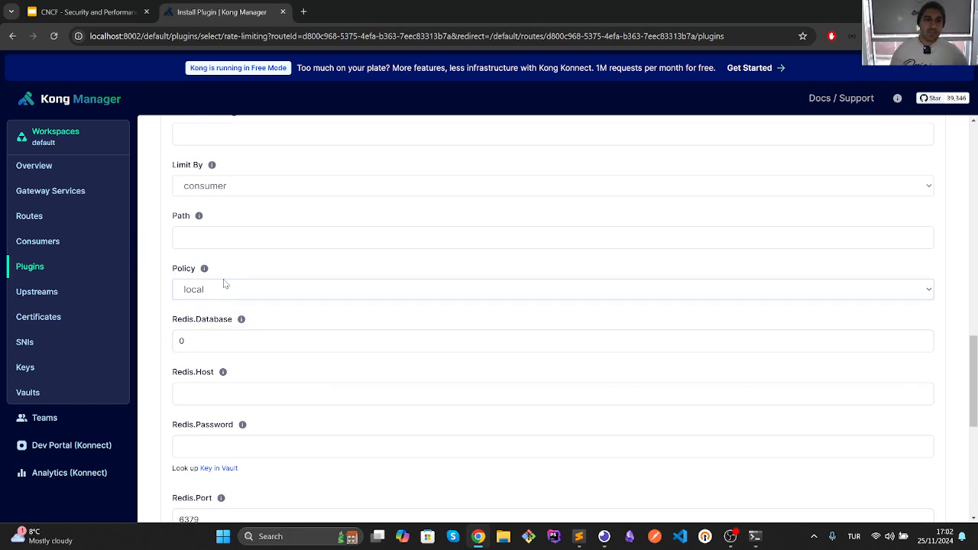
scroll("up", 3)
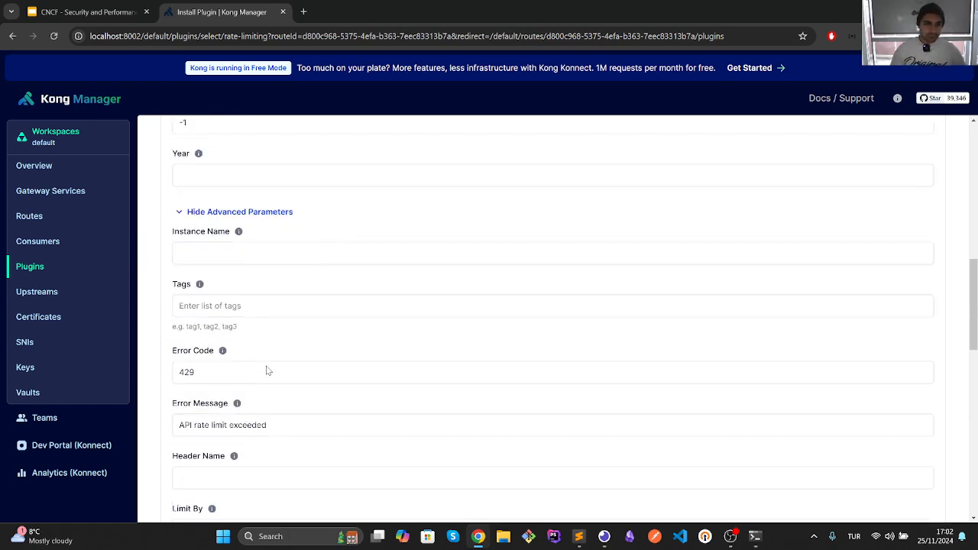
scroll("down", 3)
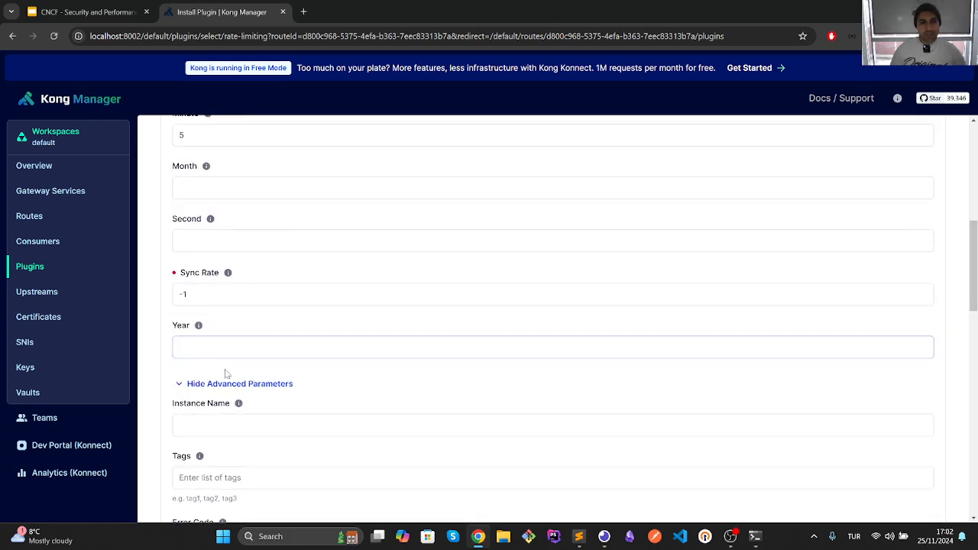
left_click(238, 383)
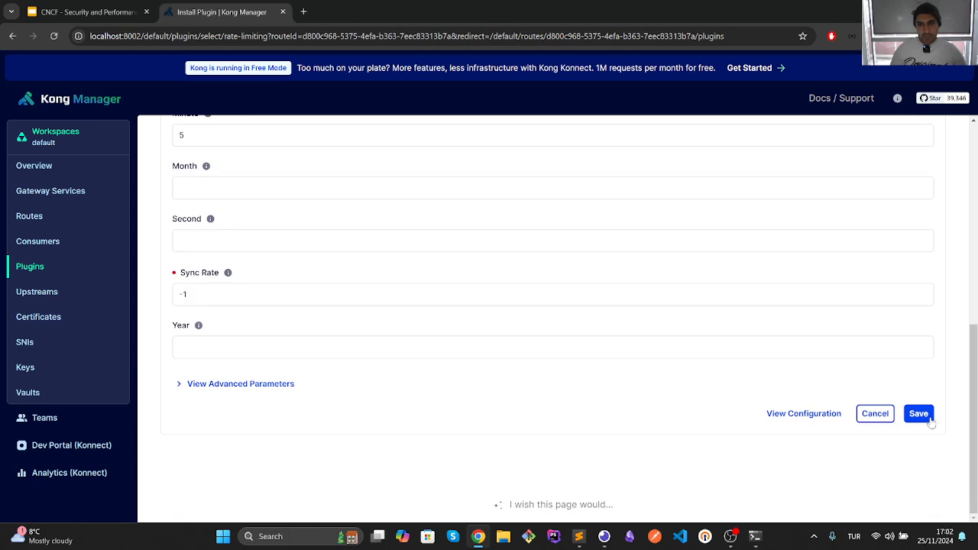
Save the rate-limiting plugin onto the mocking route and switch to Insomnia
left_click(918, 413)
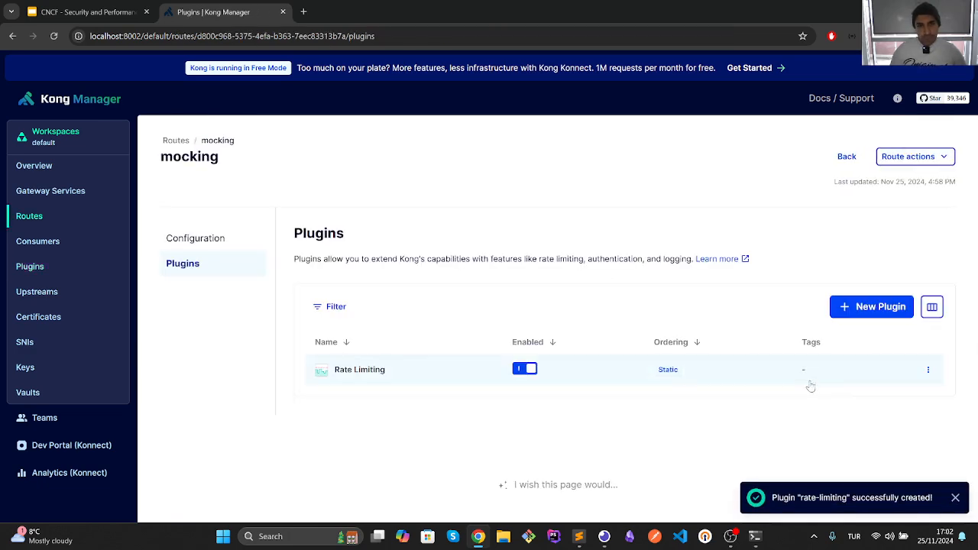
mouse_move(359, 370)
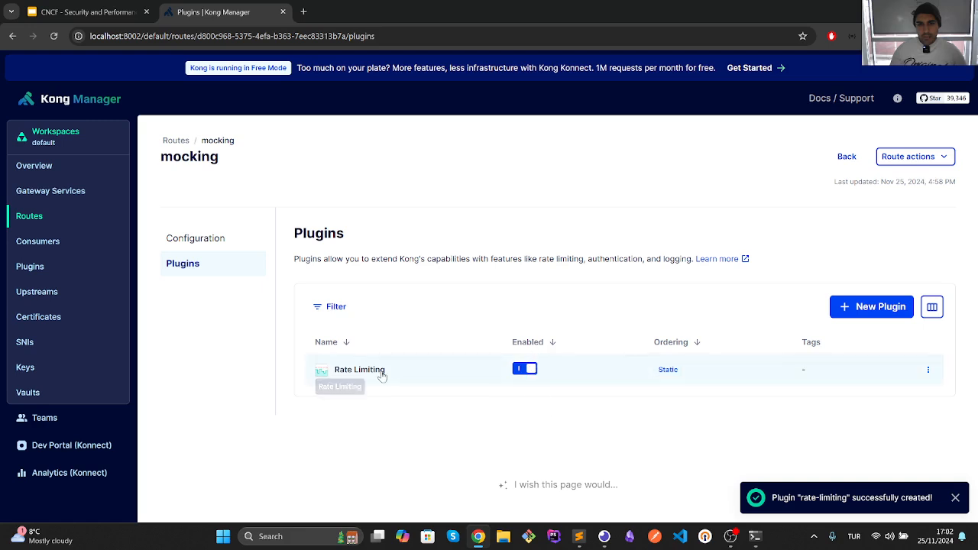
mouse_move(418, 255)
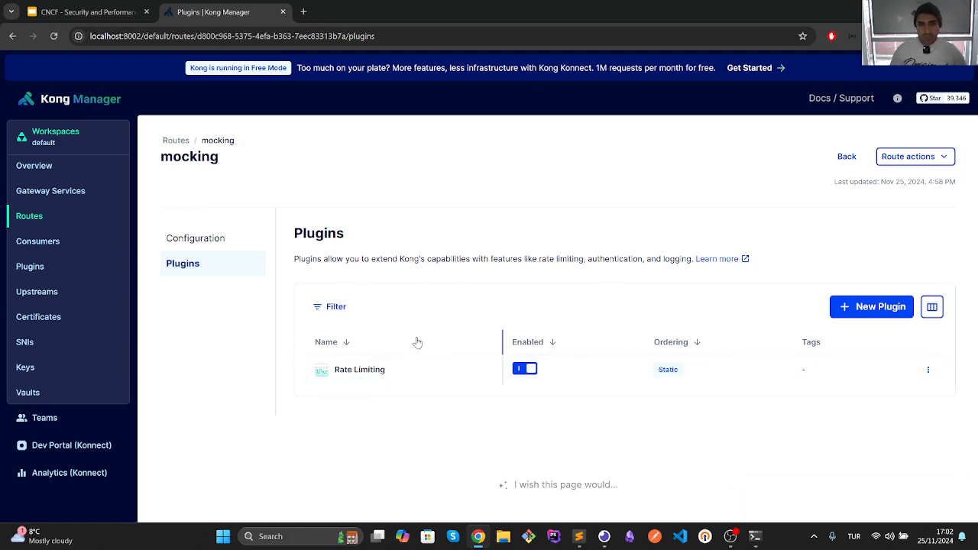
left_click(578, 535)
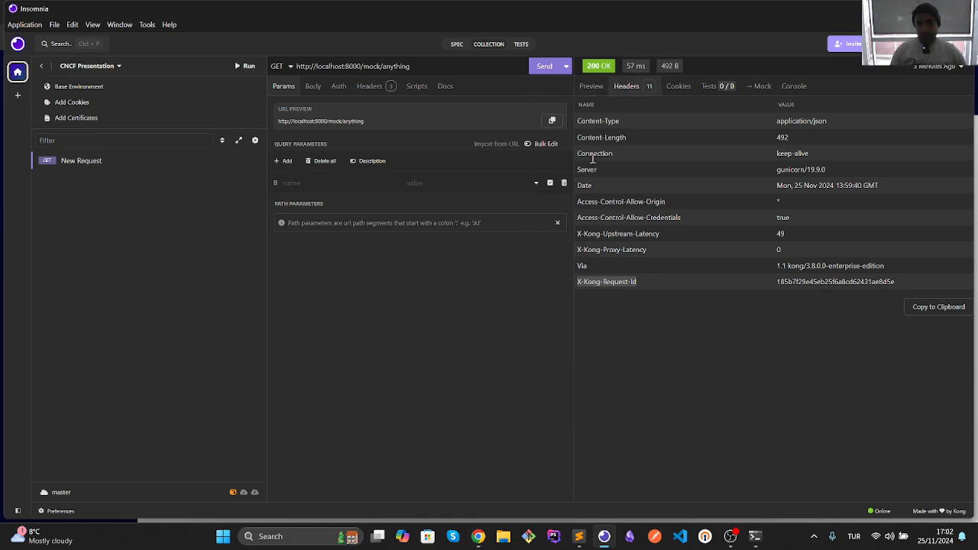
mouse_move(603, 183)
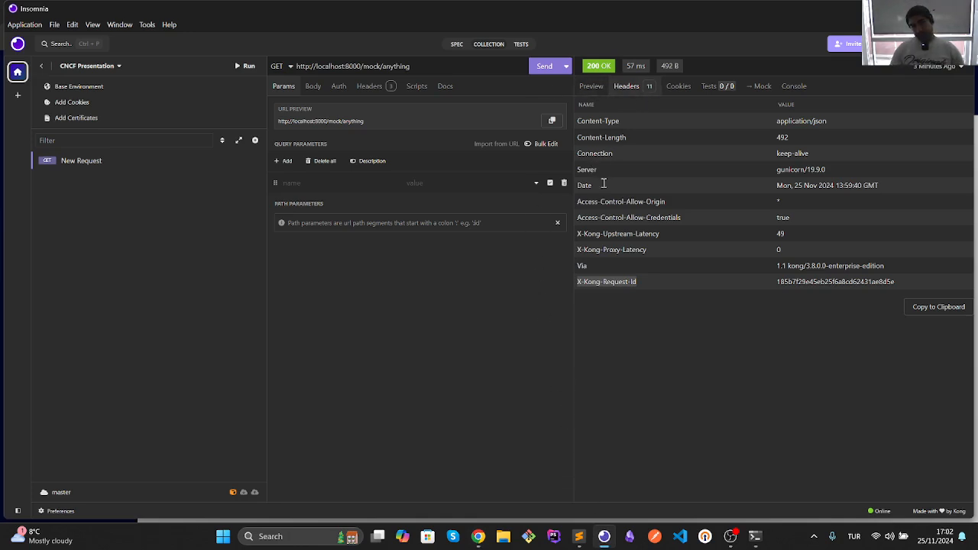
Send GET localhost:8000/mock/anything repeatedly, watching RateLimit-Remaining drop to one
left_click(544, 65)
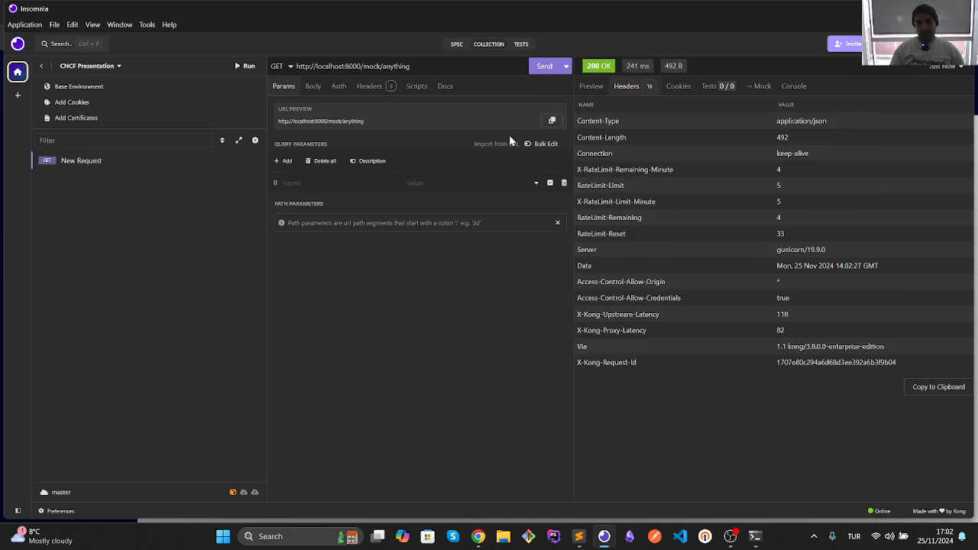
mouse_move(619, 170)
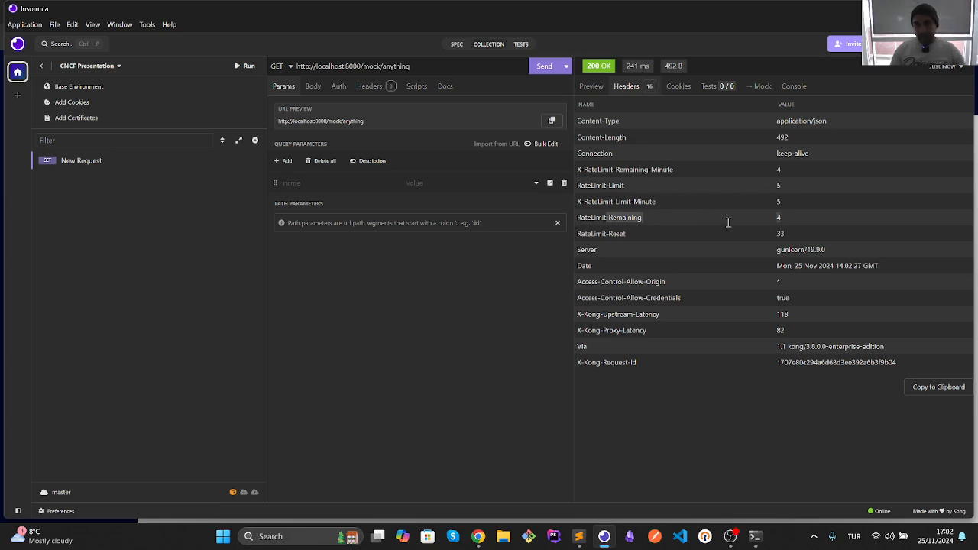
left_click(544, 65)
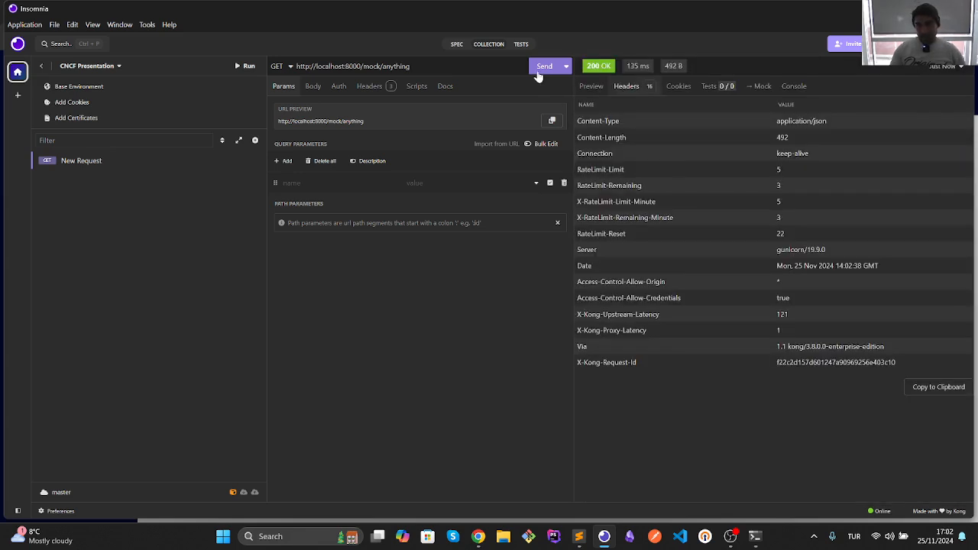
left_click(544, 66)
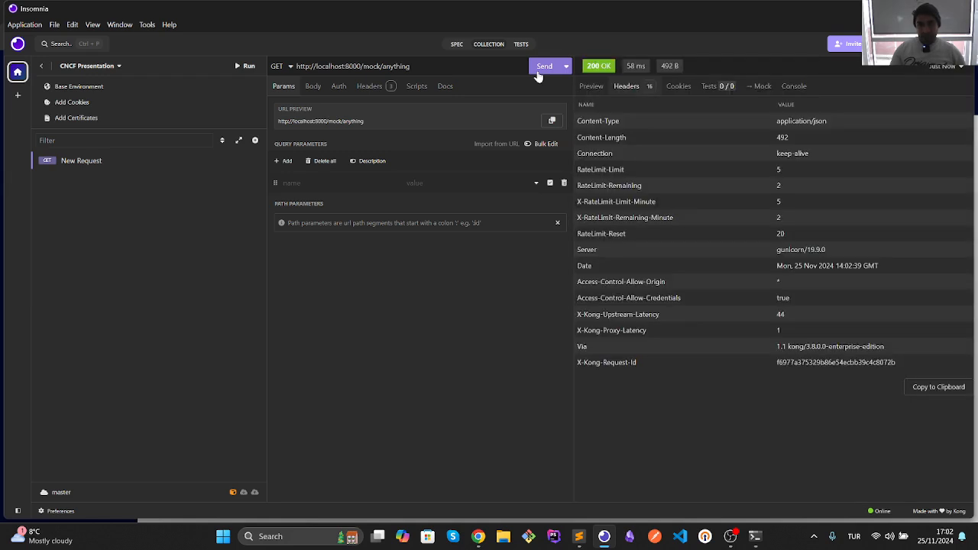
left_click(544, 66)
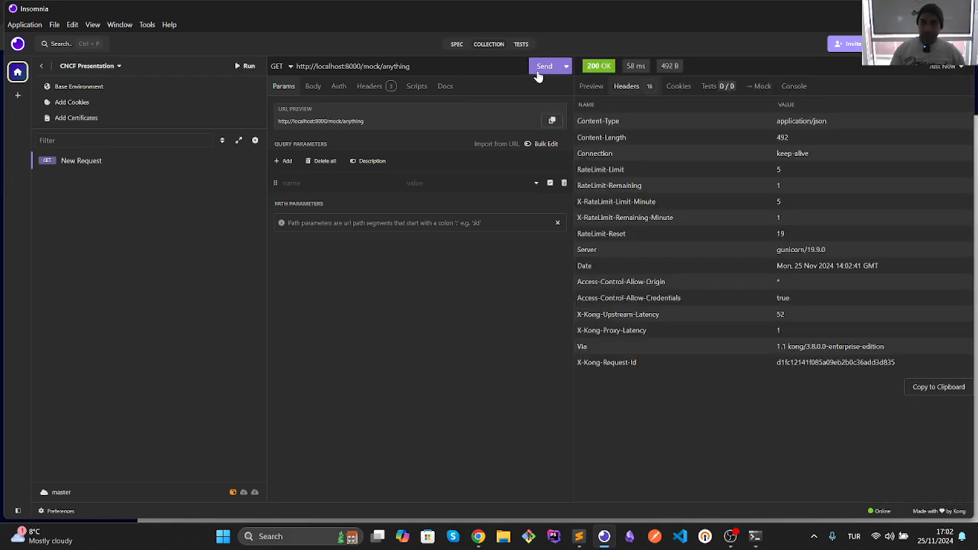
left_click(590, 86)
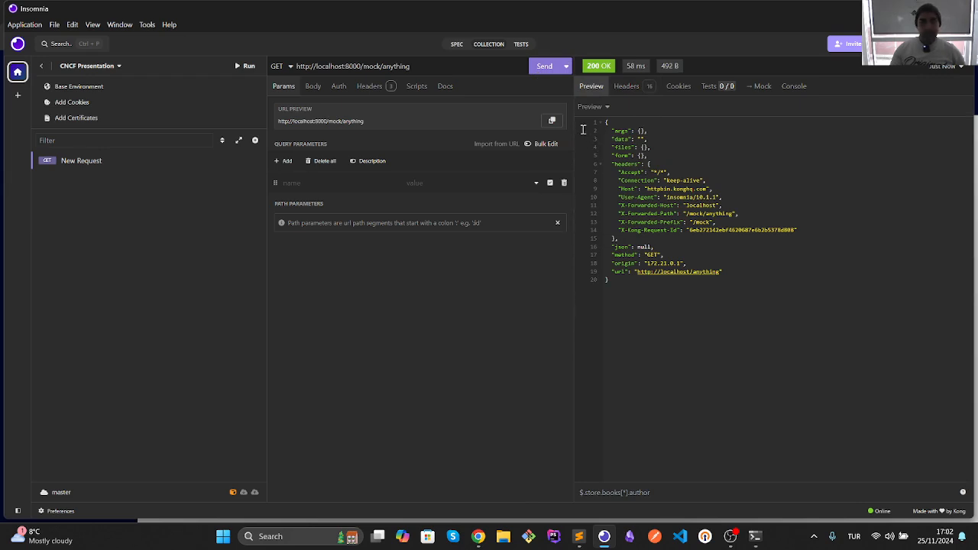
Keep sending until Kong answers 429 'API rate limit exceeded', then return to Kong Manager
left_click(543, 66)
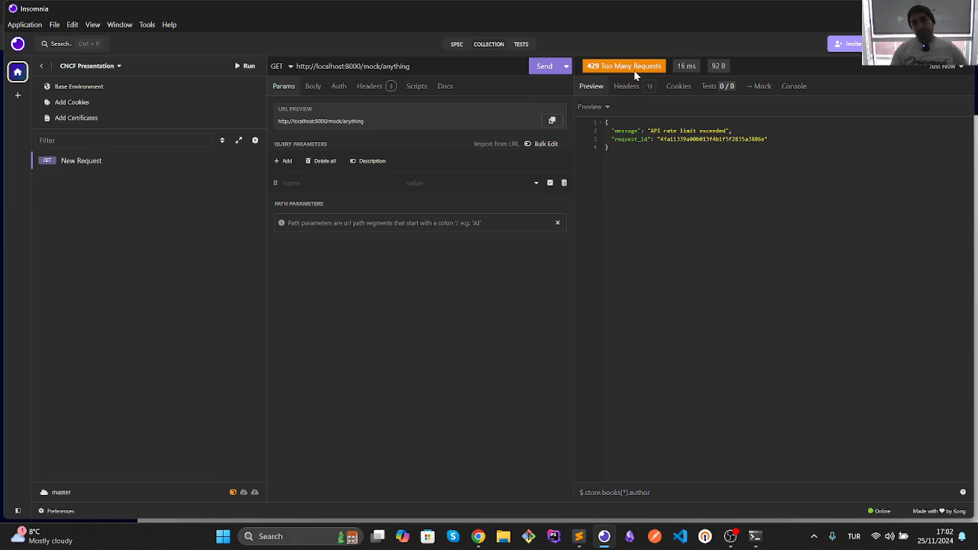
mouse_move(648, 140)
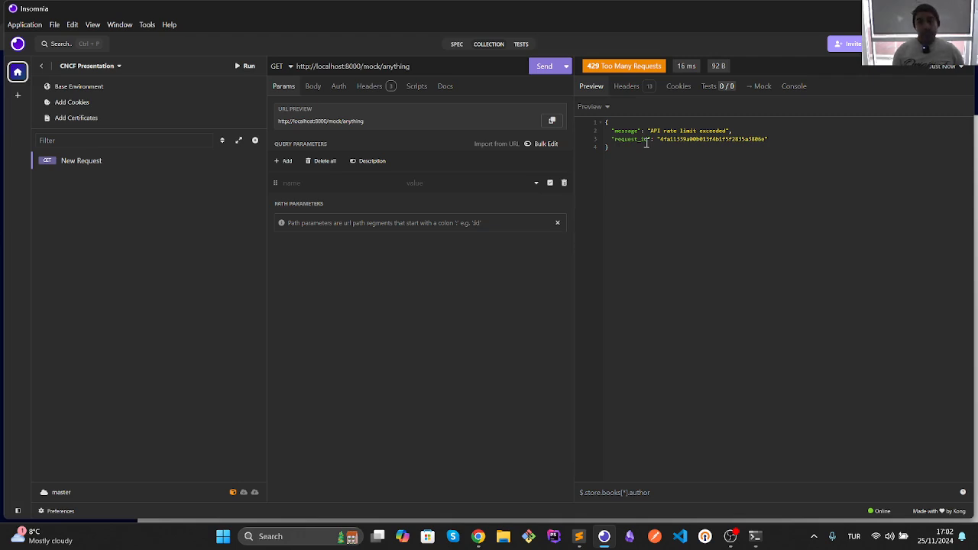
left_click(544, 66)
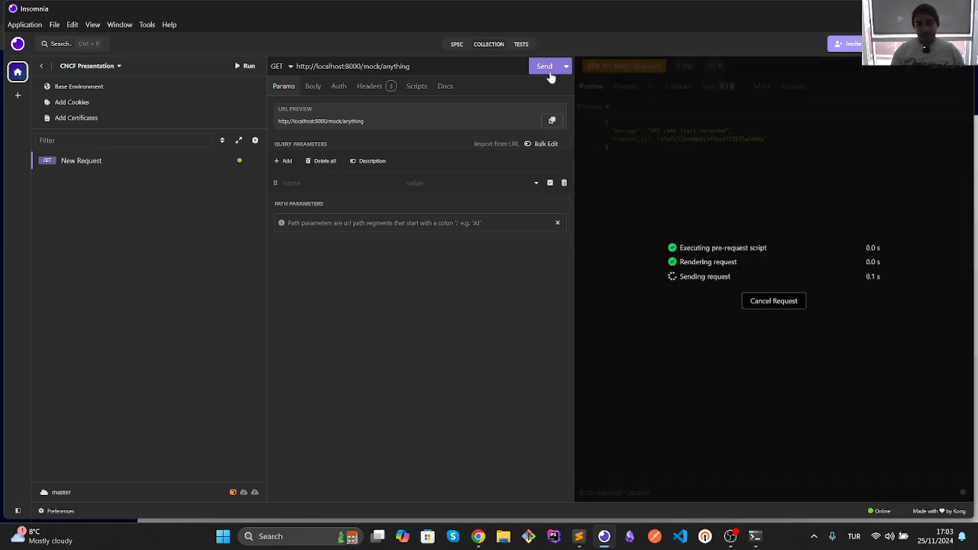
left_click(544, 65)
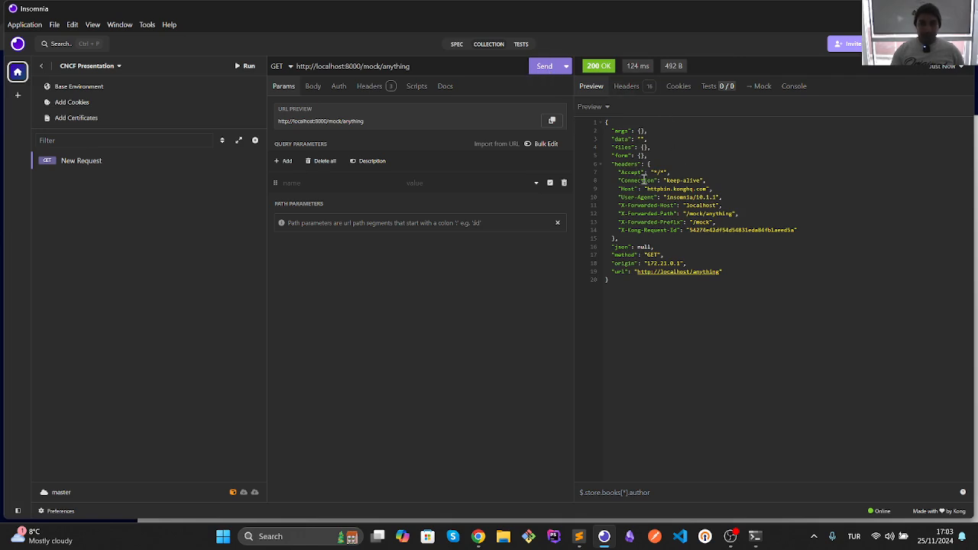
left_click(544, 65)
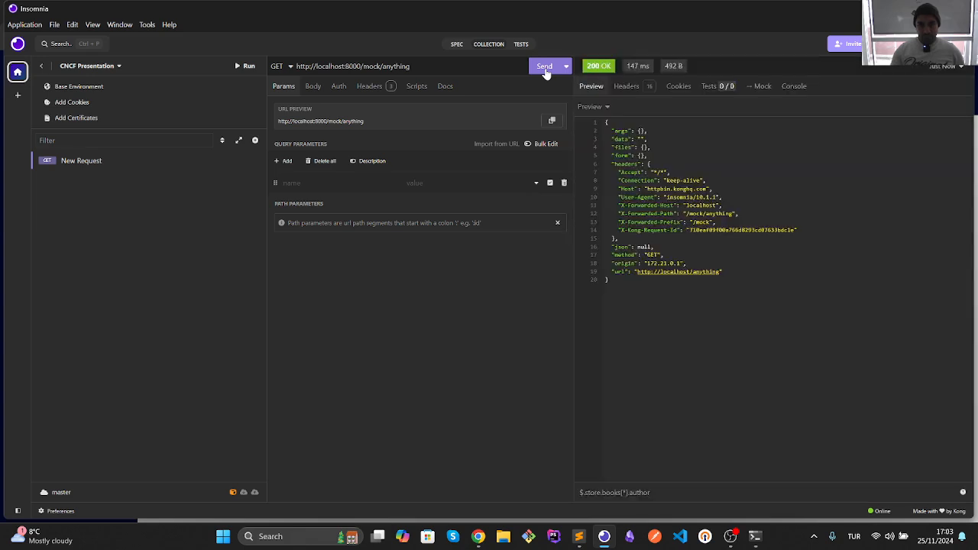
left_click(544, 66)
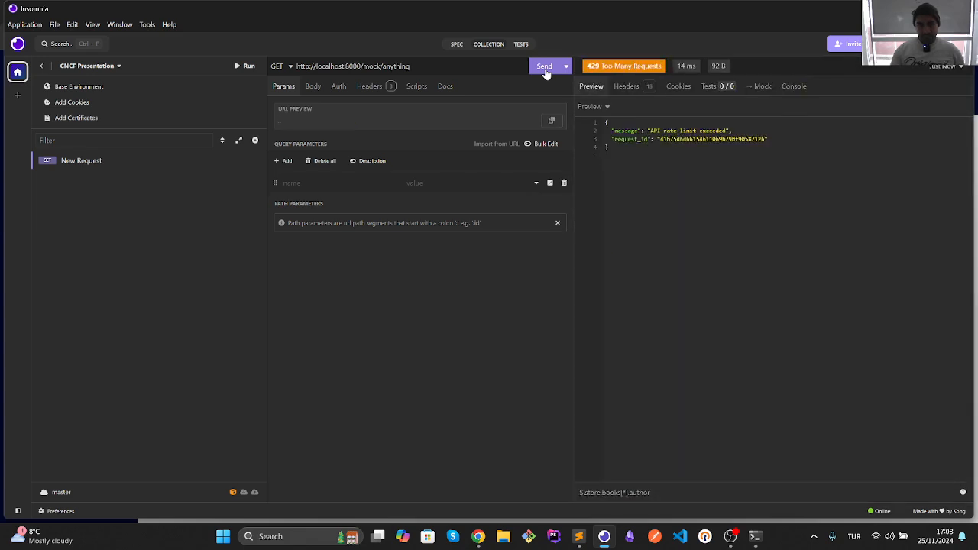
left_click(544, 66)
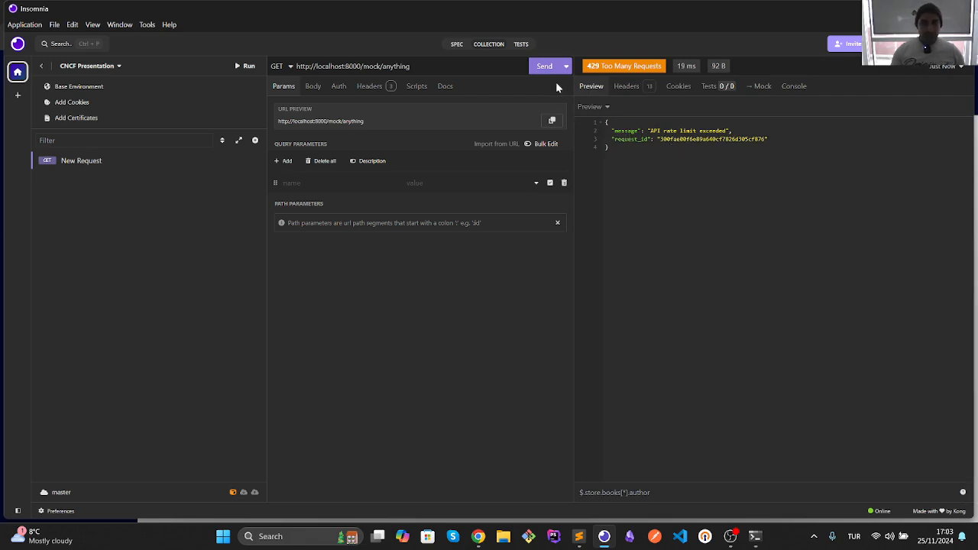
left_click(544, 66)
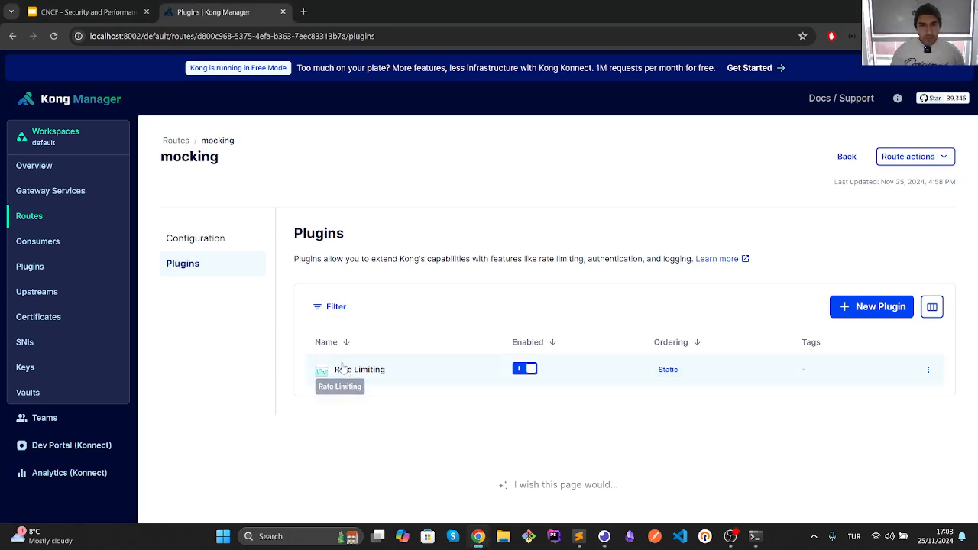
mouse_move(336, 386)
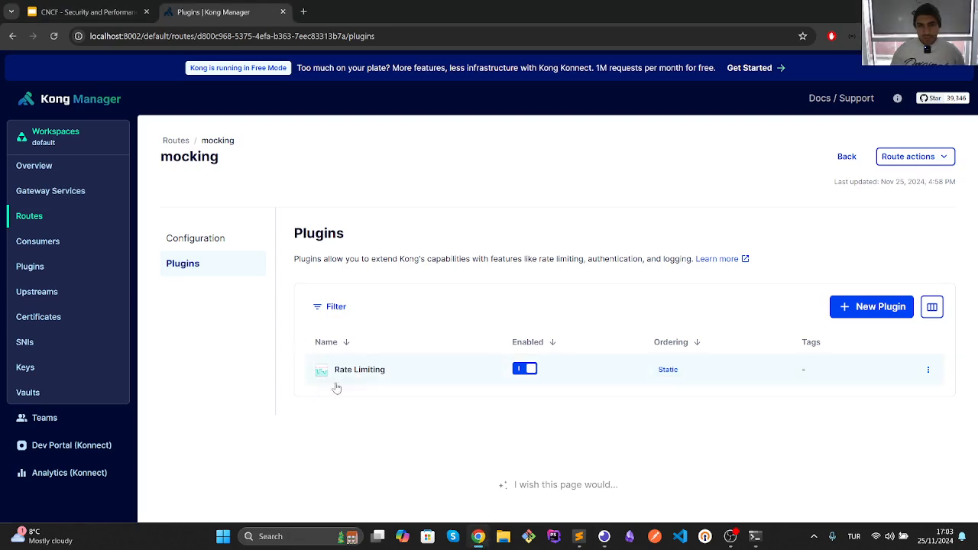
Check the demo notes, then return to the mocking route's Plugins tab
left_click(577, 535)
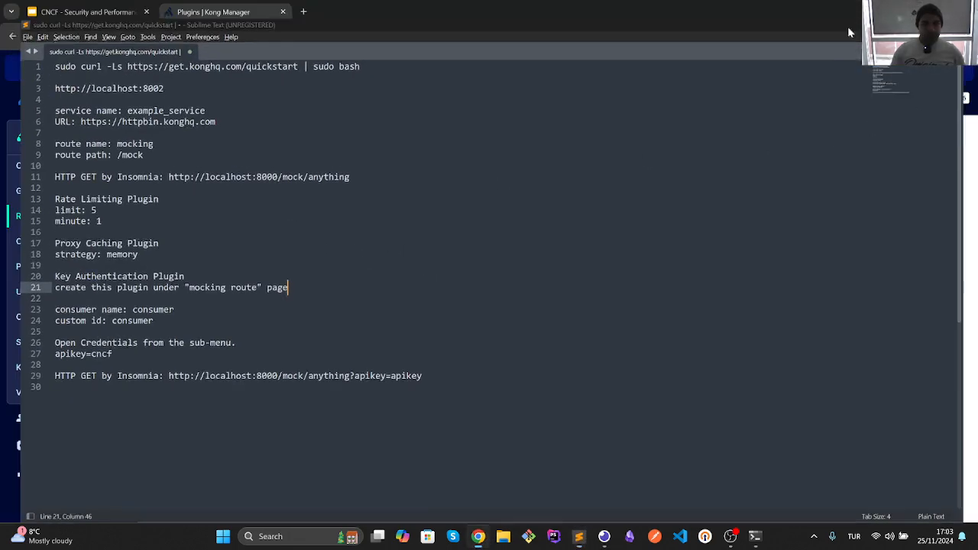
left_click(214, 12)
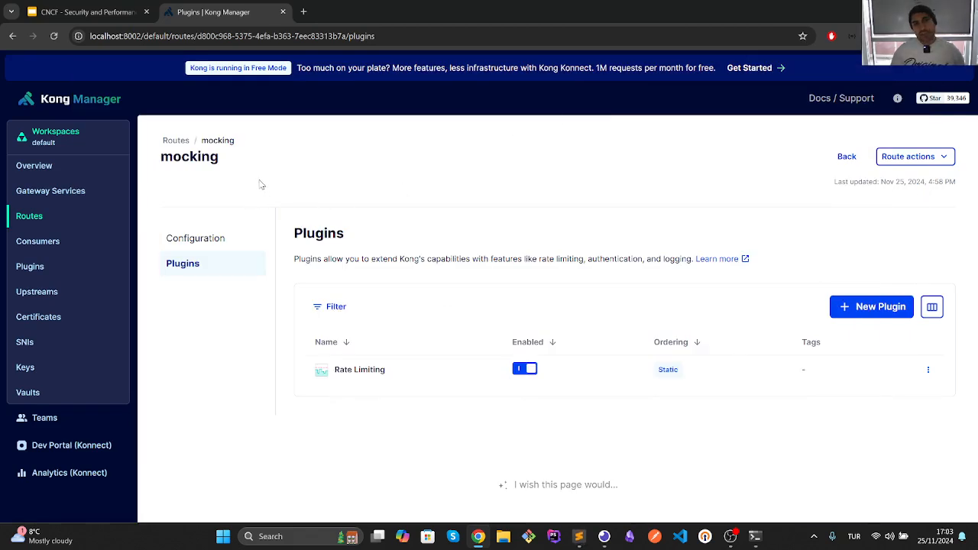
mouse_move(268, 174)
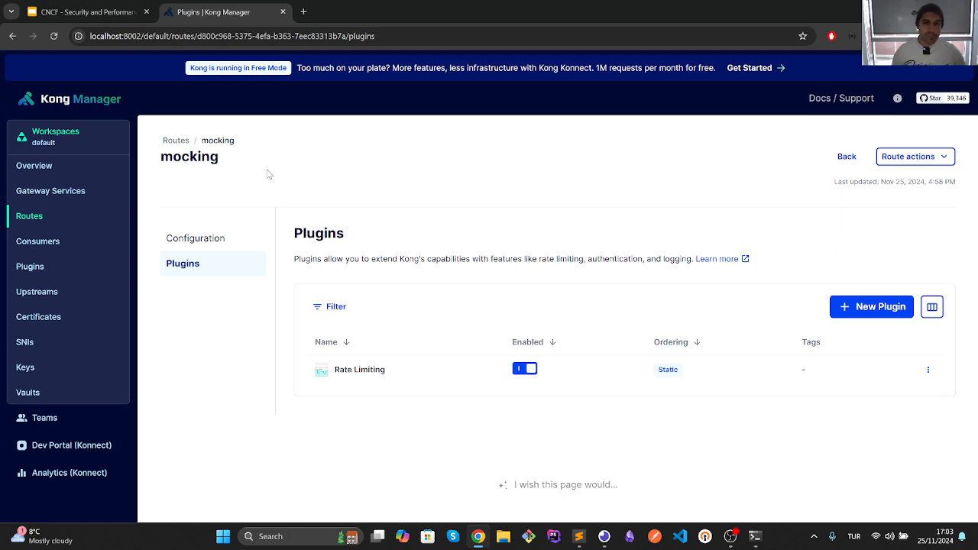
mouse_move(373, 215)
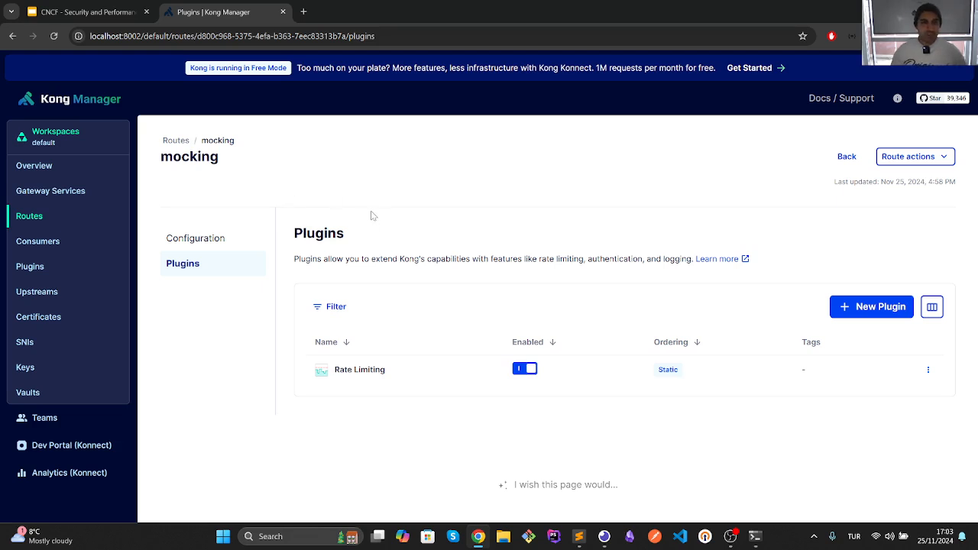
mouse_move(30, 266)
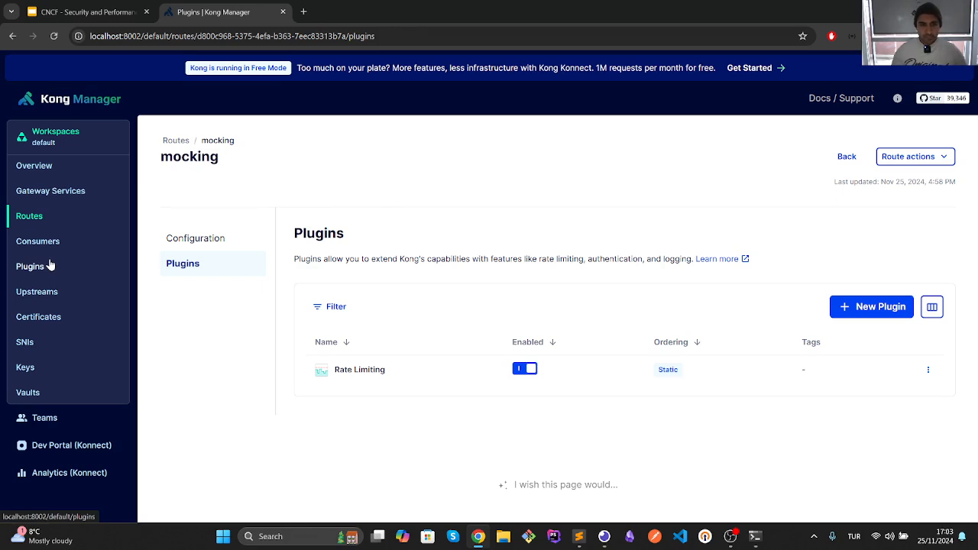
From the workspace Plugins list, start a New Plugin and filter the catalog for cache
left_click(31, 265)
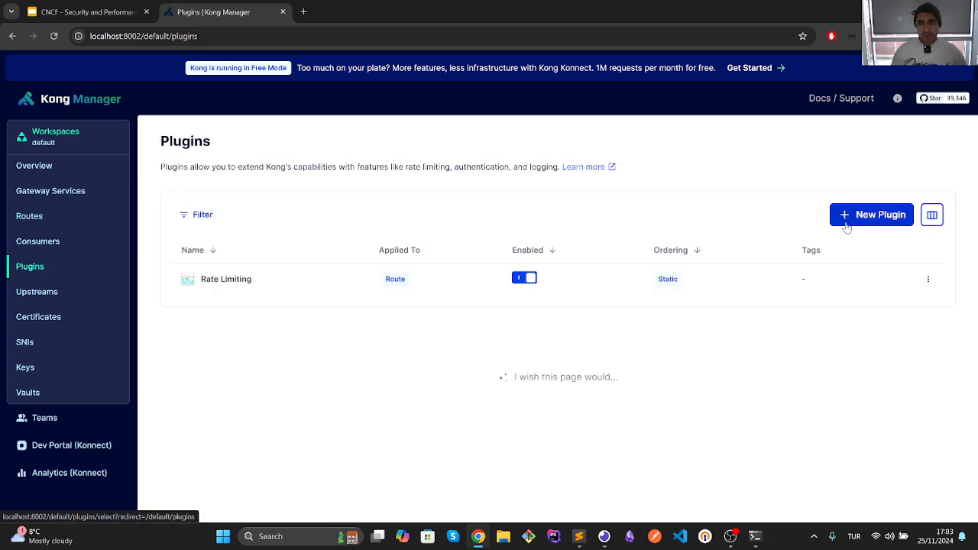
left_click(871, 214)
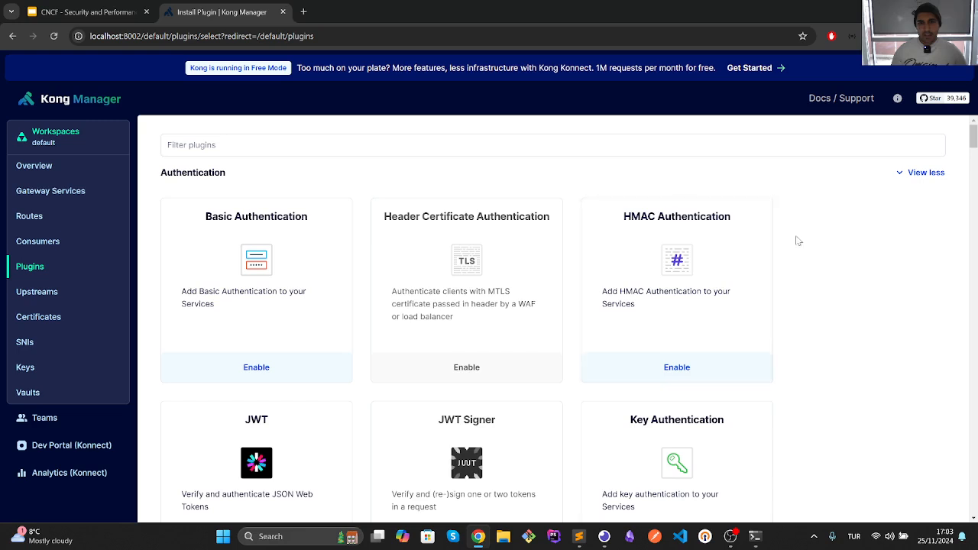
left_click(489, 144)
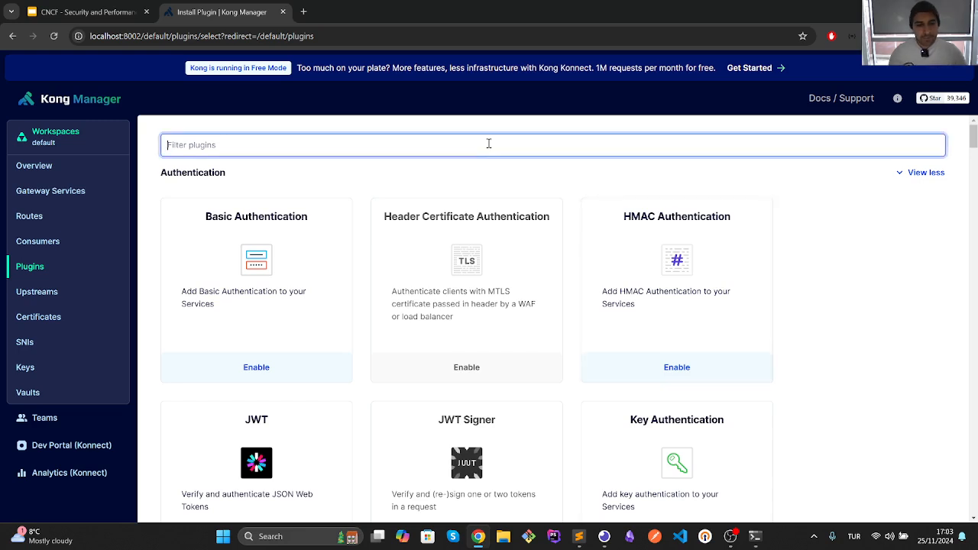
type("res")
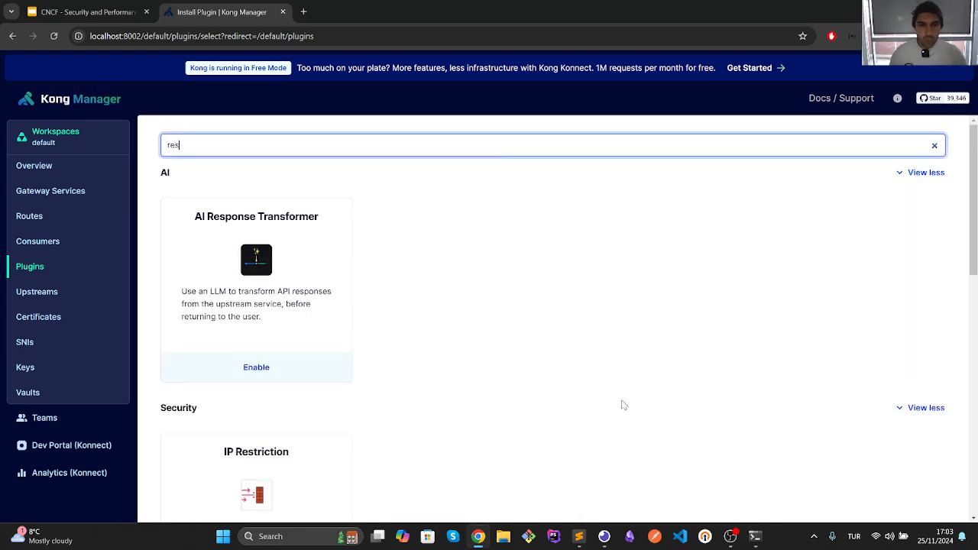
type("cah")
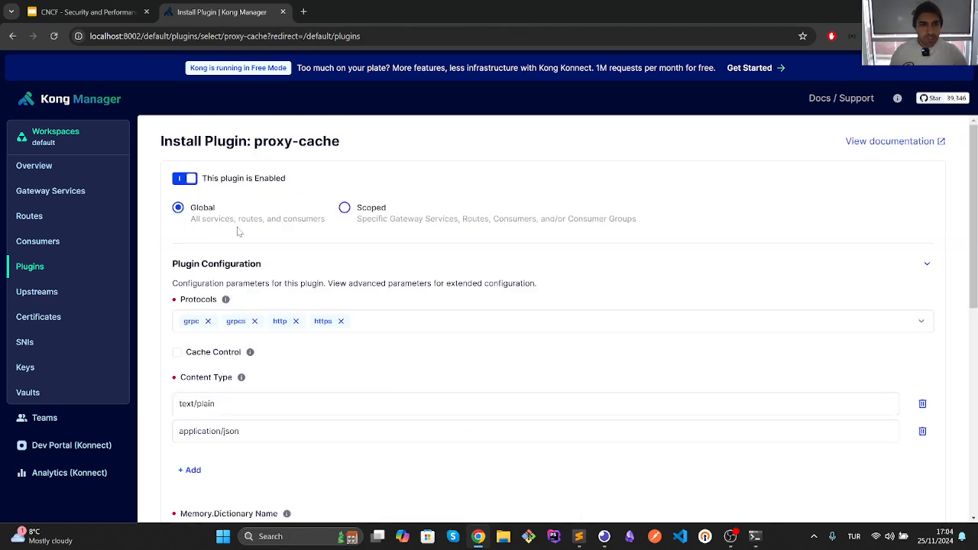
Set the proxy-cache plugin's Strategy to memory
scroll("down", 3)
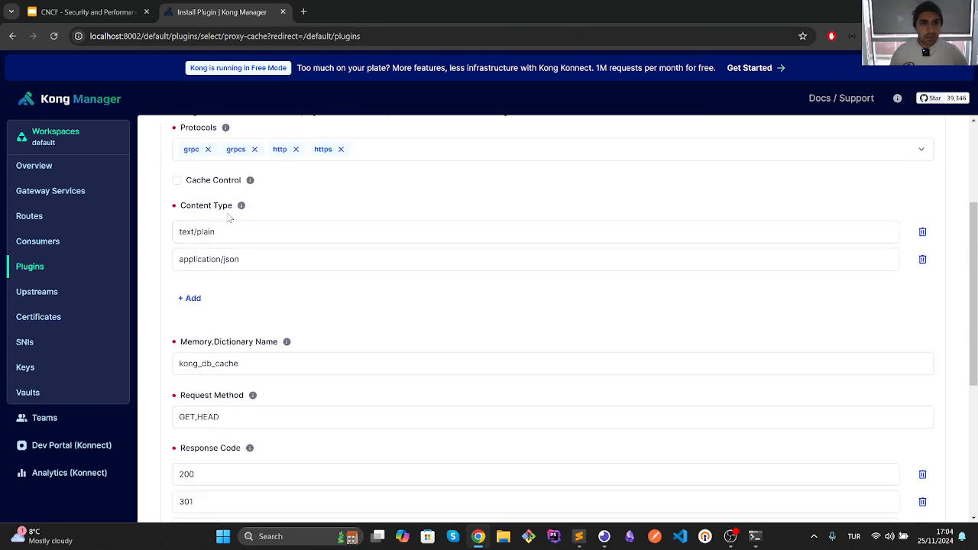
double_click(208, 260)
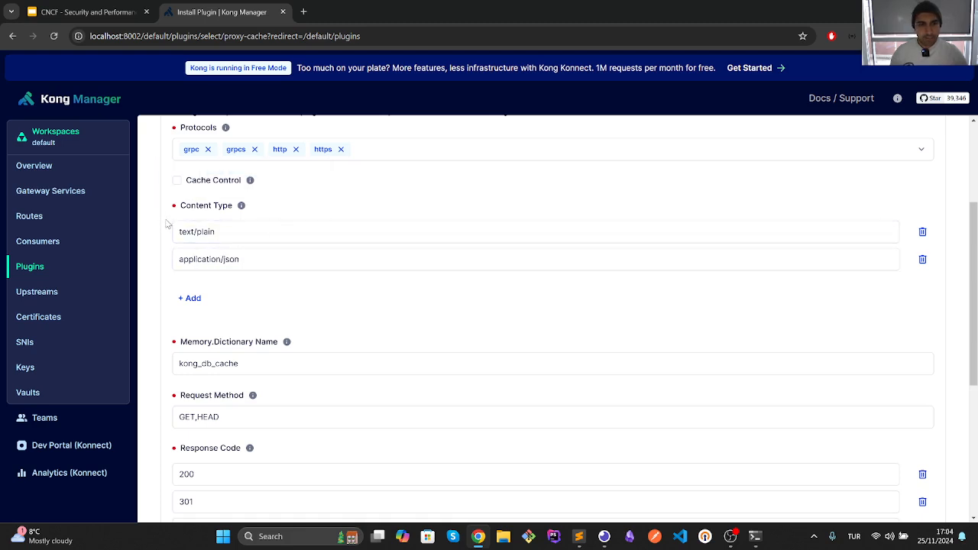
scroll("down", 3)
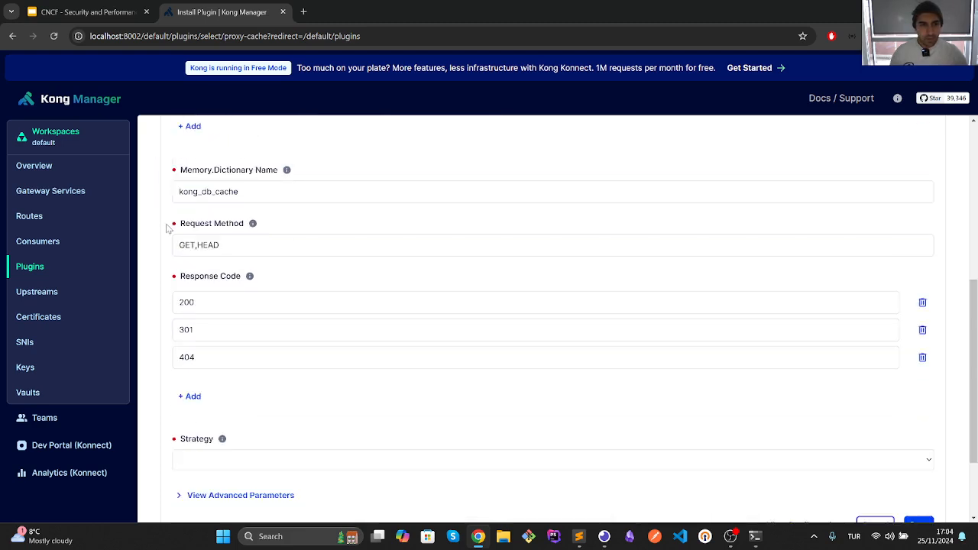
scroll("down", 3)
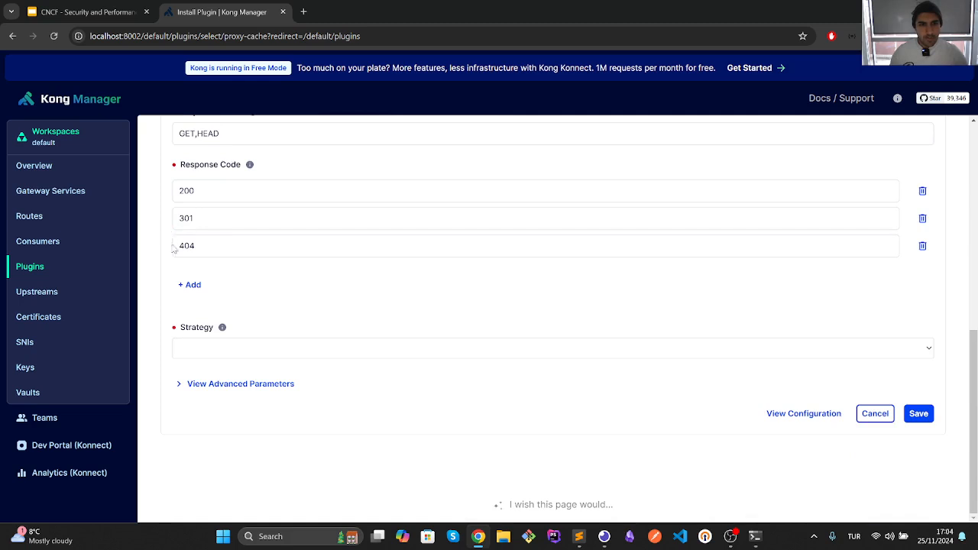
left_click(553, 349)
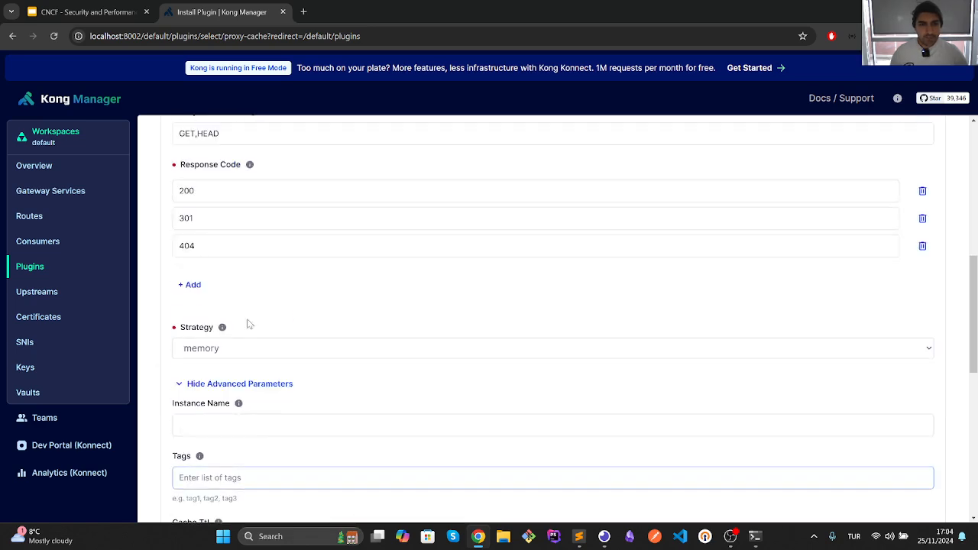
Review the advanced parameters and save the global proxy-cache plugin
scroll("down", 3)
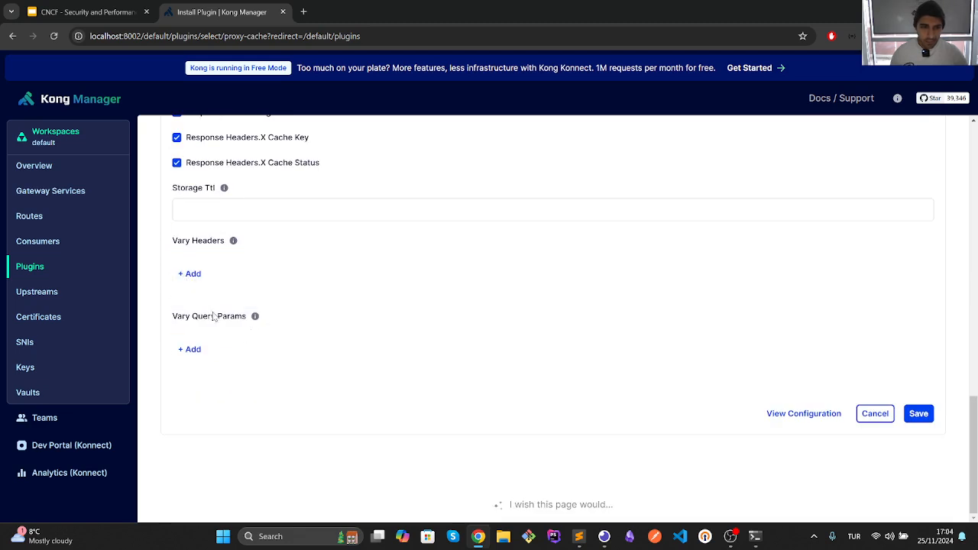
mouse_move(229, 345)
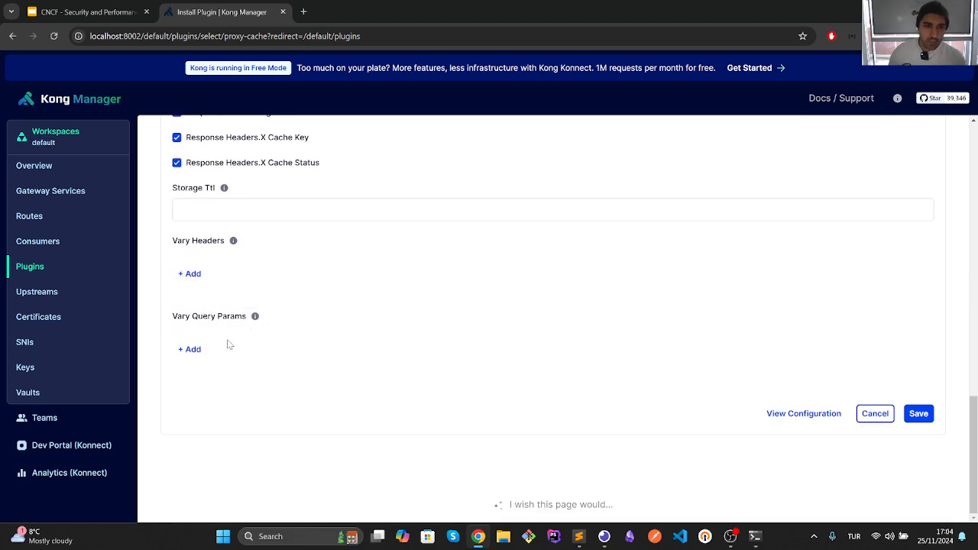
scroll("up", 3)
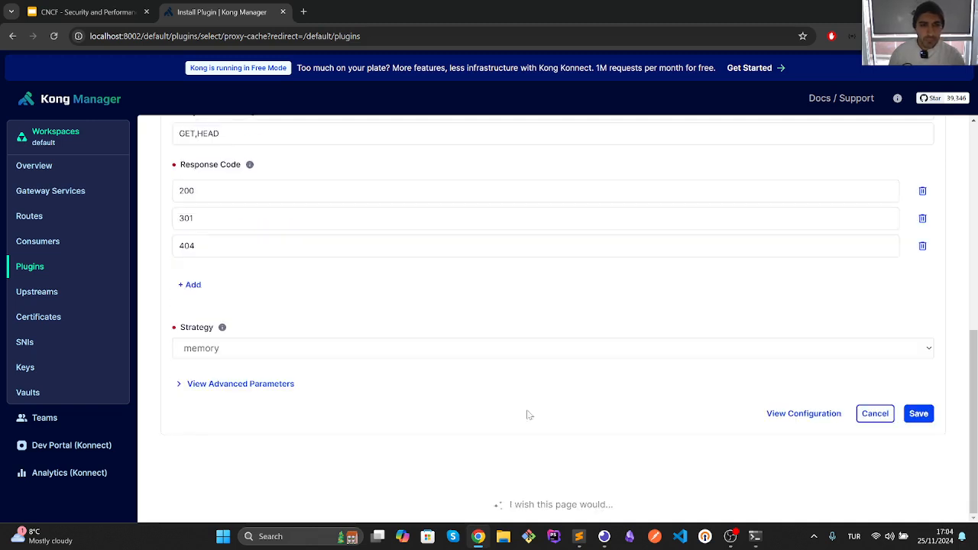
left_click(918, 413)
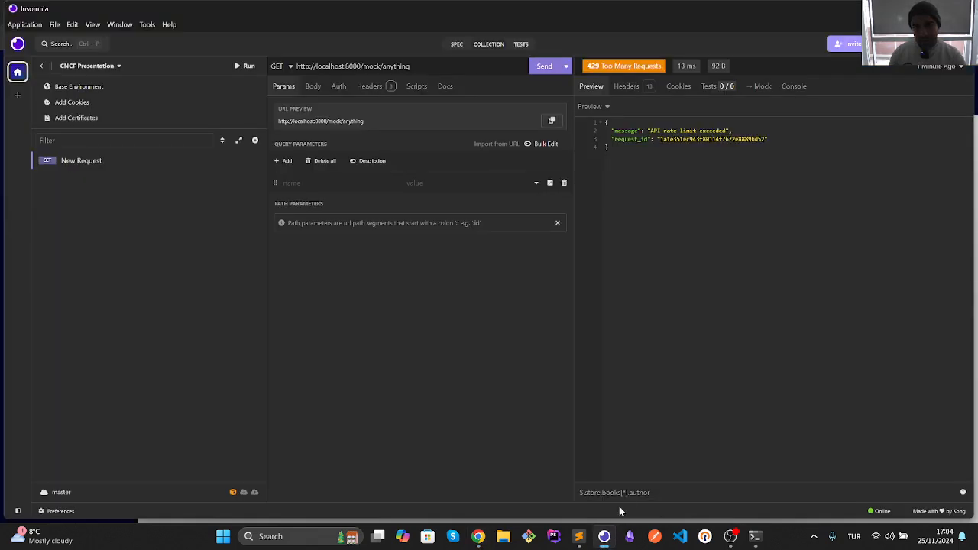
Resend the mock request watching X-Cache-Status go from Miss to Hit until a 429 returns
left_click(544, 65)
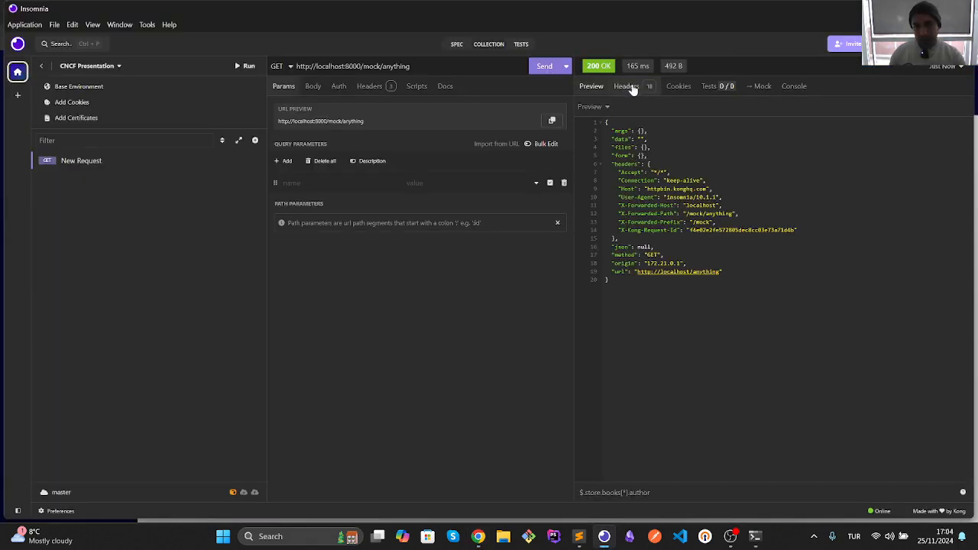
left_click(626, 86)
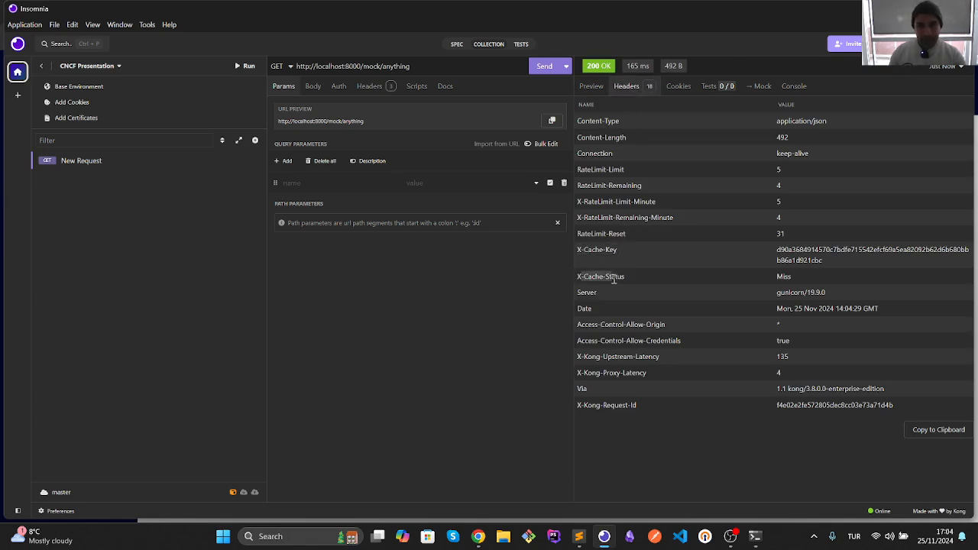
mouse_move(568, 237)
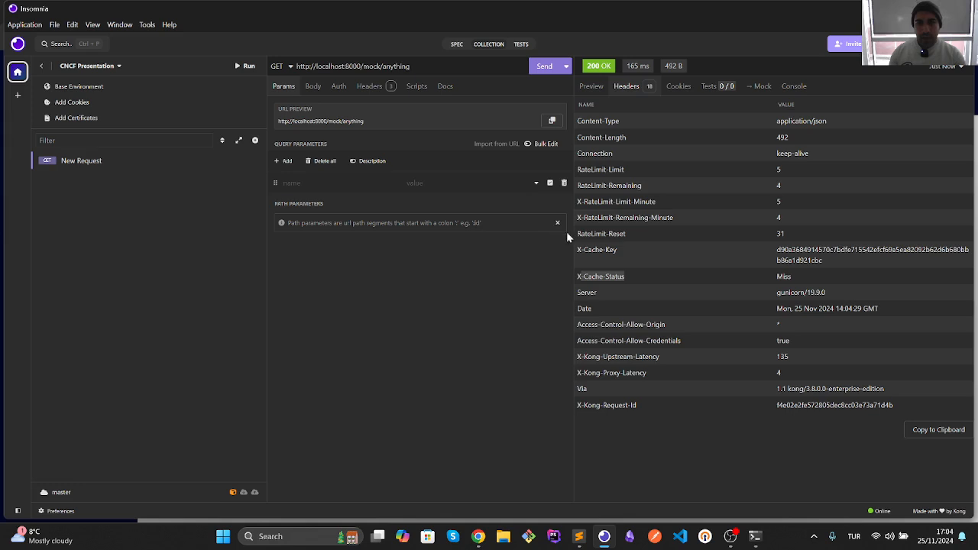
left_click(544, 66)
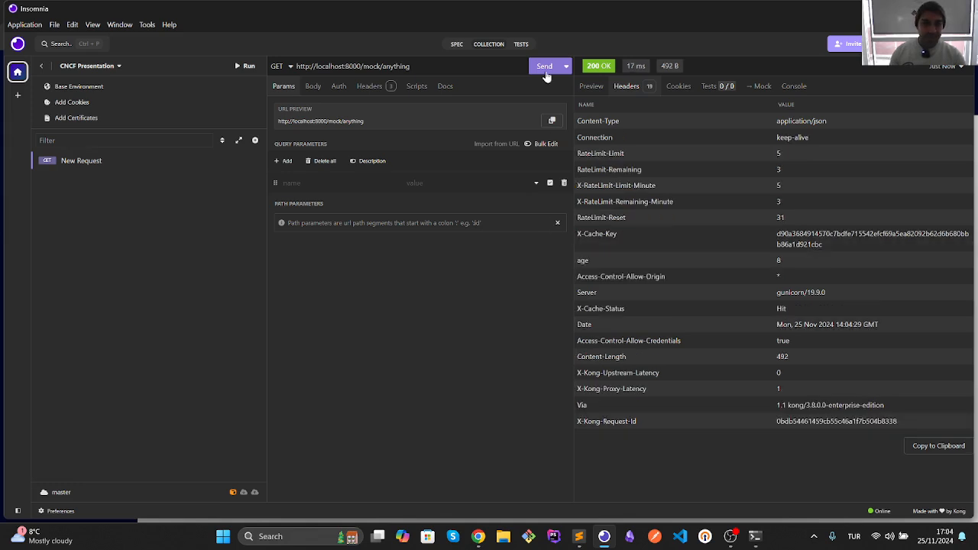
left_click(544, 66)
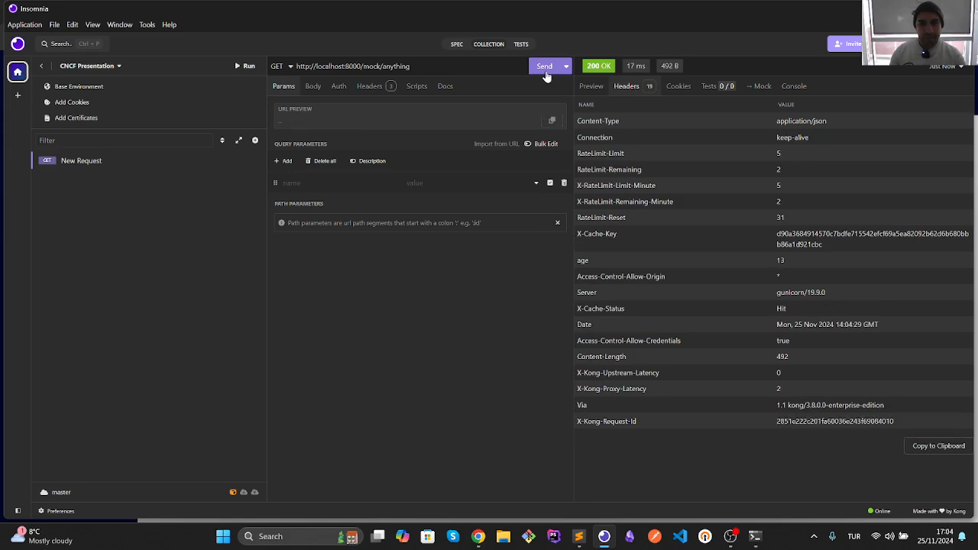
left_click(544, 66)
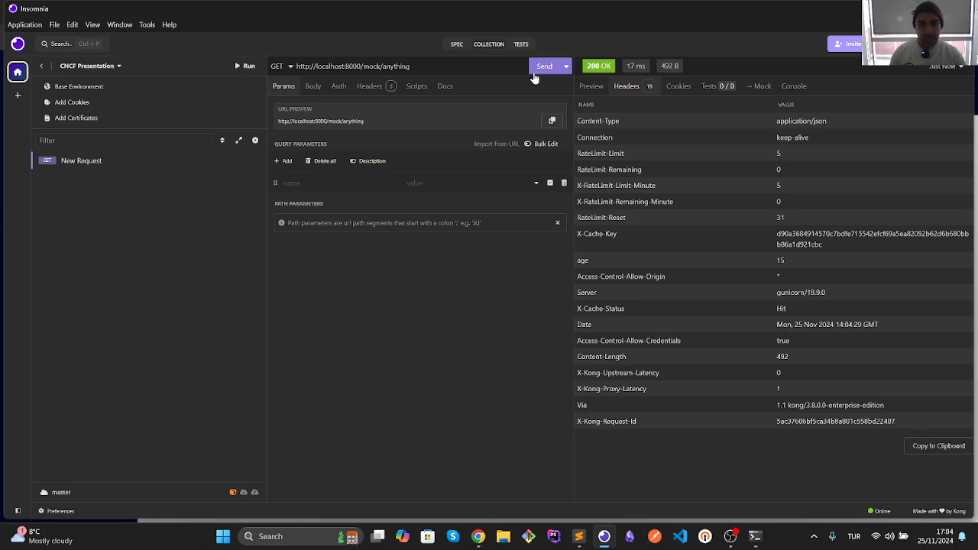
left_click(544, 66)
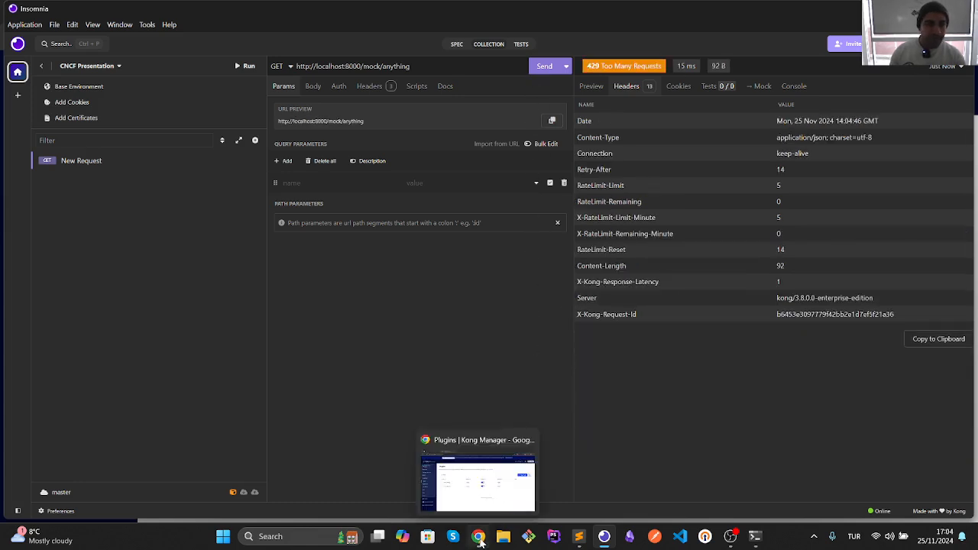
Filter the plugin catalog for 'key' and start installing Key Authentication globally with apikey
left_click(477, 481)
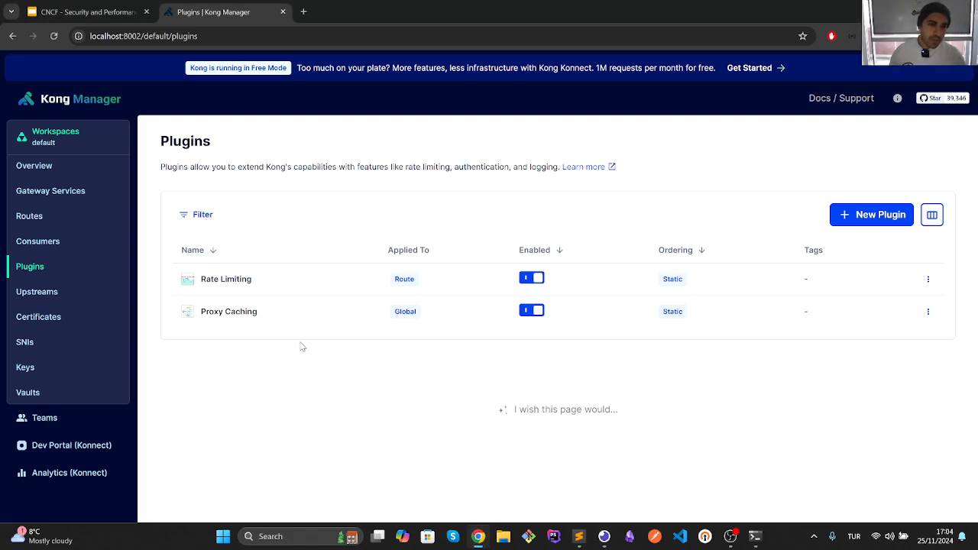
mouse_move(31, 266)
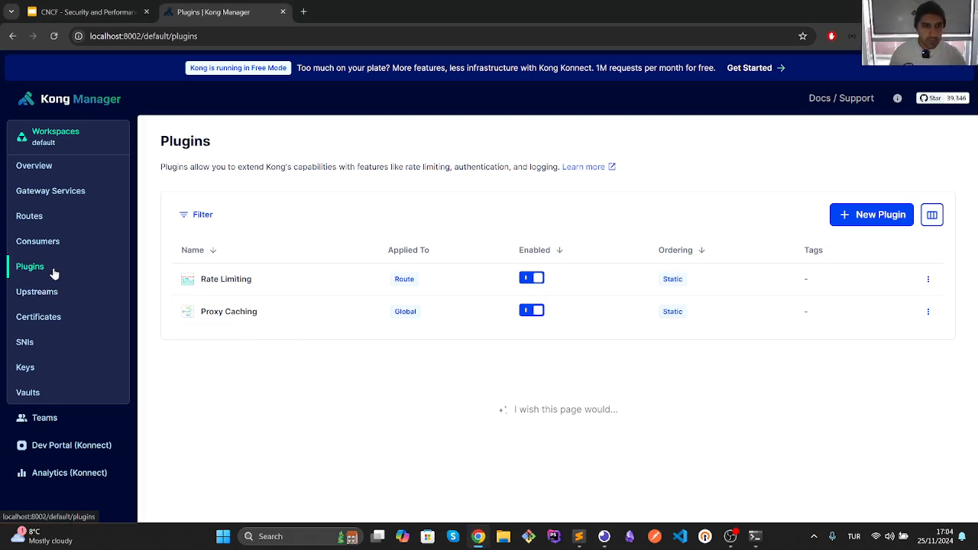
left_click(871, 214)
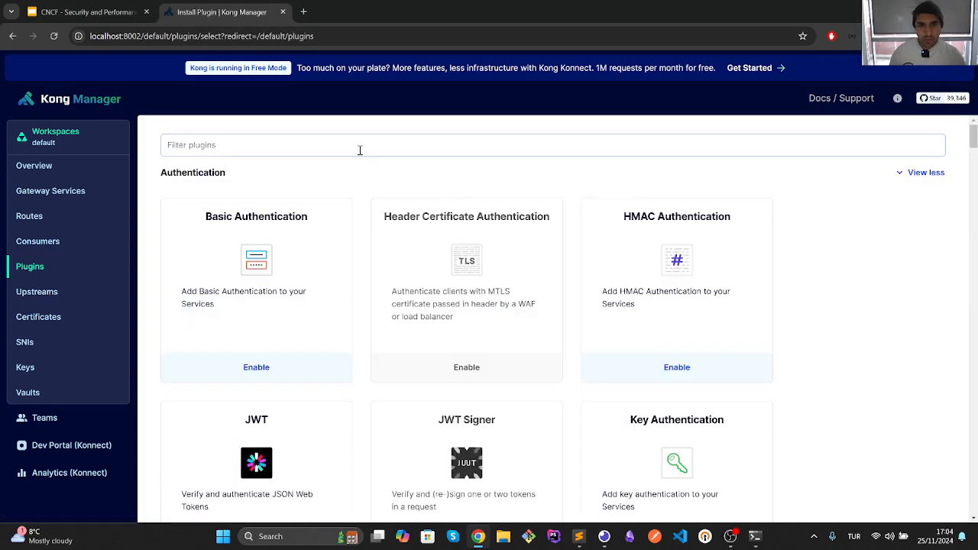
type("key")
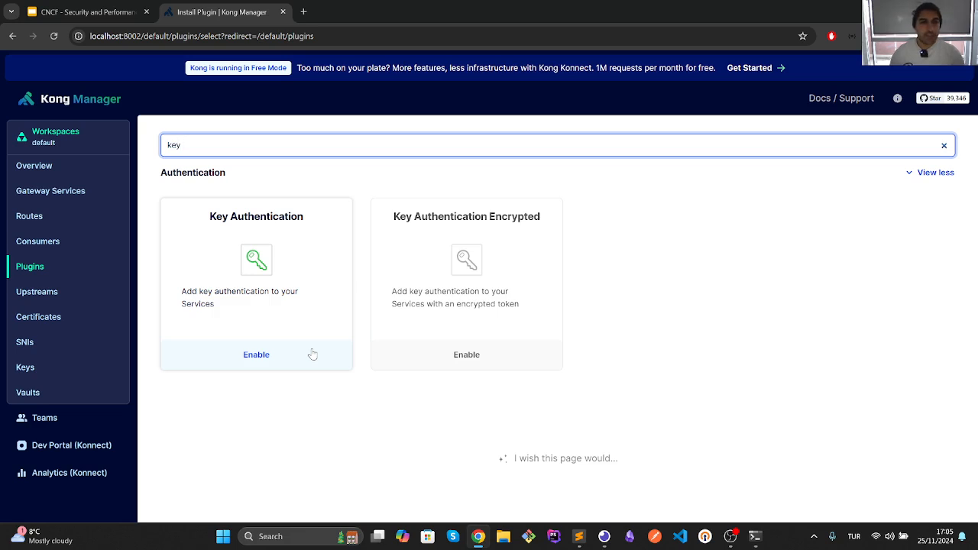
left_click(256, 354)
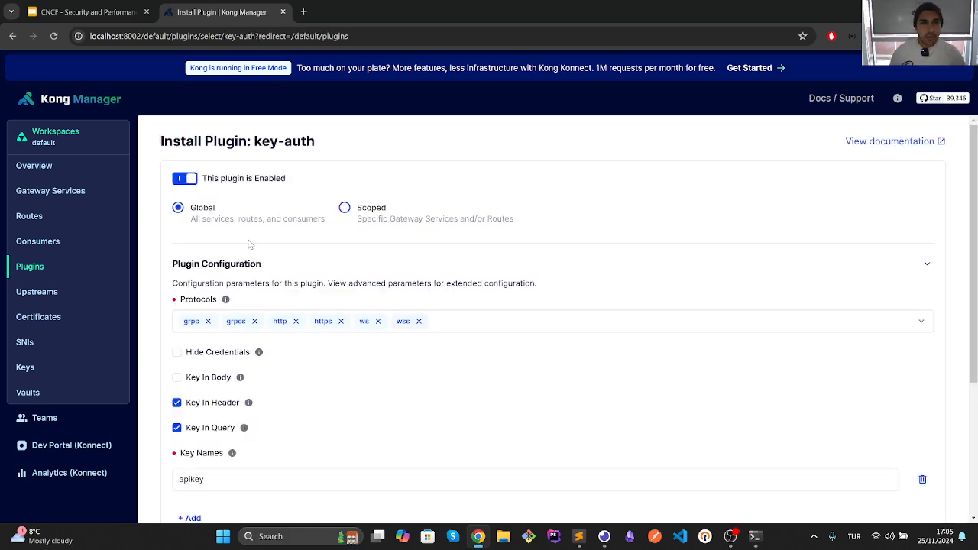
scroll("down", 3)
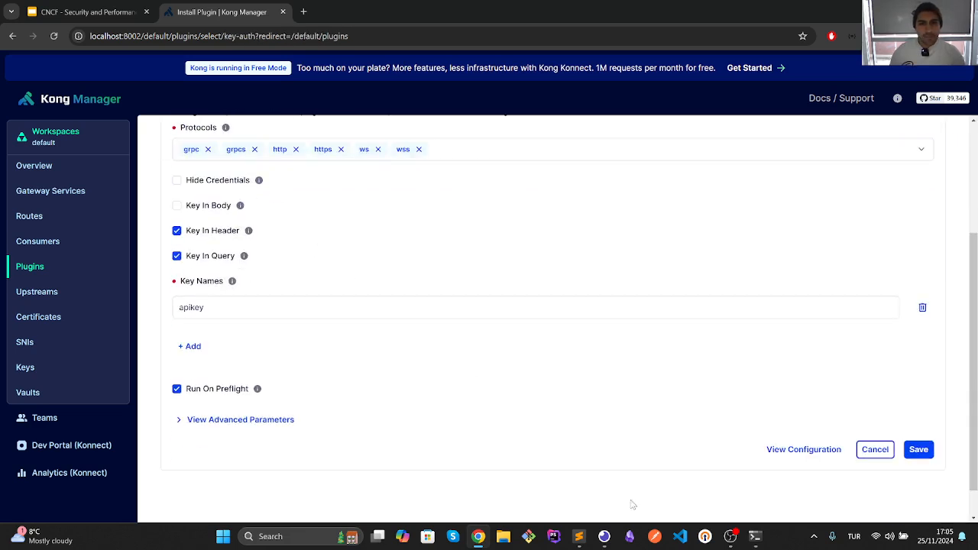
left_click(578, 534)
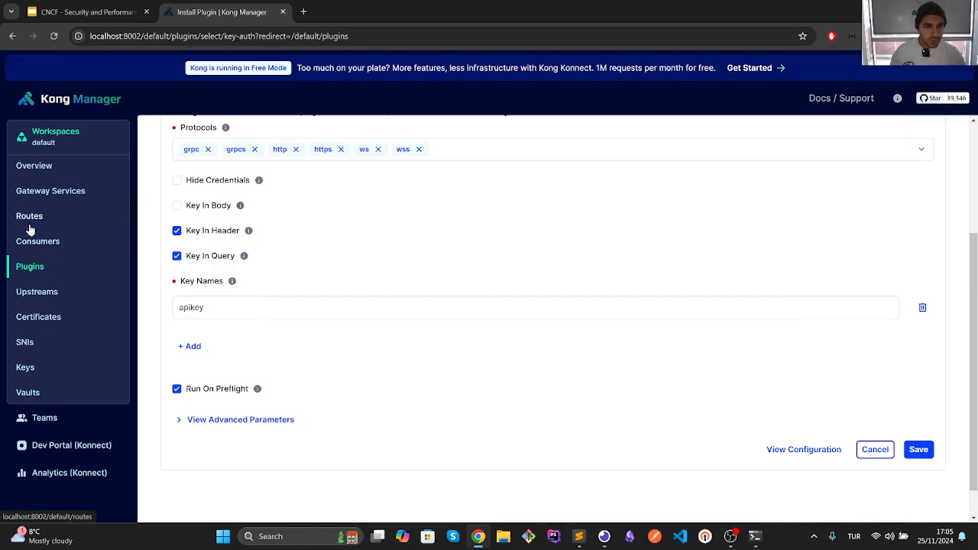
From the mocking route's plugins, search the new-plugin catalog for 'key'
left_click(29, 217)
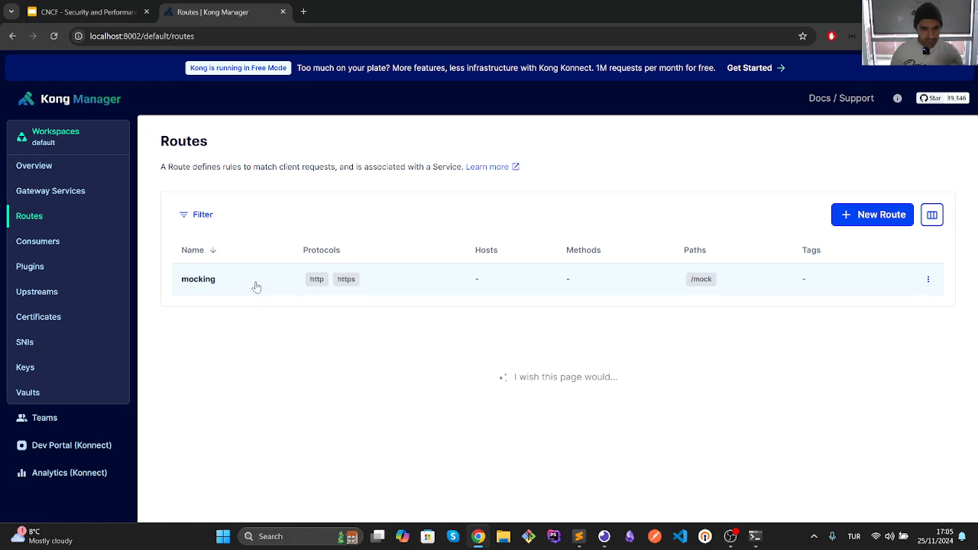
left_click(199, 279)
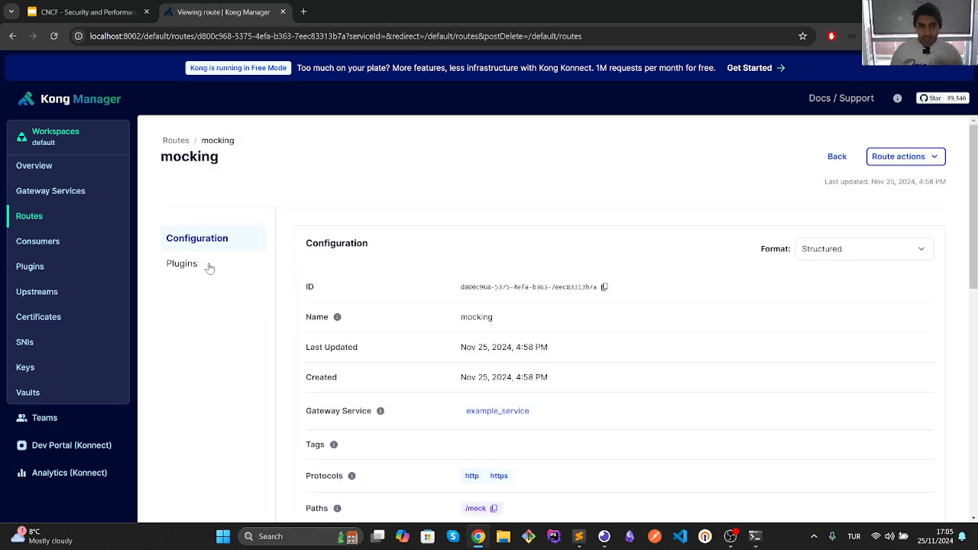
left_click(182, 263)
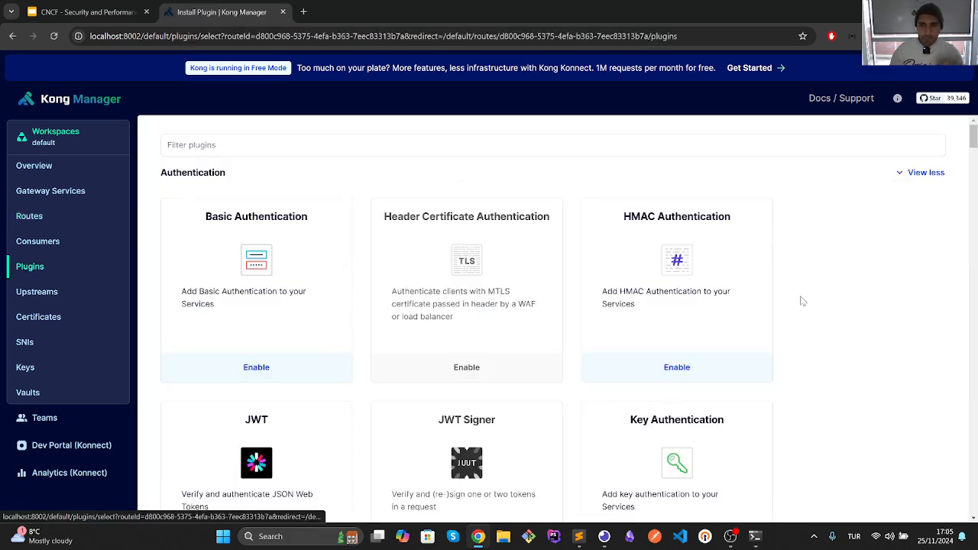
left_click(406, 145)
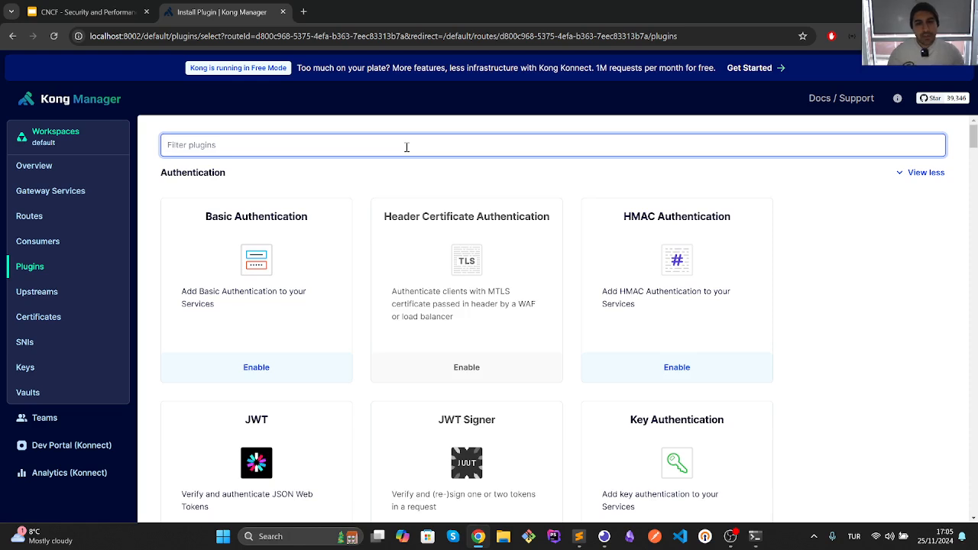
type("key")
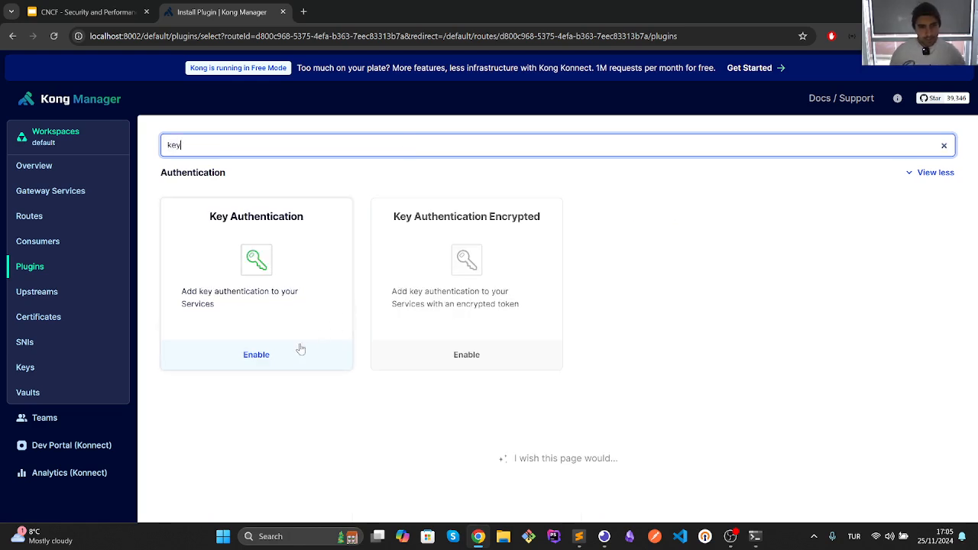
Enable Key Authentication scoped to the route, keeping apikey as key name, and save
left_click(257, 355)
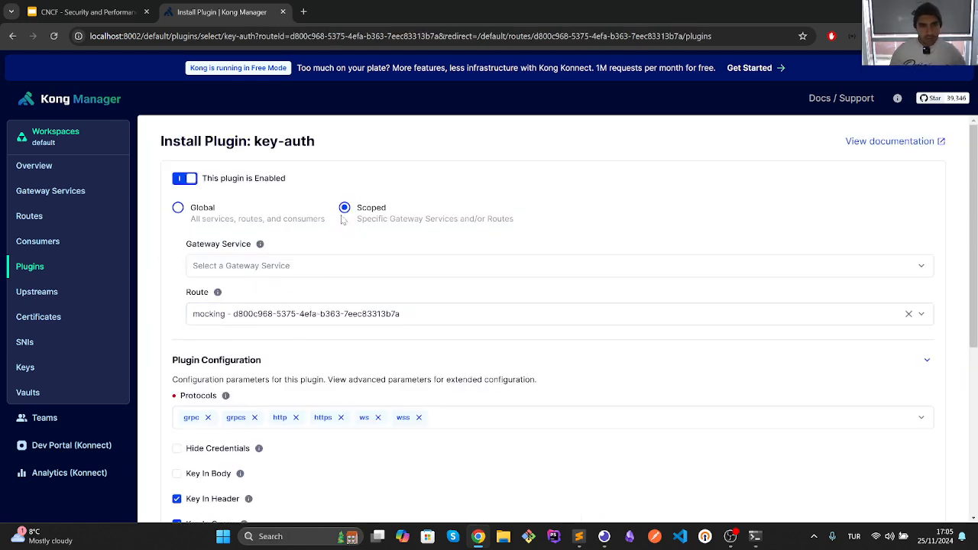
scroll("down", 3)
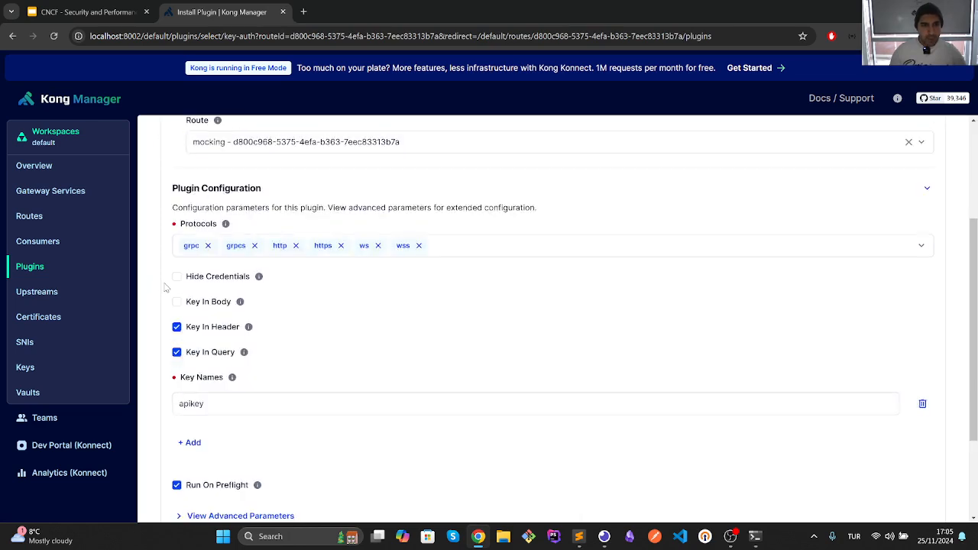
scroll("down", 3)
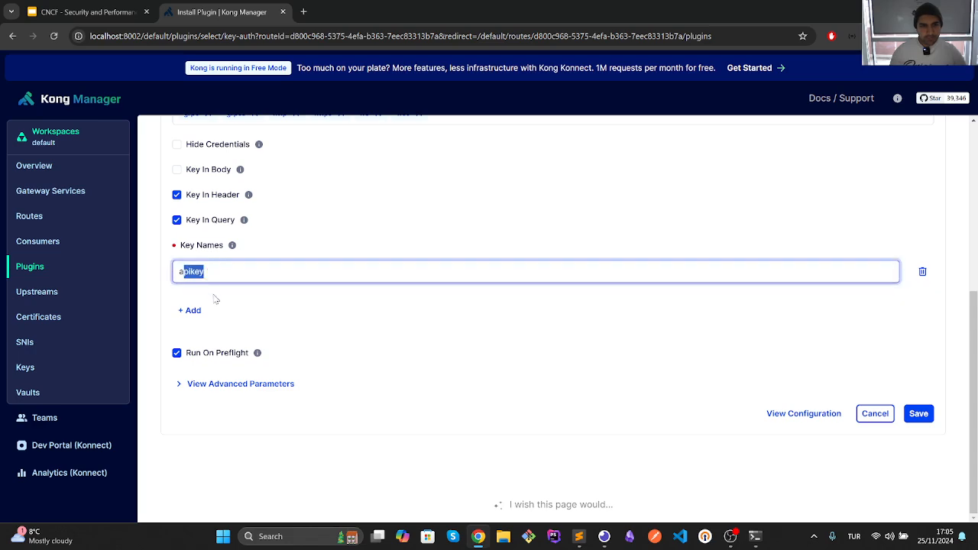
scroll("up", 3)
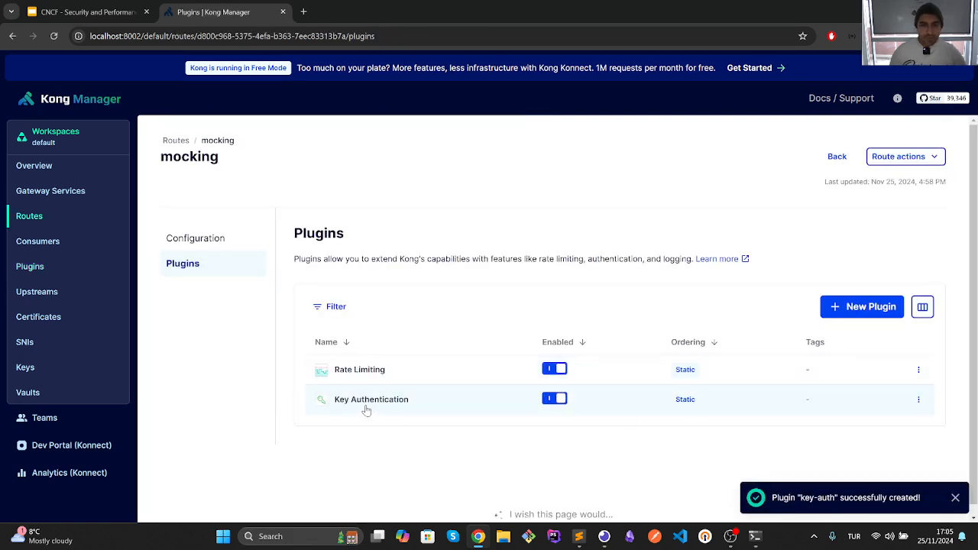
Review the Key Authentication plugin's configuration: enabled, key in header and query
left_click(371, 399)
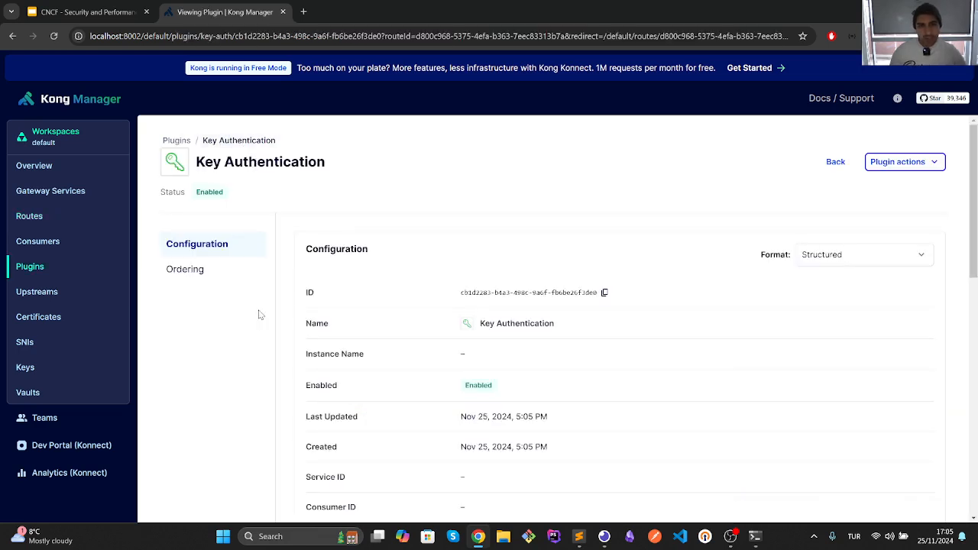
mouse_move(244, 304)
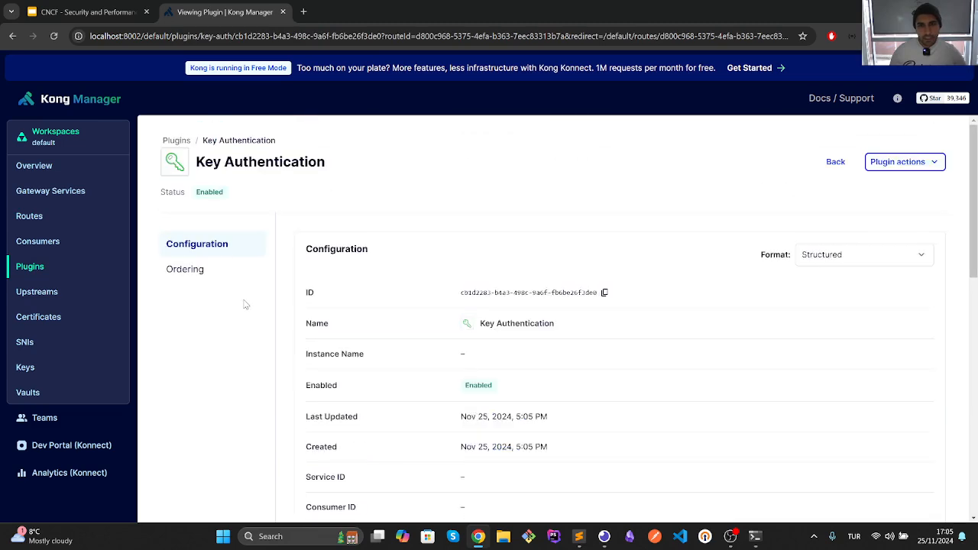
left_click(186, 269)
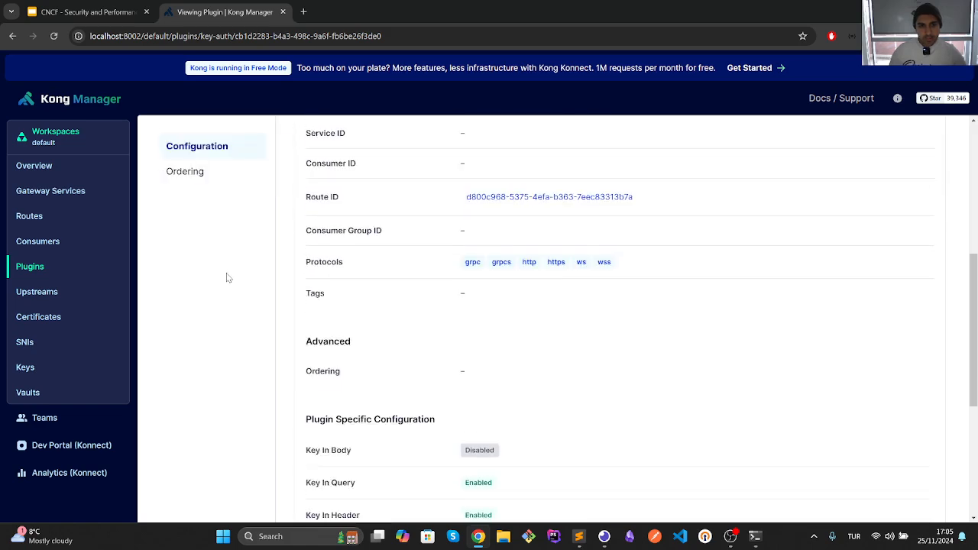
scroll("up", 3)
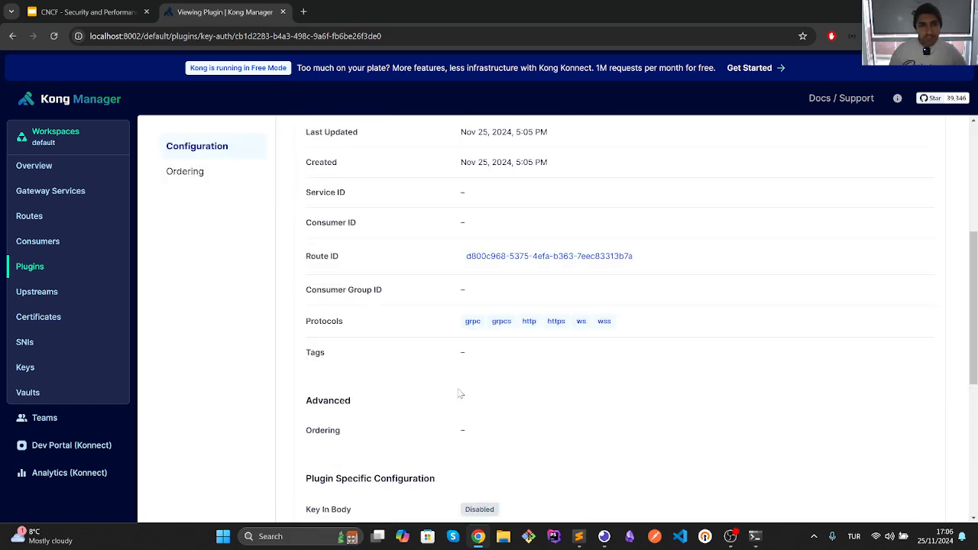
scroll("up", 3)
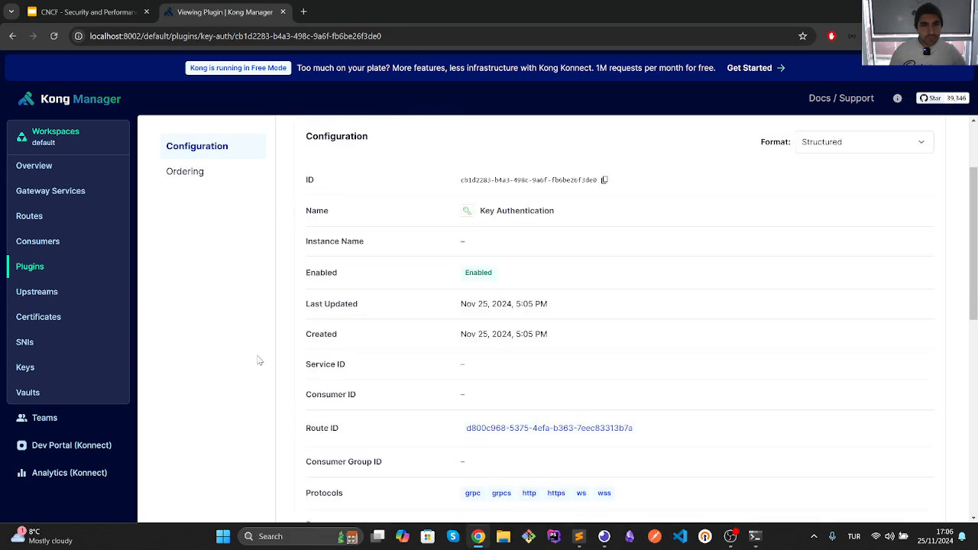
mouse_move(37, 241)
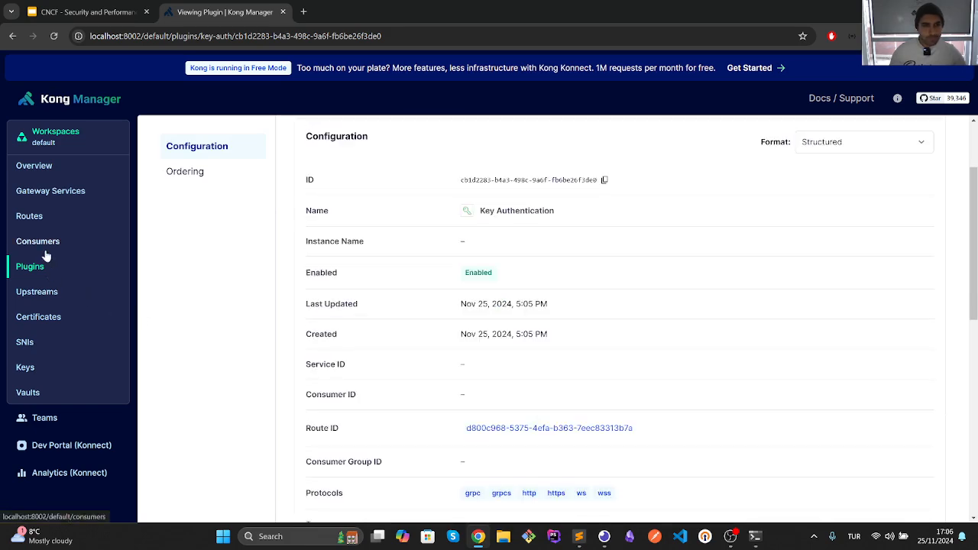
Create consumer 'consumer' with custom ID 'consumer', save it and view its details
left_click(36, 241)
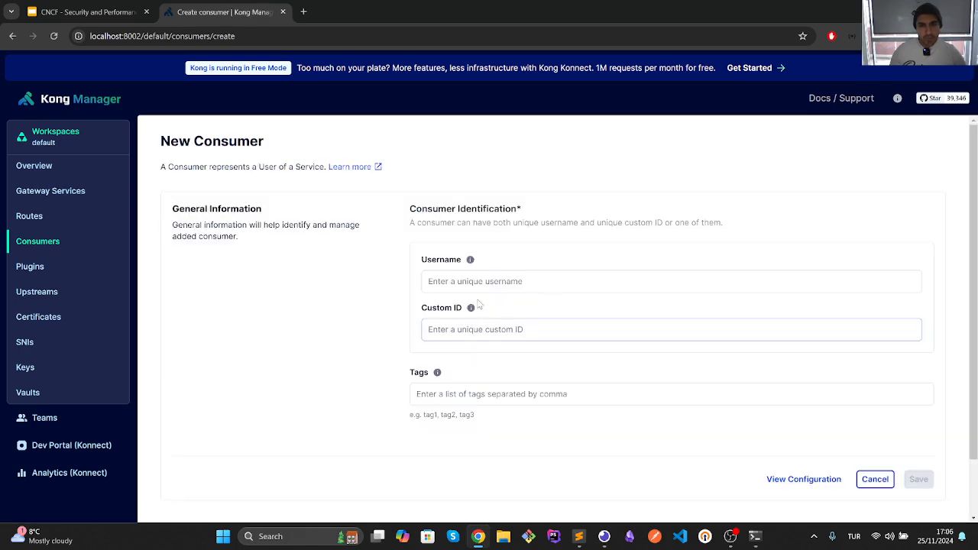
type("consumer")
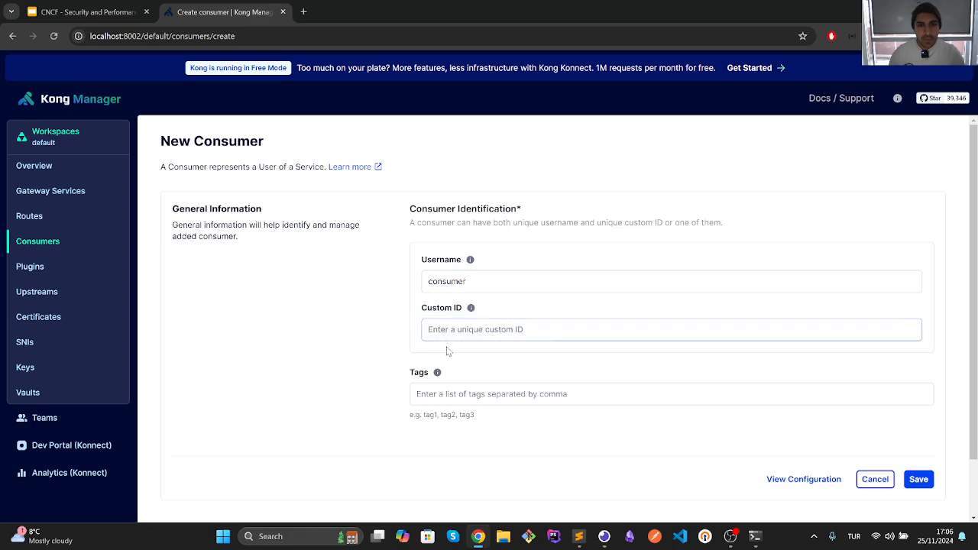
type("consumer")
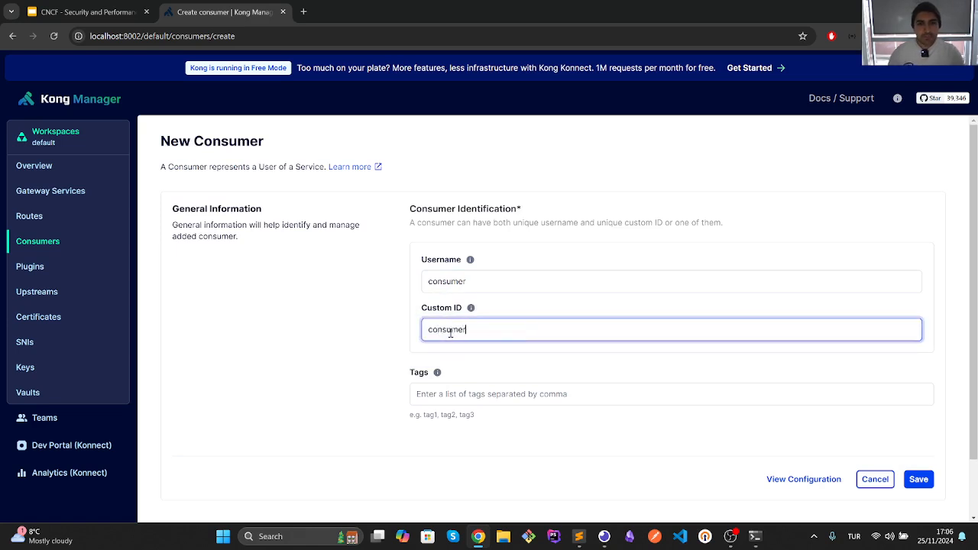
left_click(918, 479)
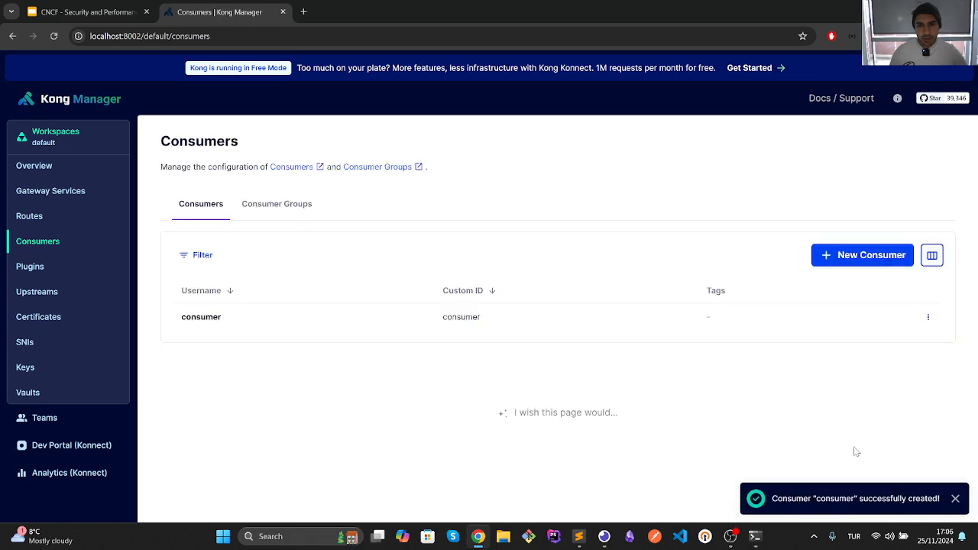
mouse_move(400, 316)
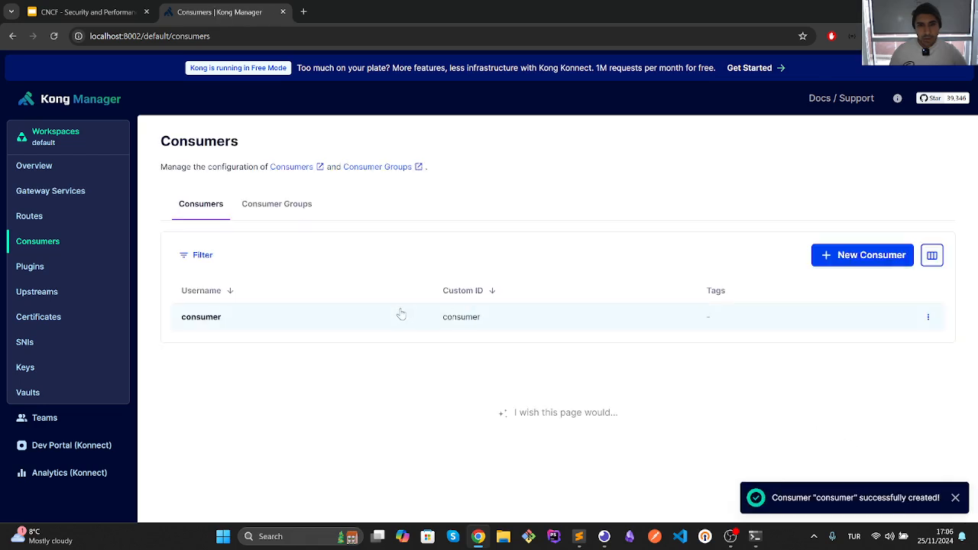
left_click(202, 316)
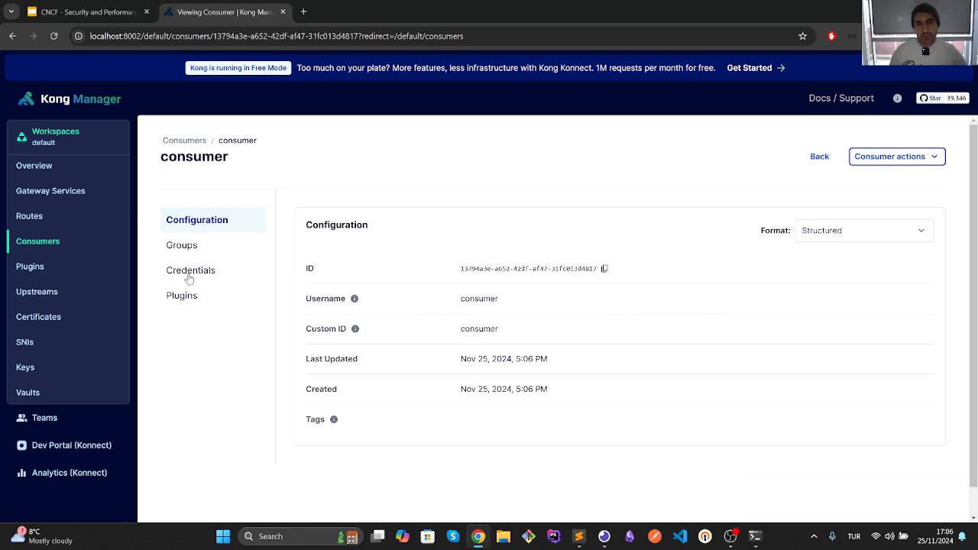
left_click(190, 268)
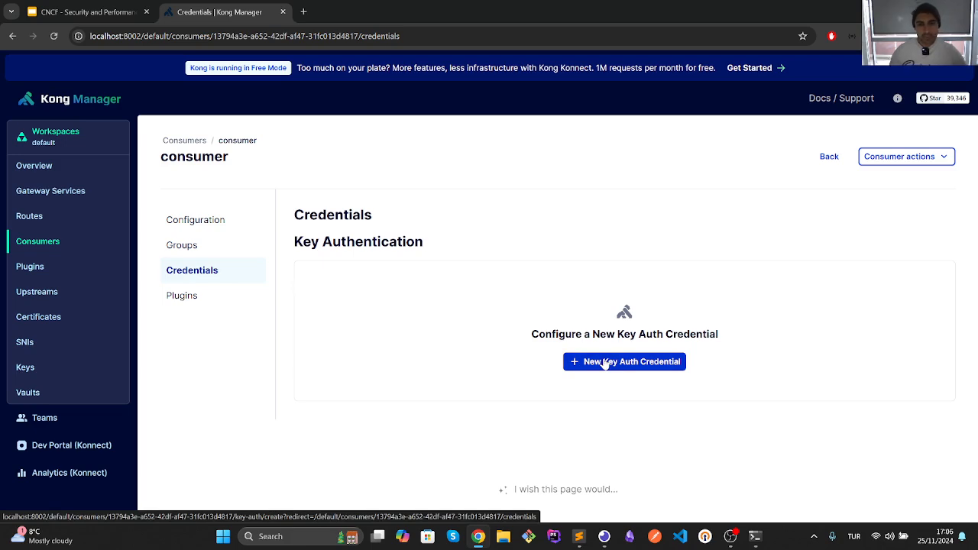
left_click(624, 361)
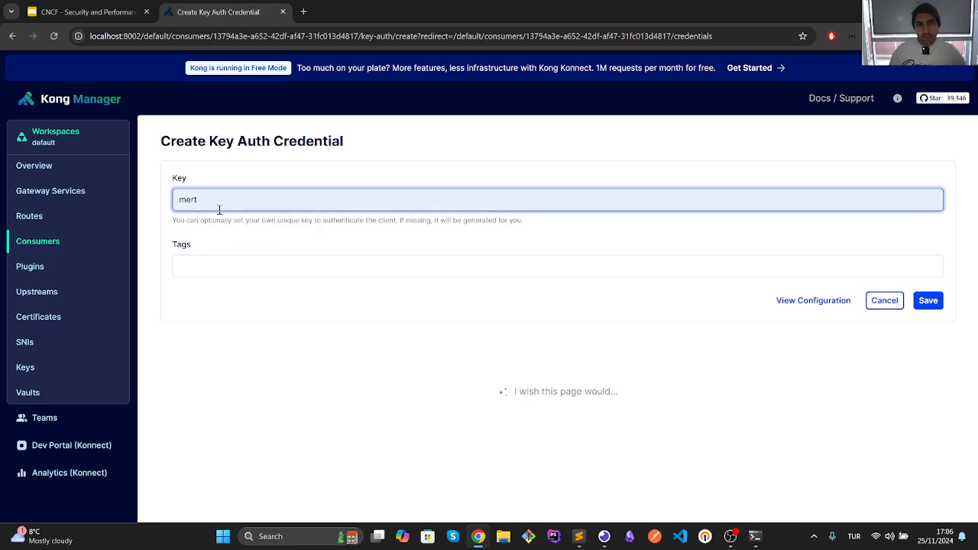
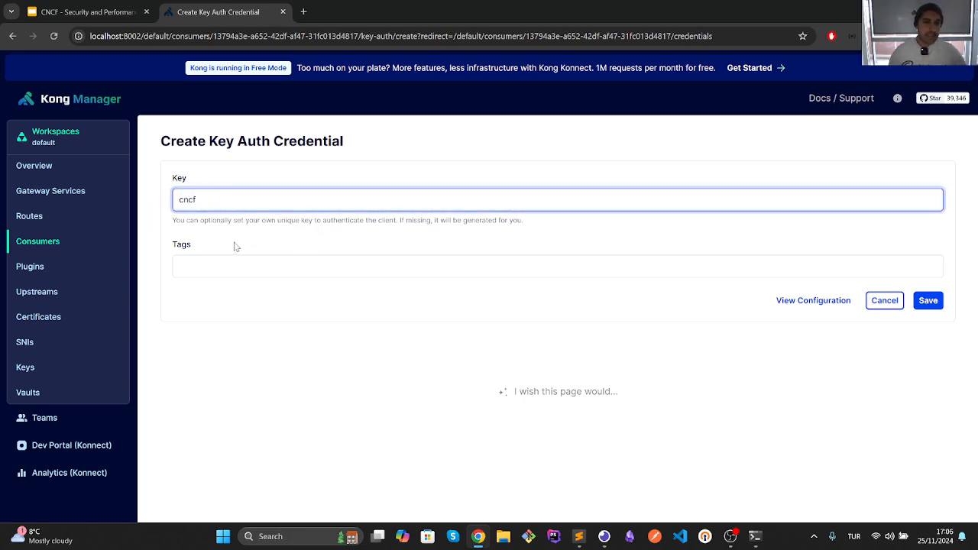
left_click(927, 300)
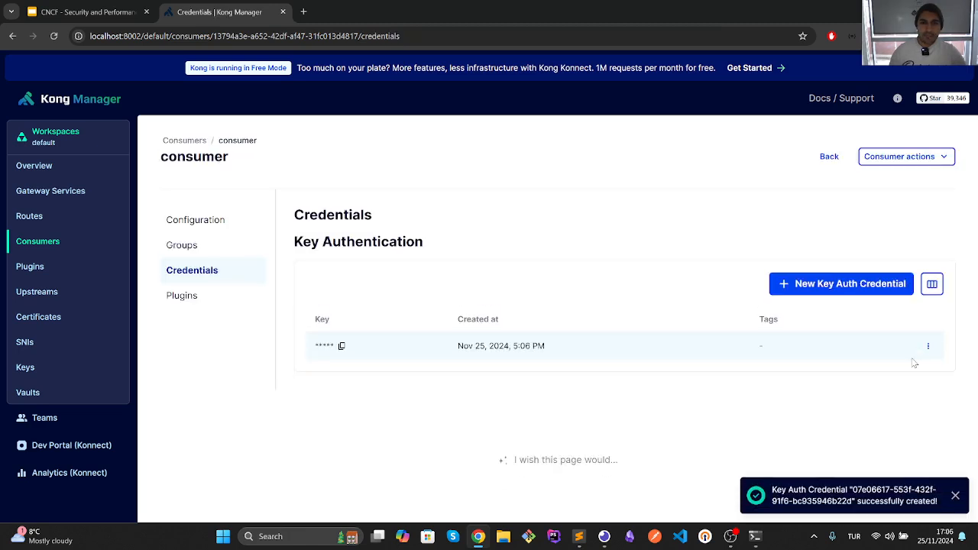
mouse_move(226, 171)
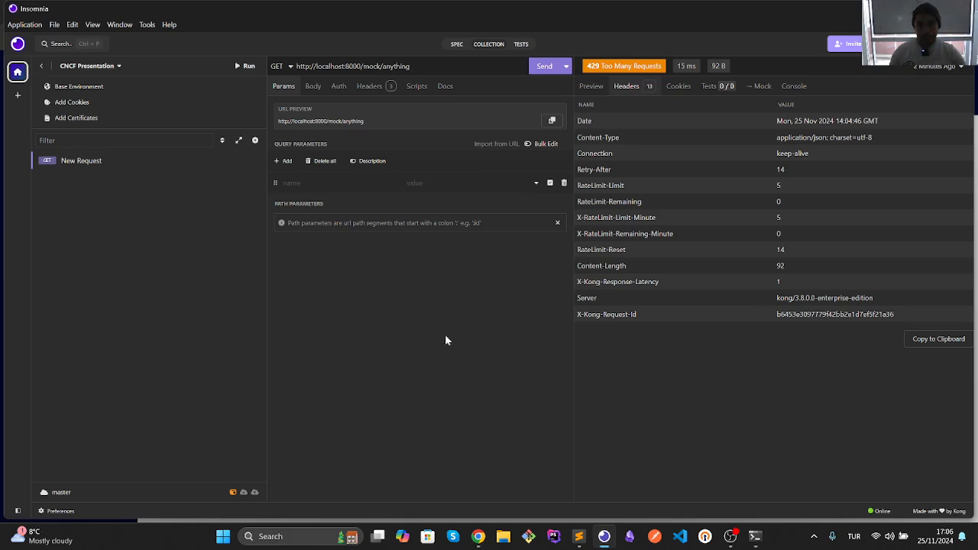
mouse_move(455, 119)
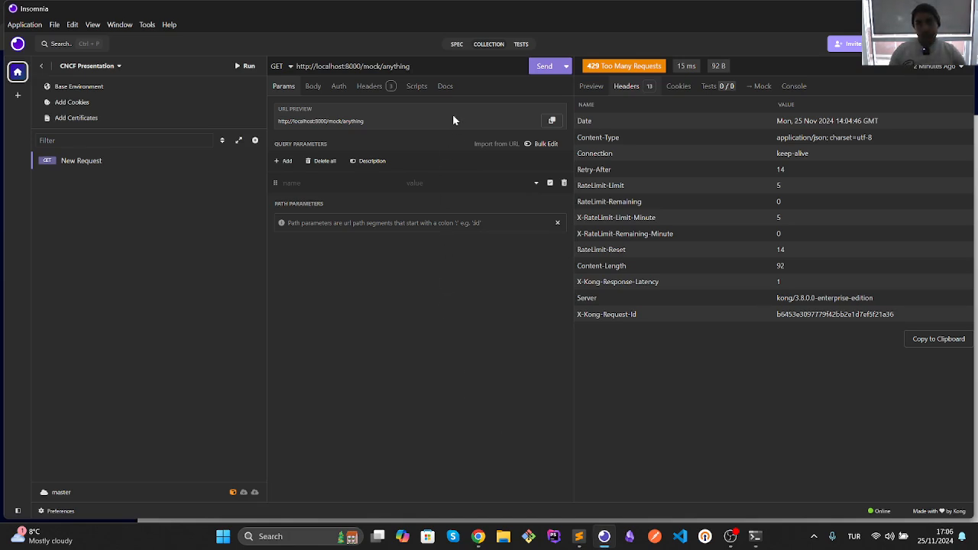
mouse_move(544, 67)
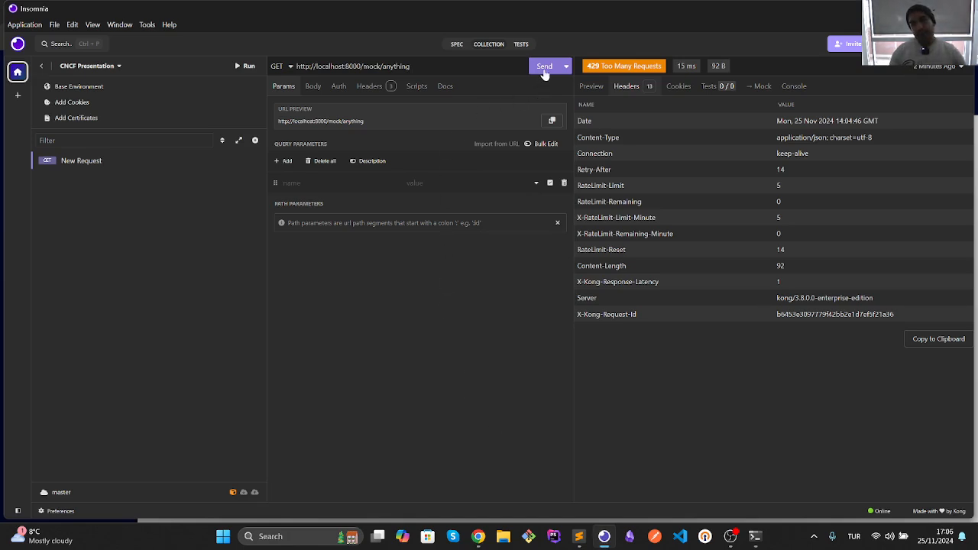
Send the mock request without a key and with ?apikey=test, both rejected 401
left_click(544, 66)
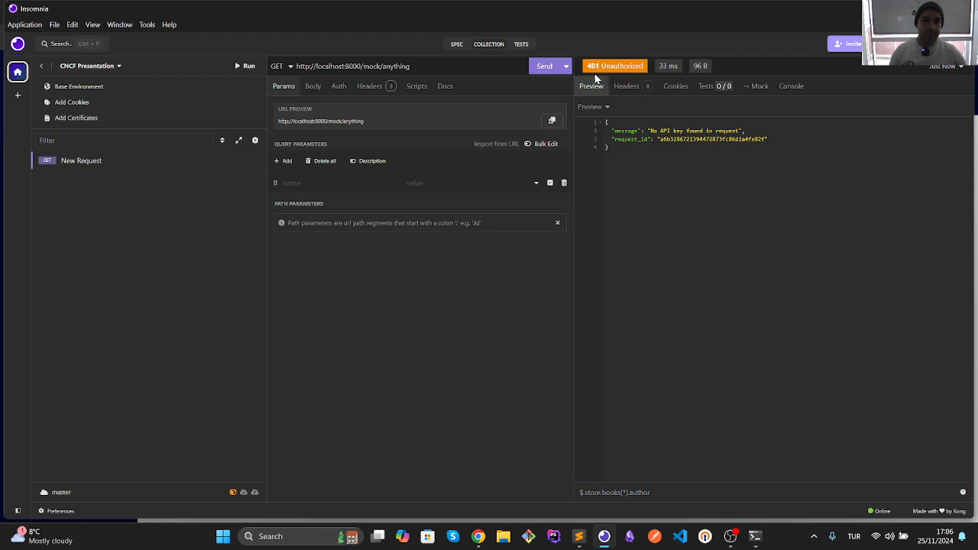
mouse_move(614, 65)
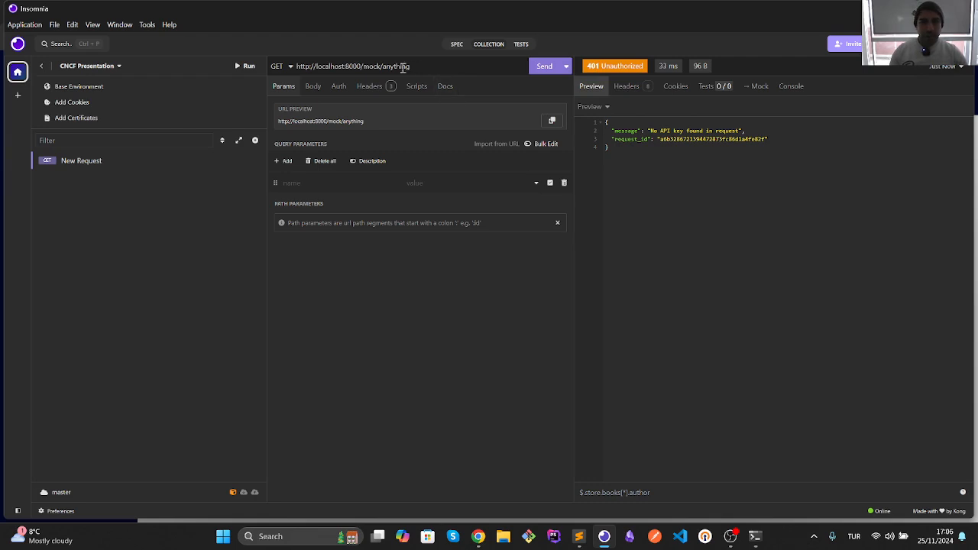
mouse_move(352, 135)
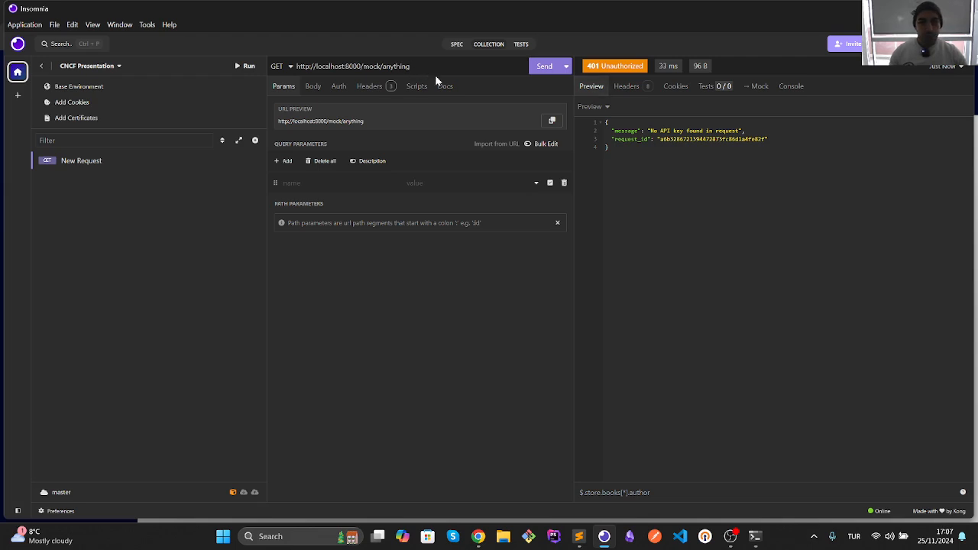
type("?api")
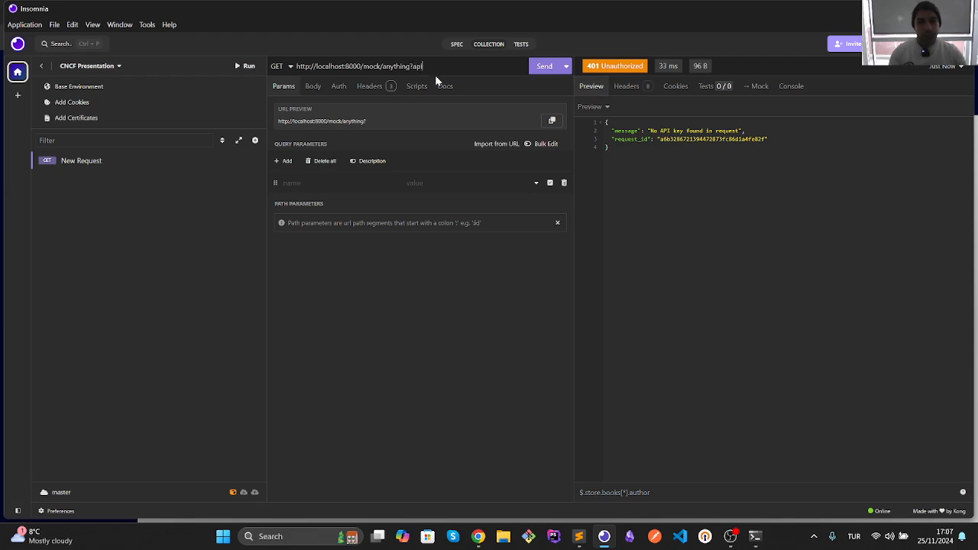
type("key=test")
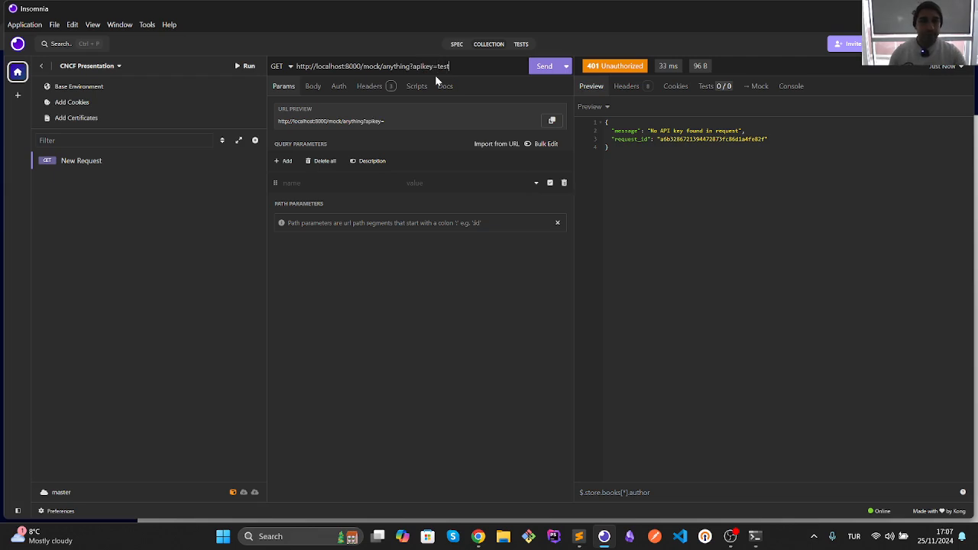
left_click(544, 65)
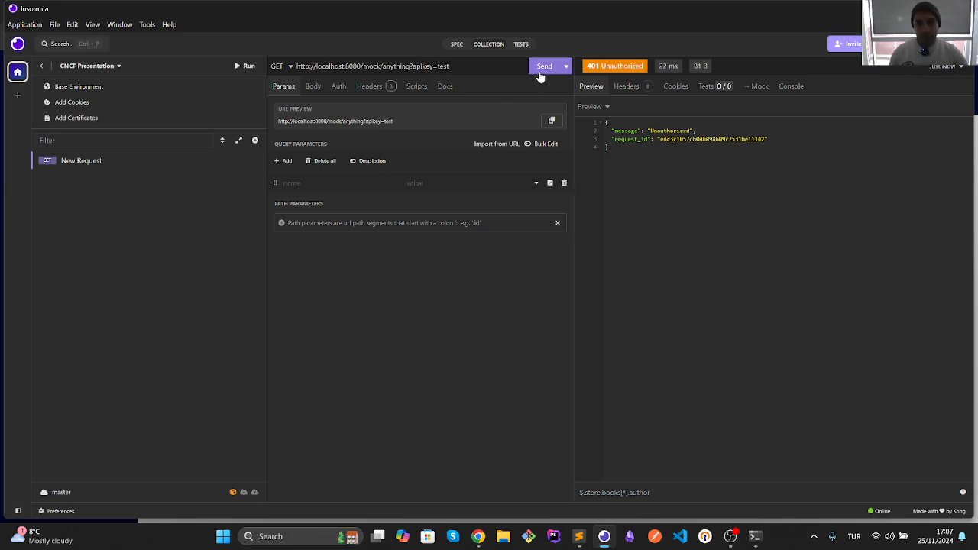
double_click(669, 131)
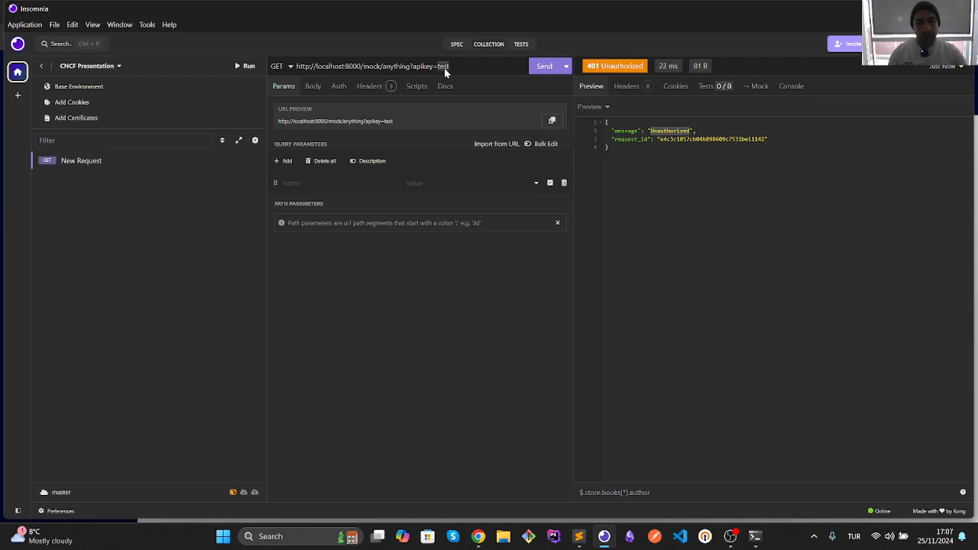
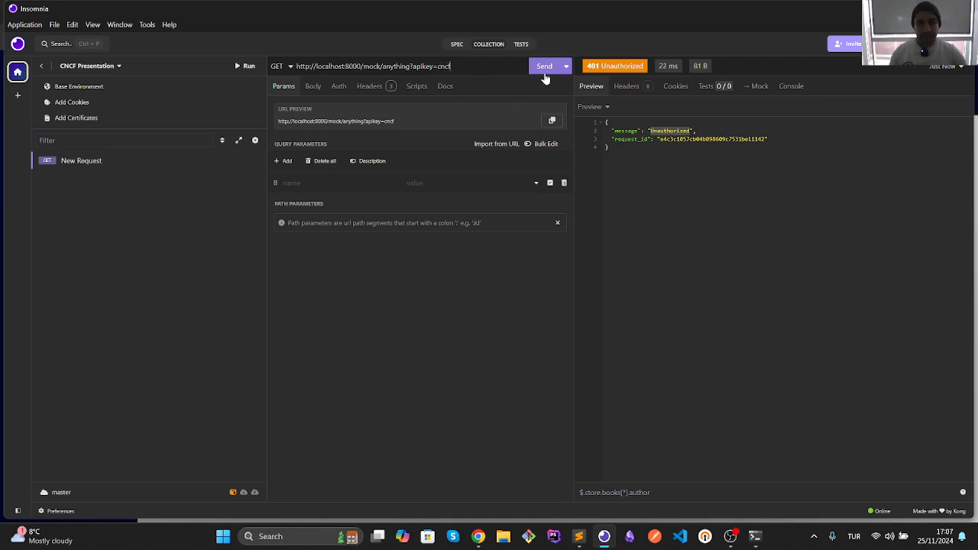
left_click(544, 65)
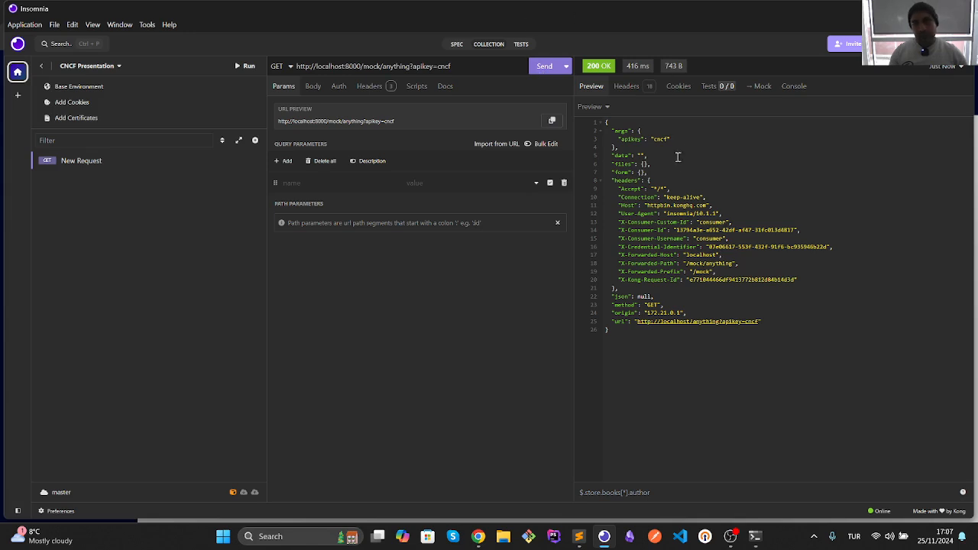
mouse_move(482, 108)
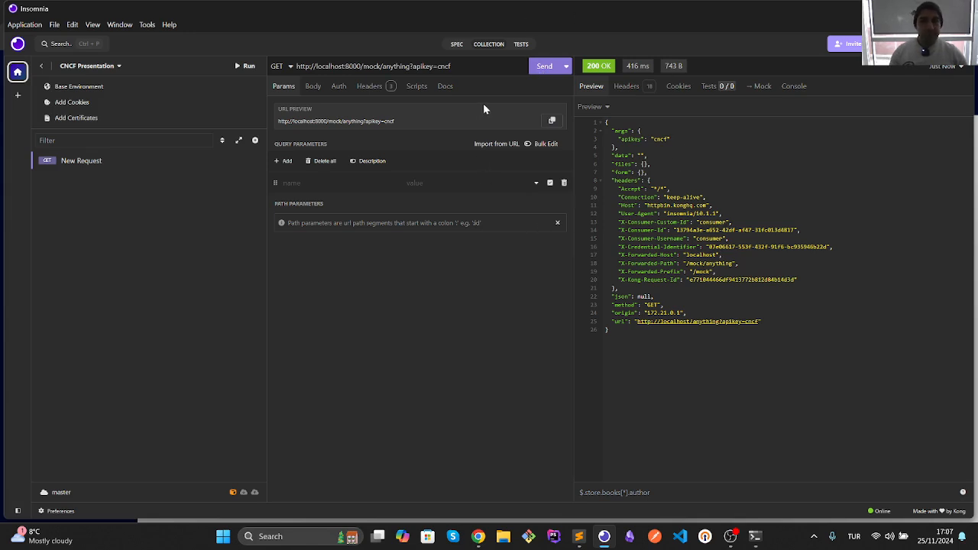
mouse_move(532, 76)
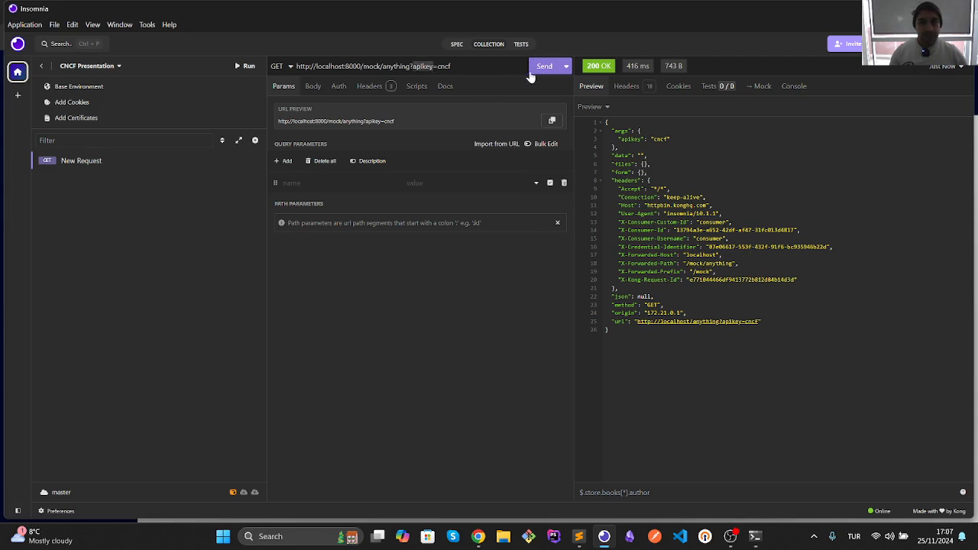
left_click(544, 66)
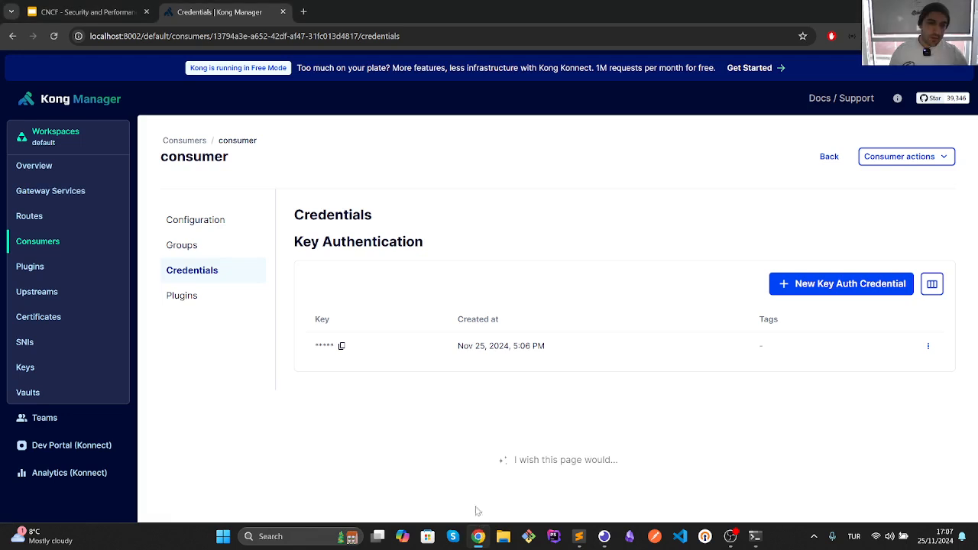
mouse_move(36, 292)
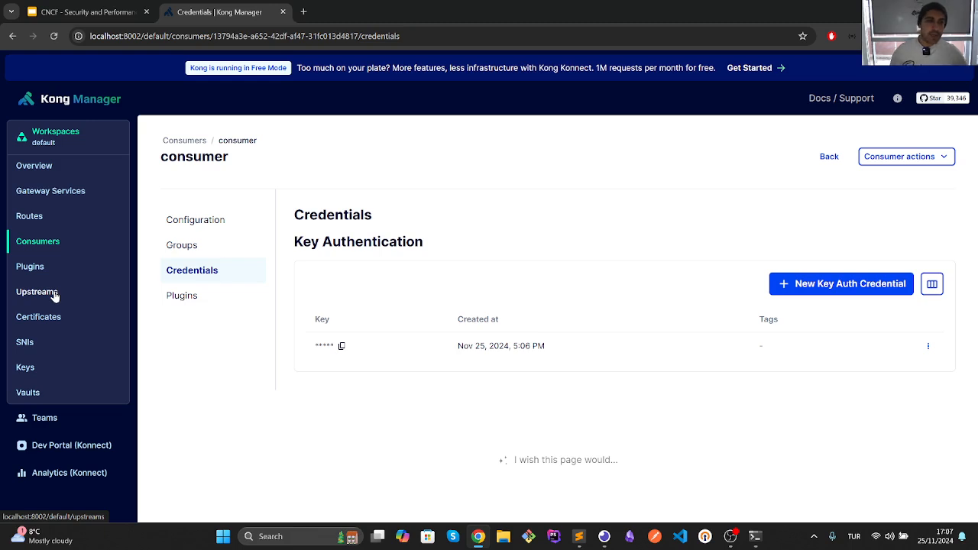
Visit Upstreams, then list the configured plugins: Rate Limiting, Key Authentication, Proxy Caching
left_click(37, 291)
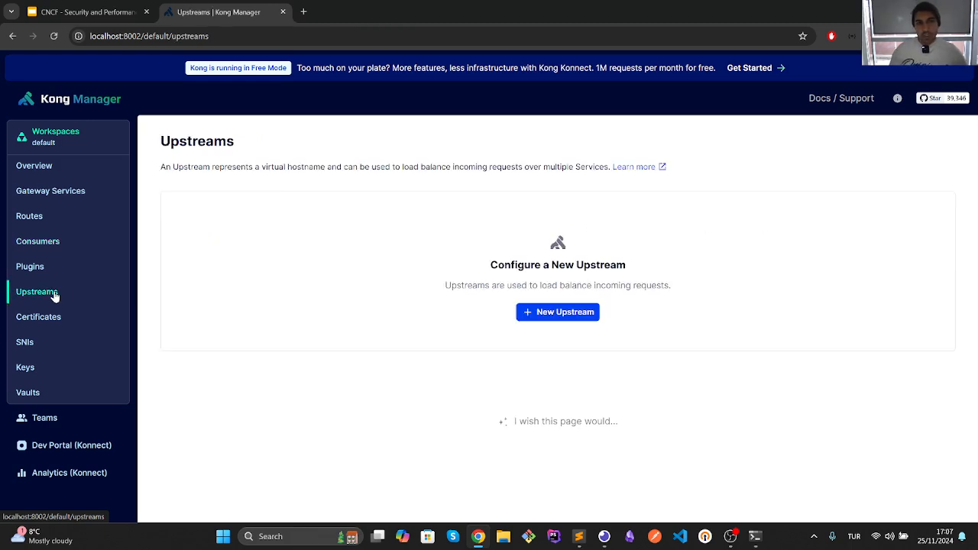
mouse_move(732, 512)
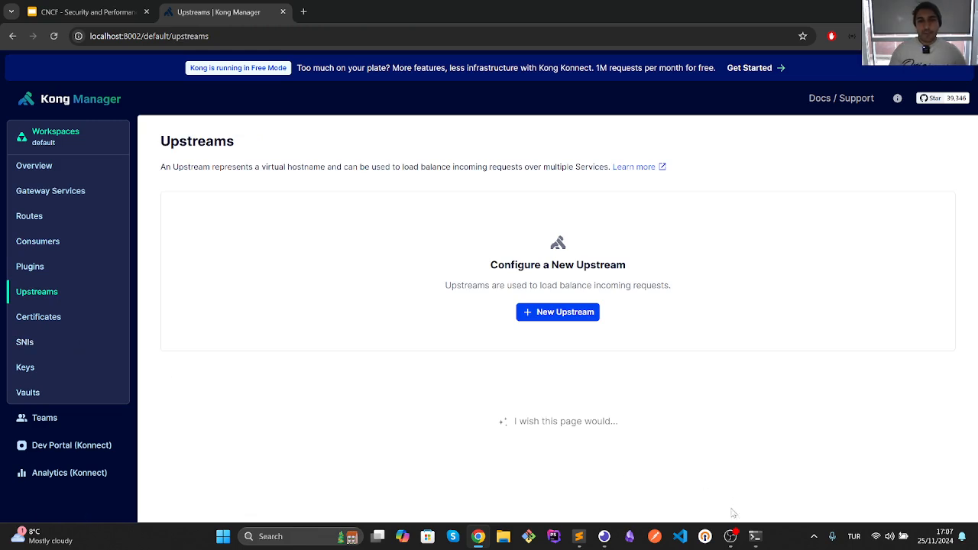
mouse_move(24, 342)
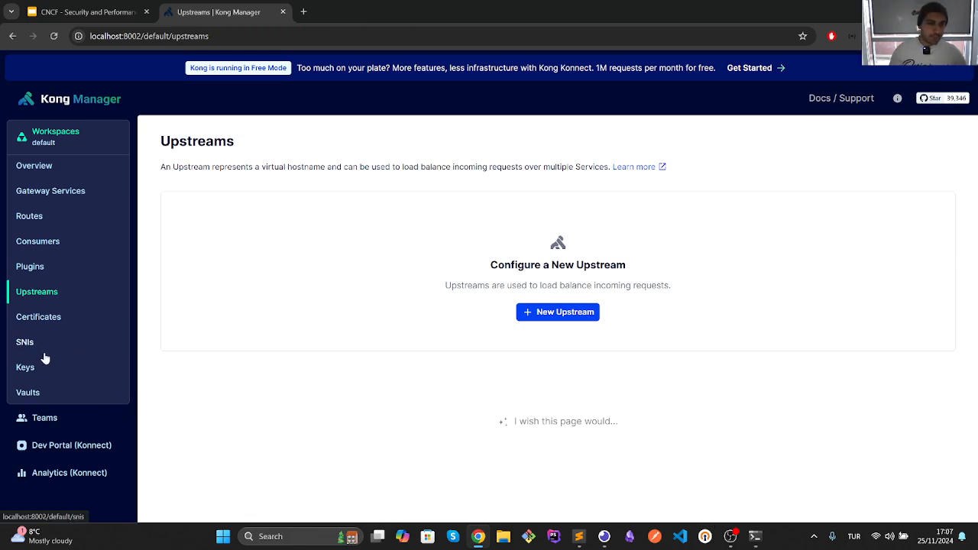
left_click(31, 265)
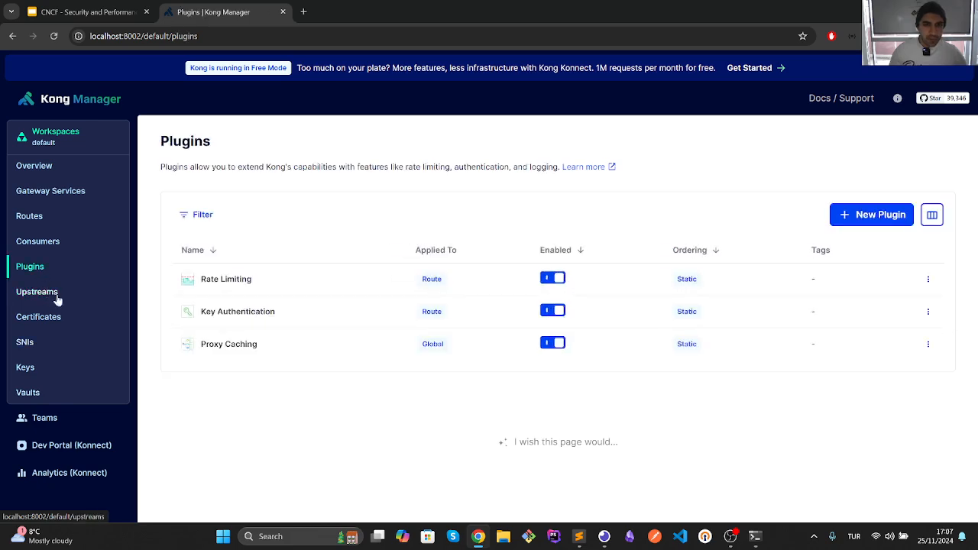
left_click(870, 214)
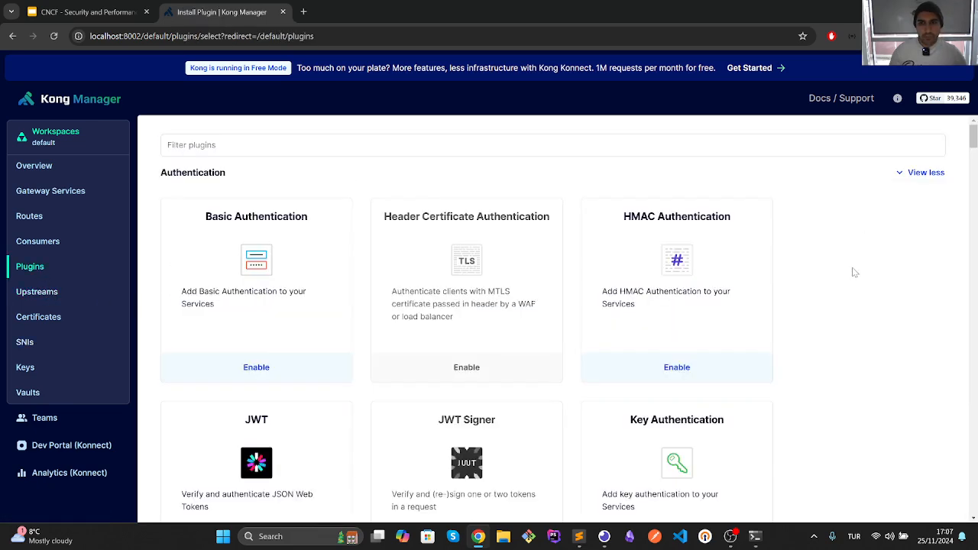
scroll("down", 3)
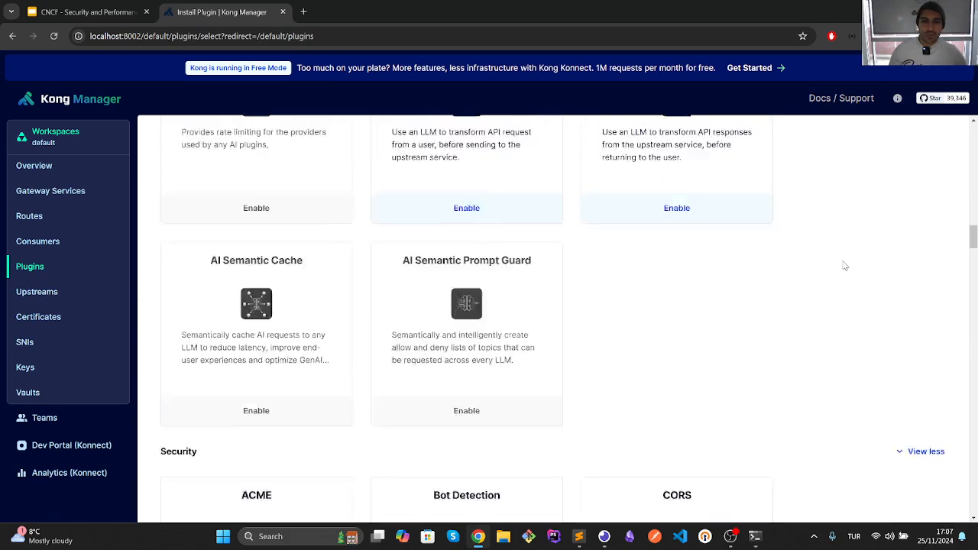
scroll("down", 3)
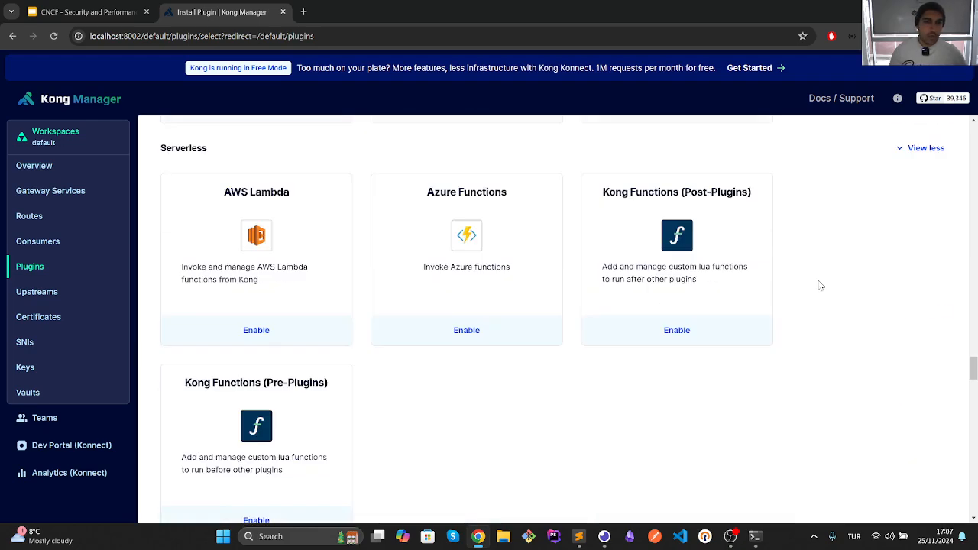
scroll("up", 3)
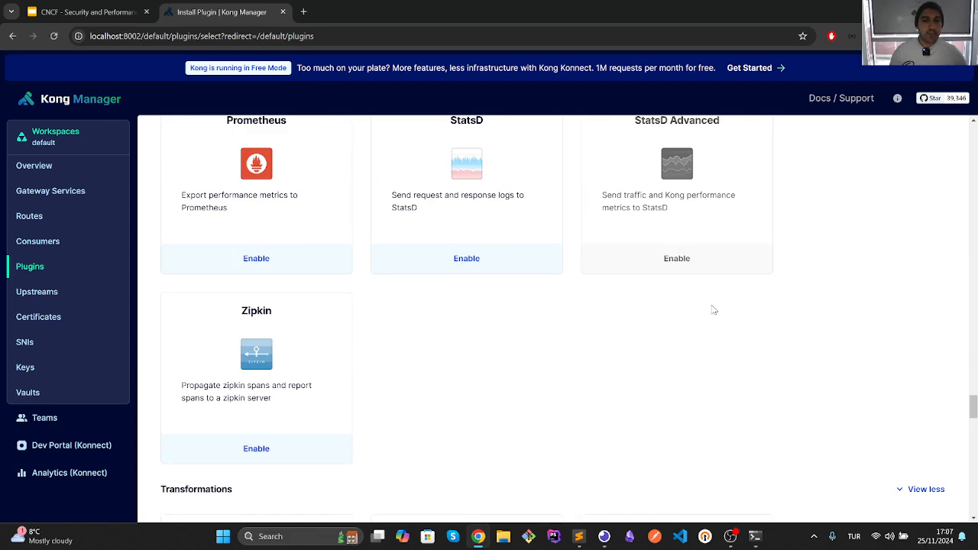
scroll("down", 3)
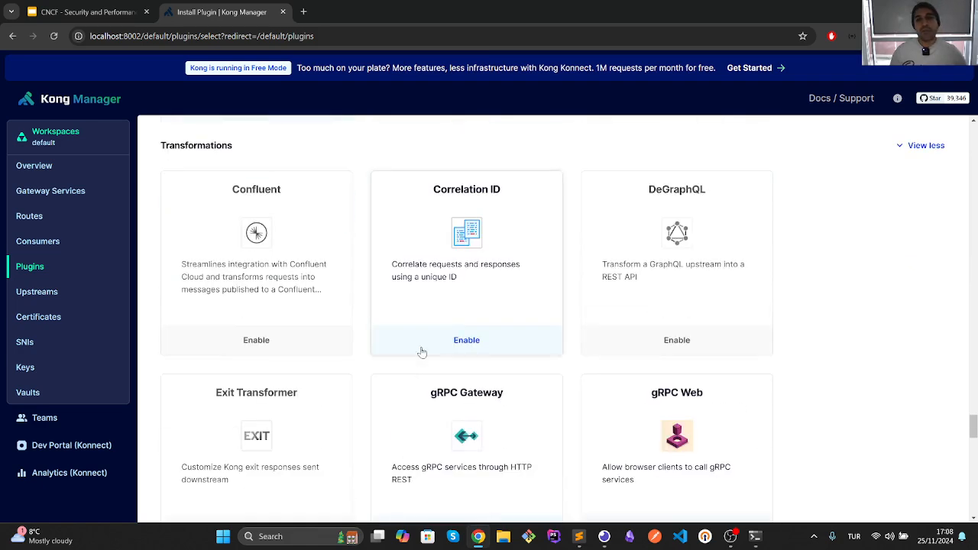
scroll("down", 3)
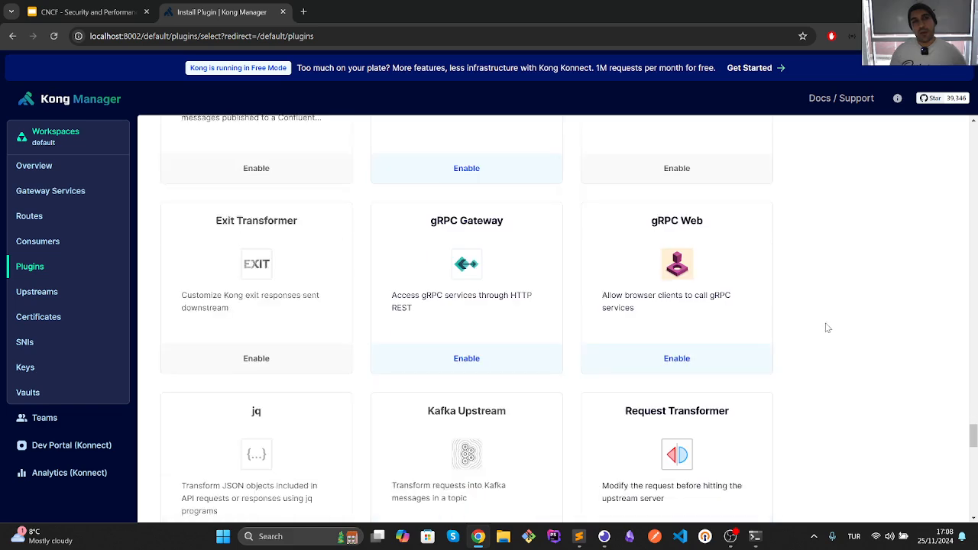
scroll("down", 3)
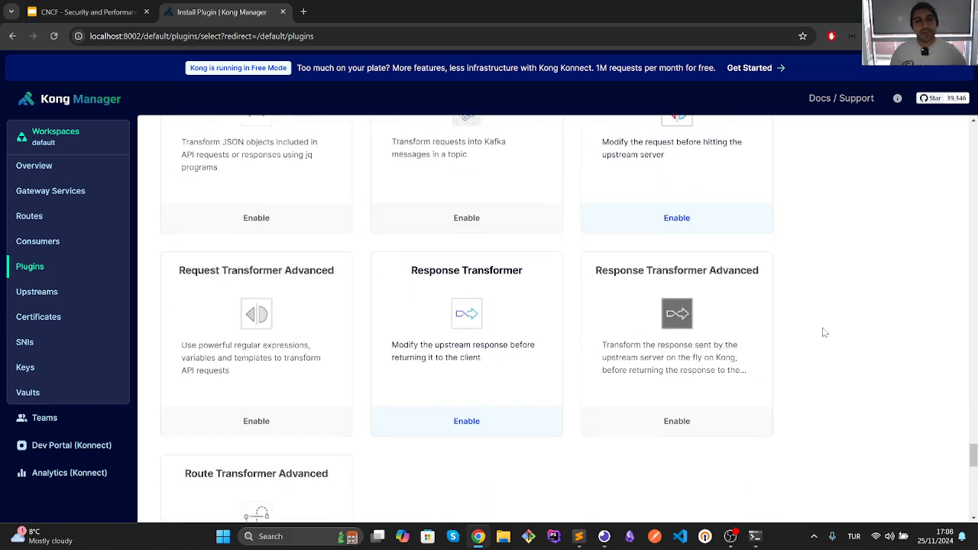
scroll("down", 3)
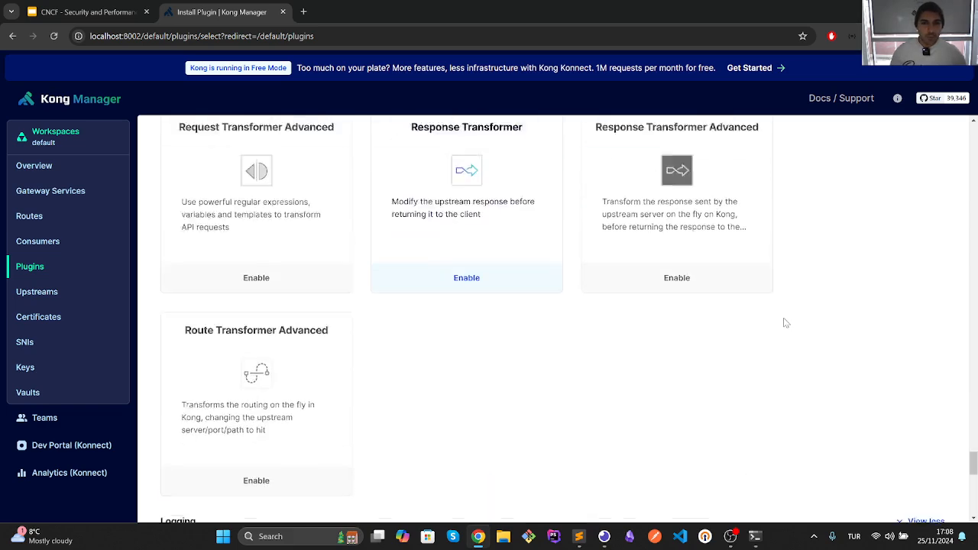
scroll("up", 3)
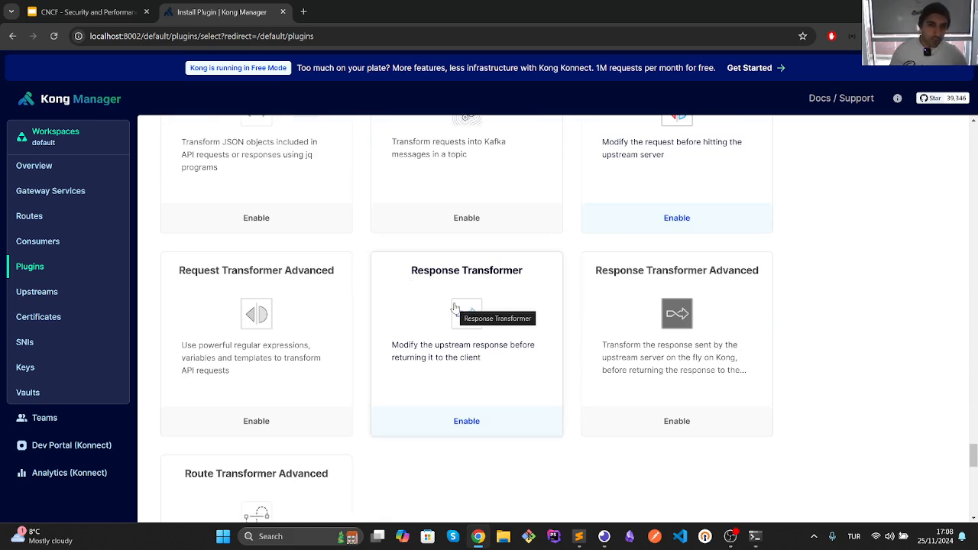
scroll("up", 3)
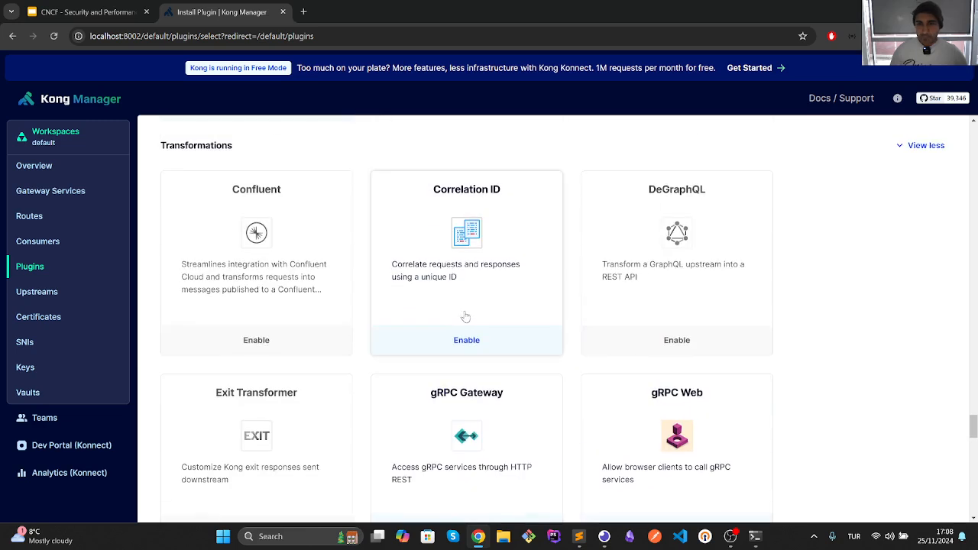
scroll("up", 3)
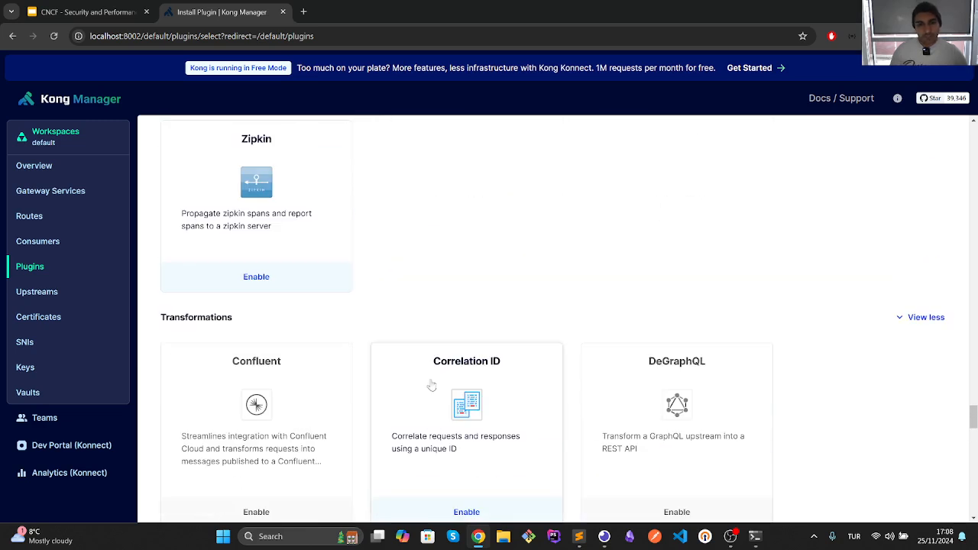
mouse_move(507, 269)
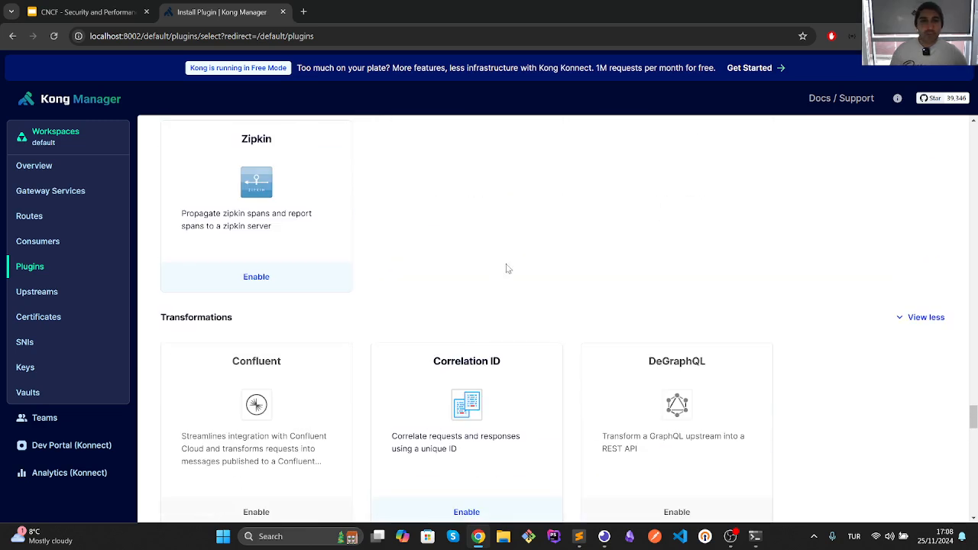
scroll("down", 3)
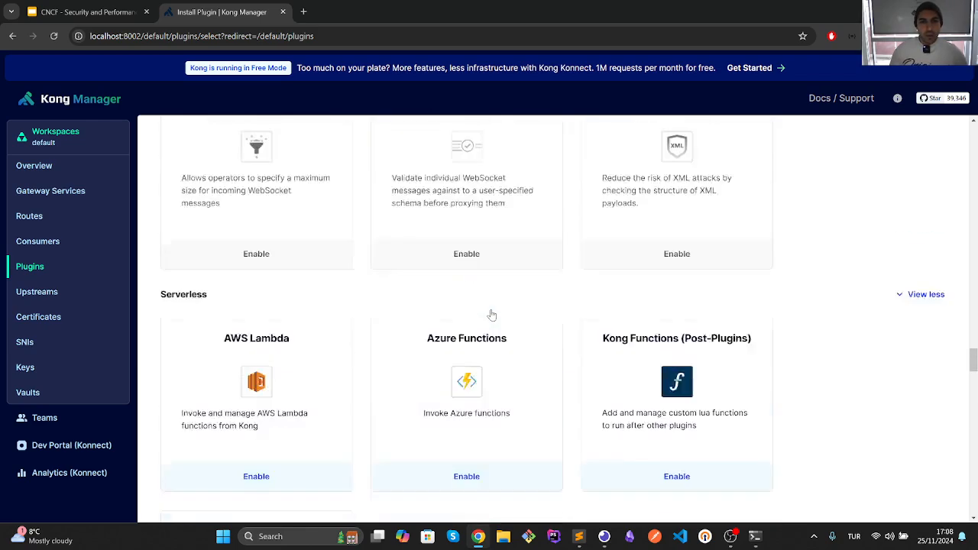
scroll("up", 3)
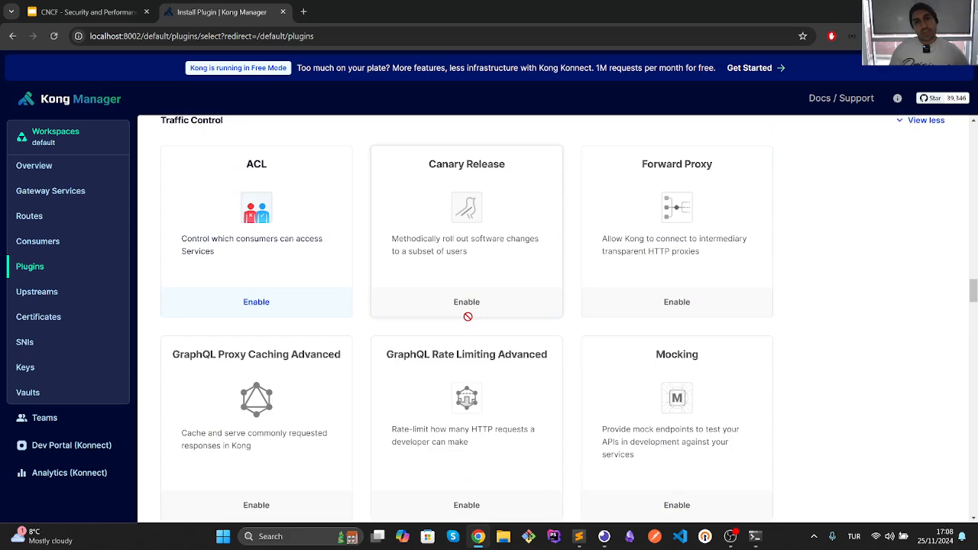
scroll("down", 3)
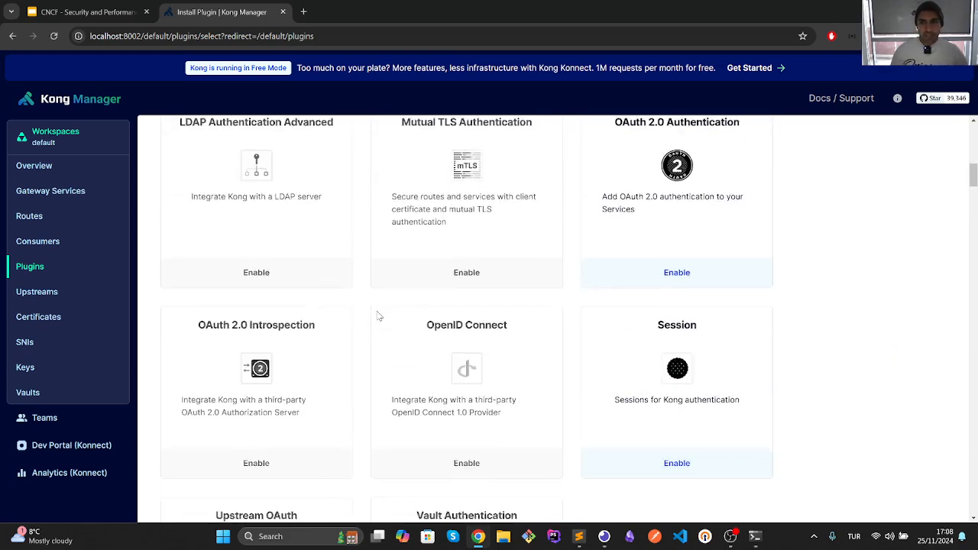
scroll("up", 3)
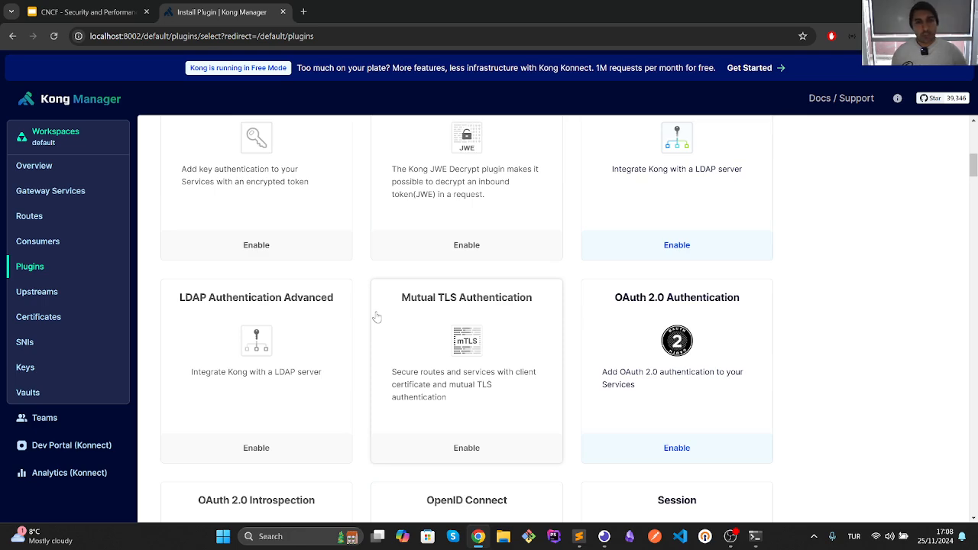
scroll("up", 3)
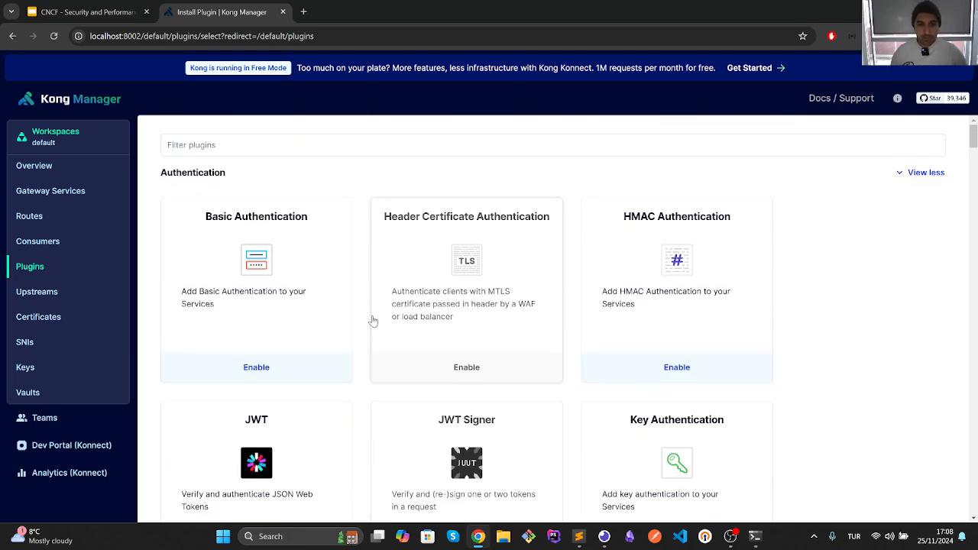
mouse_move(363, 329)
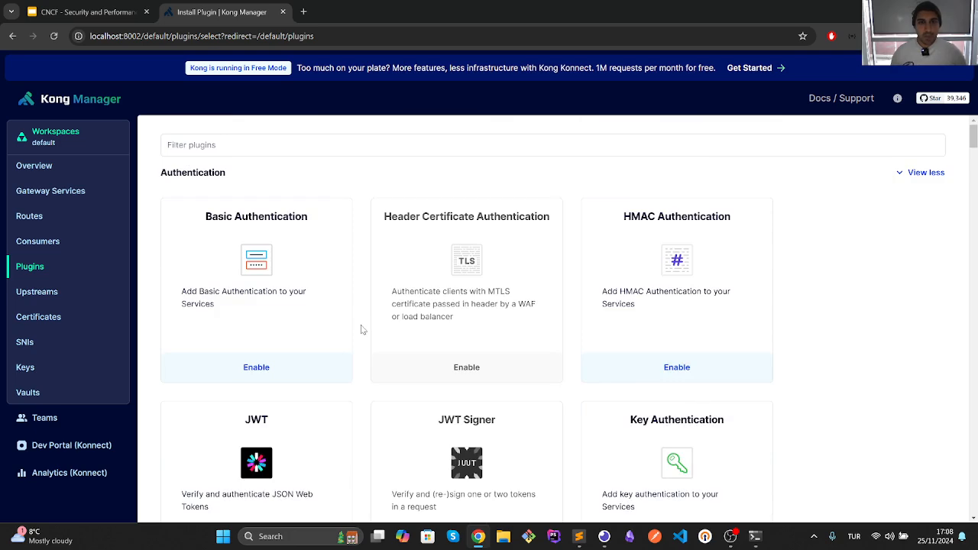
mouse_move(642, 435)
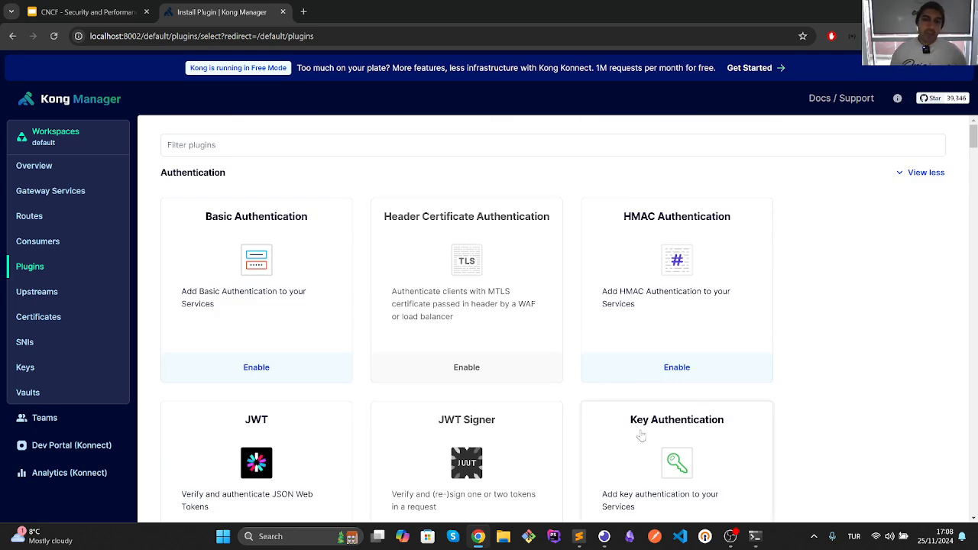
mouse_move(575, 406)
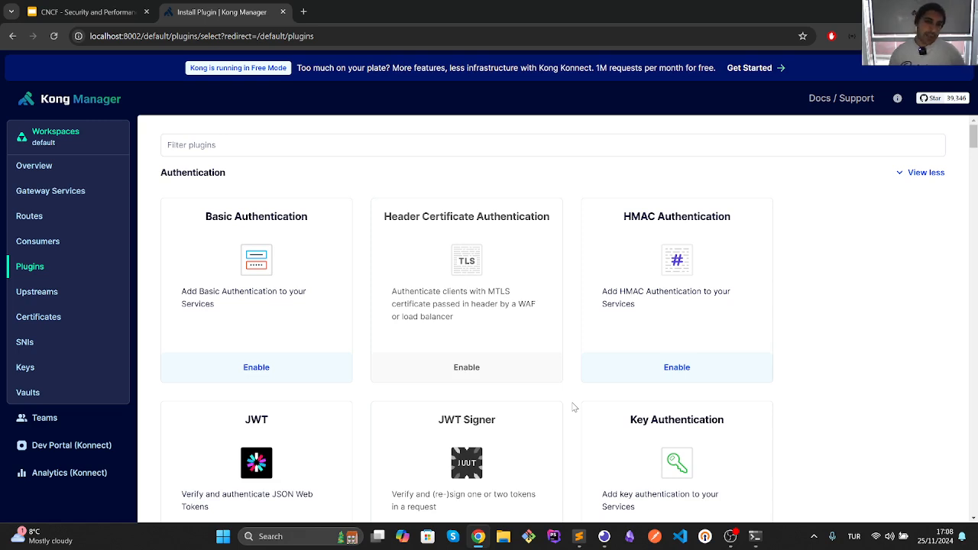
mouse_move(565, 427)
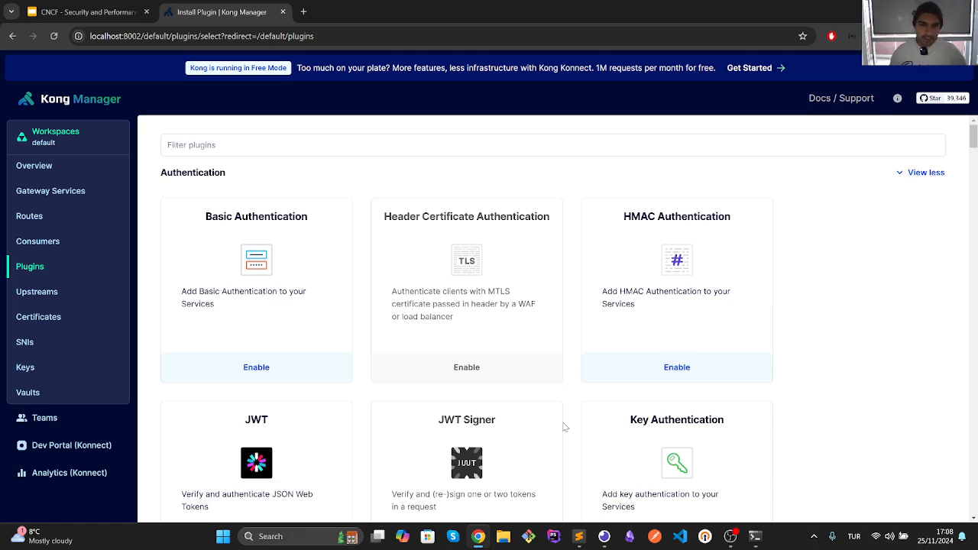
mouse_move(95, 358)
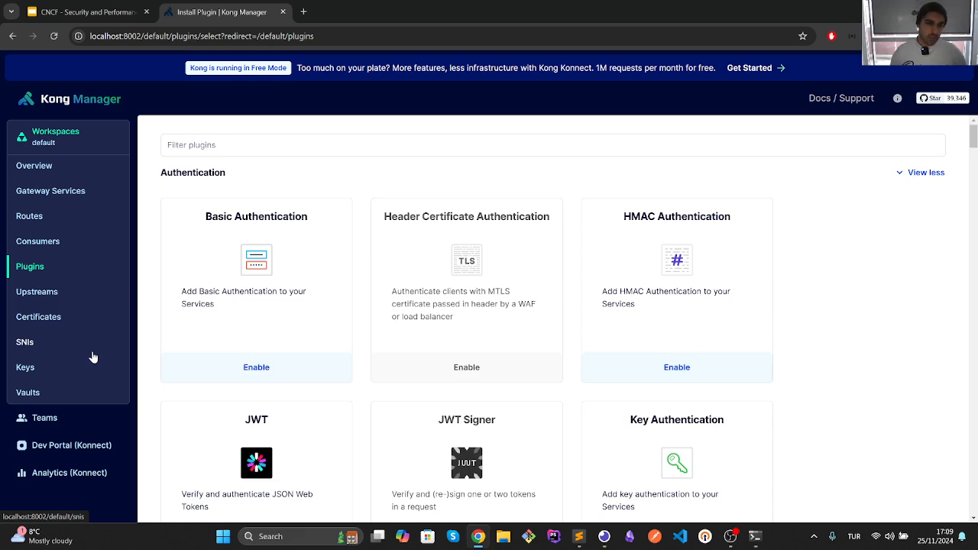
mouse_move(113, 113)
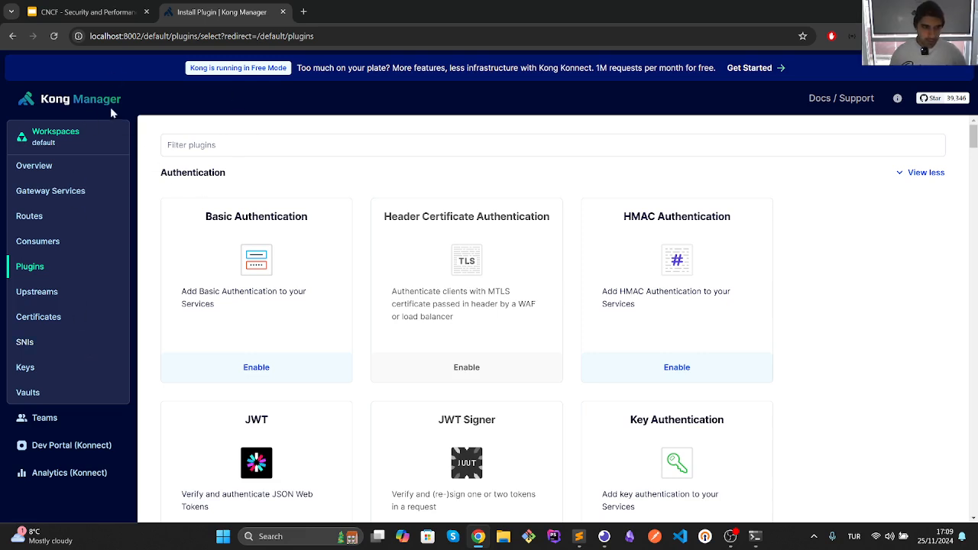
Return to the Workspaces overview showing 1 service, 1 route, 1 consumer, 3 plugins
left_click(55, 132)
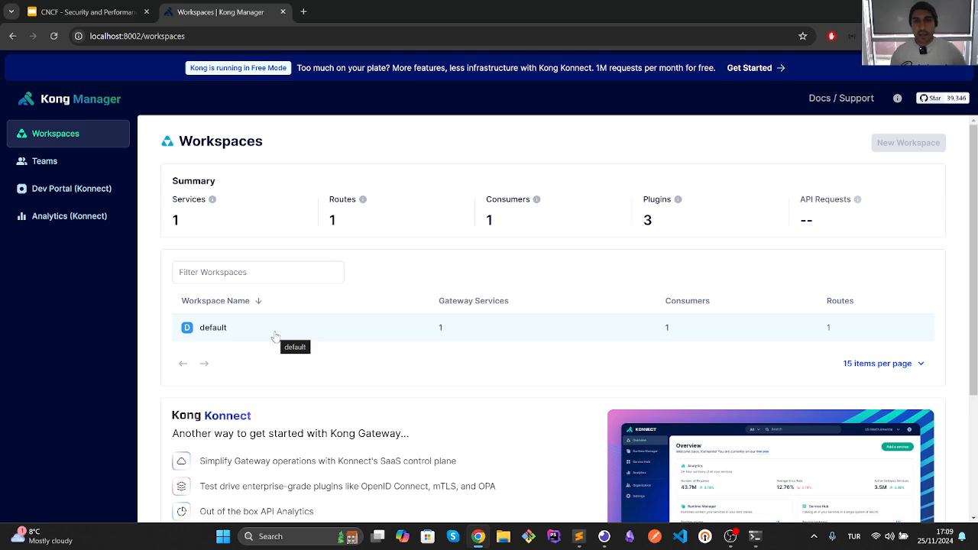
mouse_move(272, 339)
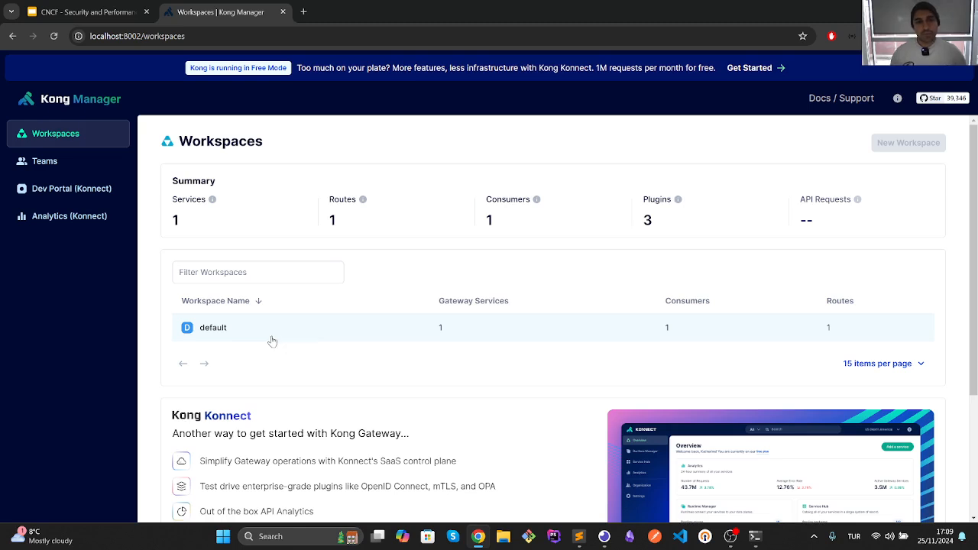
mouse_move(263, 342)
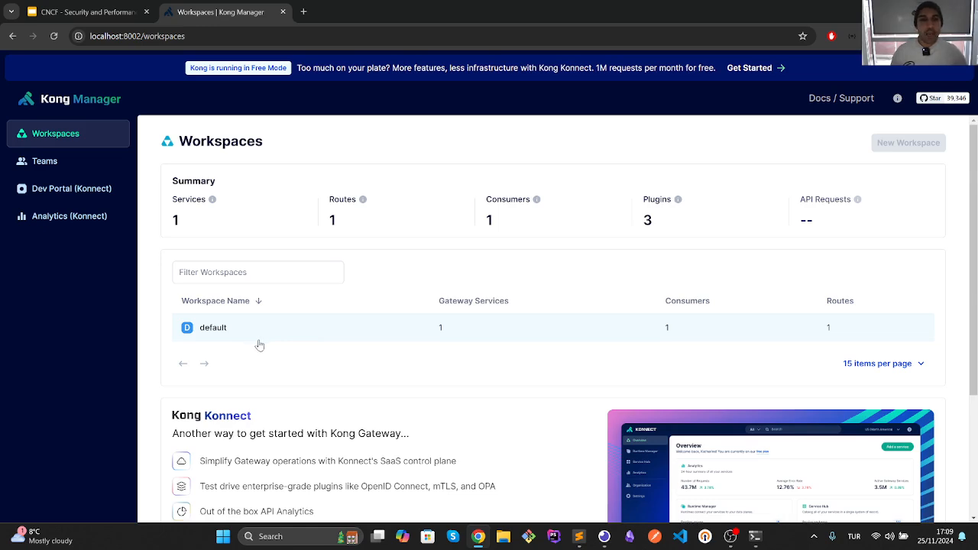
mouse_move(730, 536)
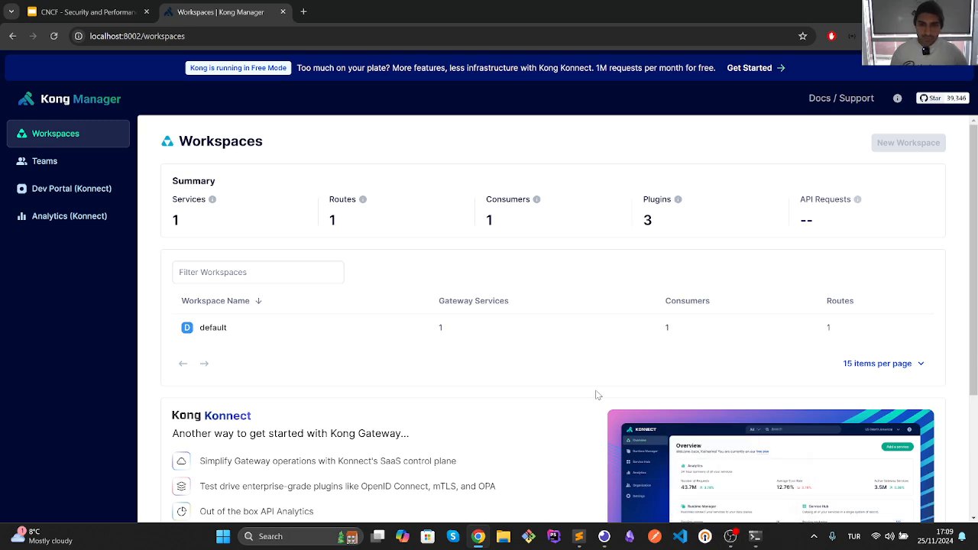
mouse_move(628, 440)
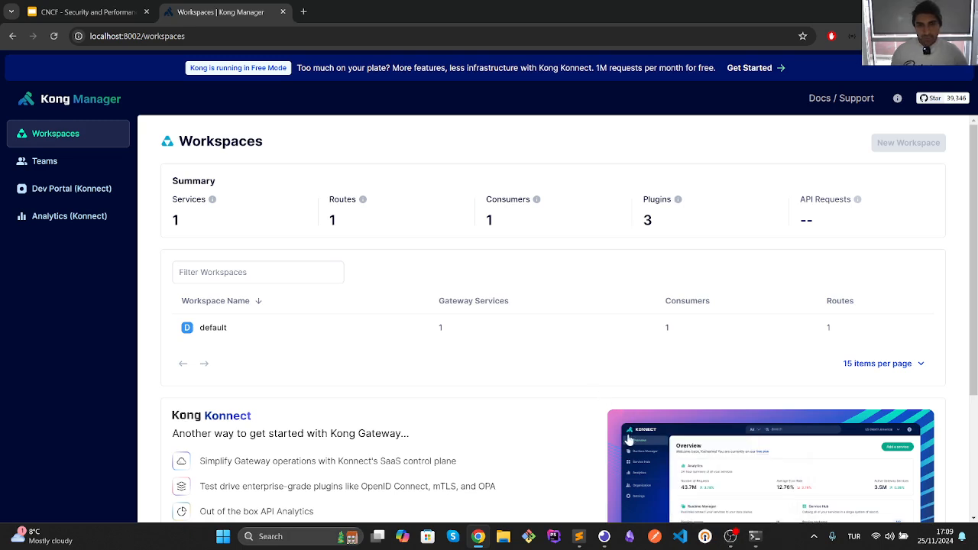
mouse_move(654, 471)
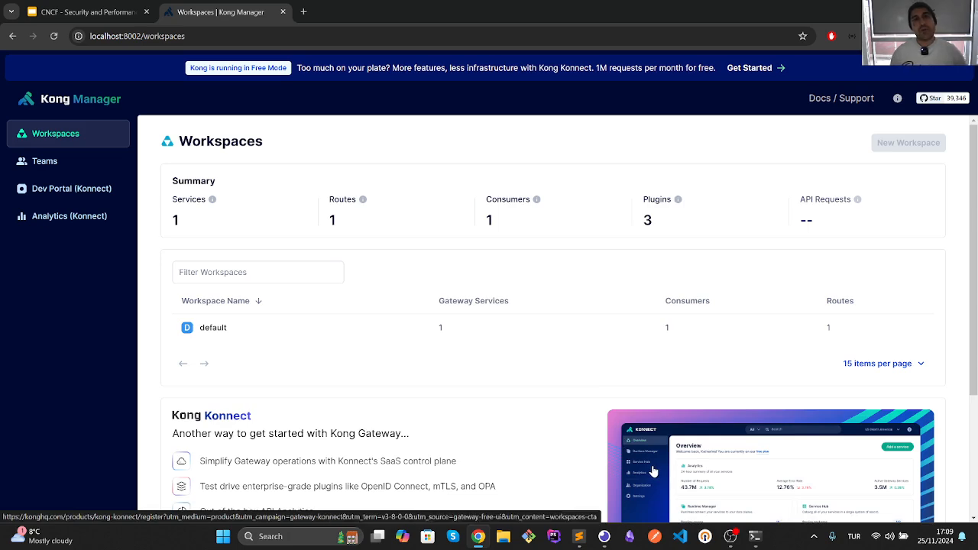